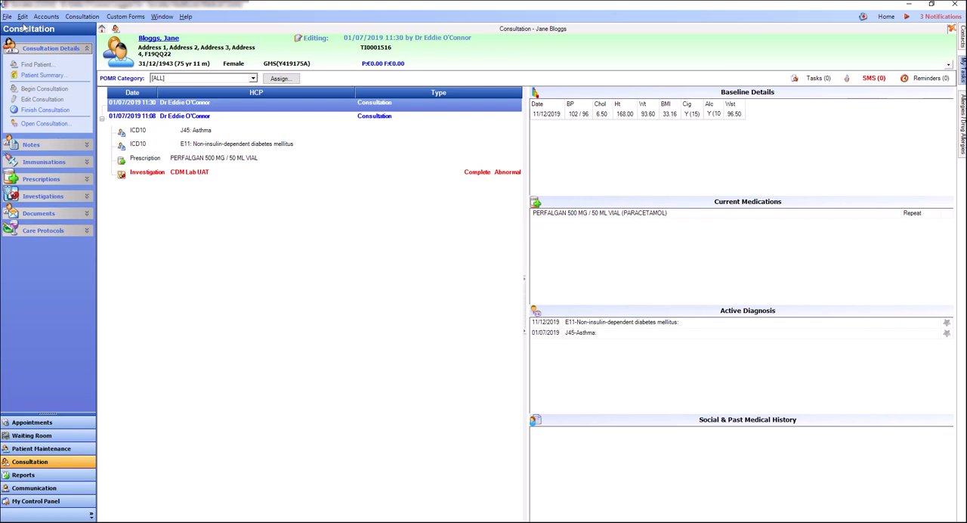
{"action": "mouse_move", "coordinate": [490, 223]}
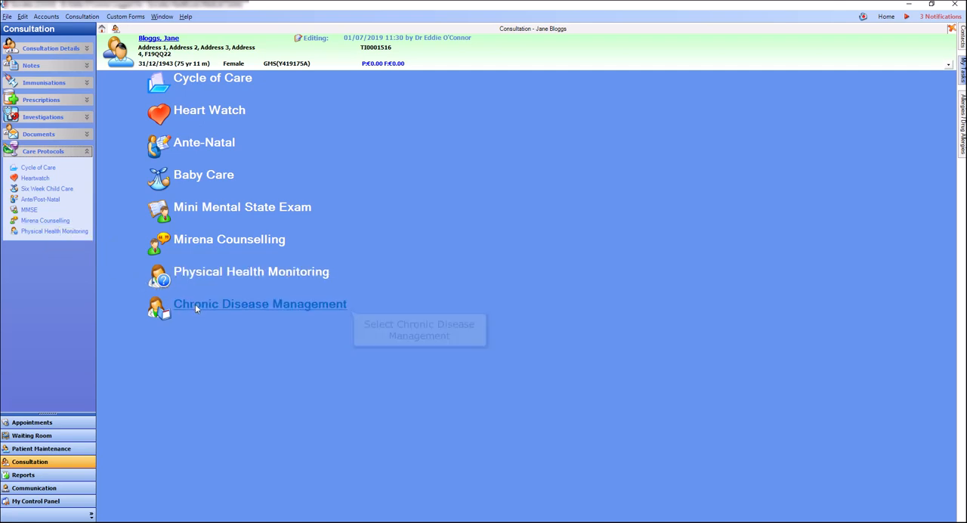
Step: Create a new Chronic Disease Management review for the patient with ethnicity recorded as White Irish
{"action": "left_click", "coordinate": [260, 304]}
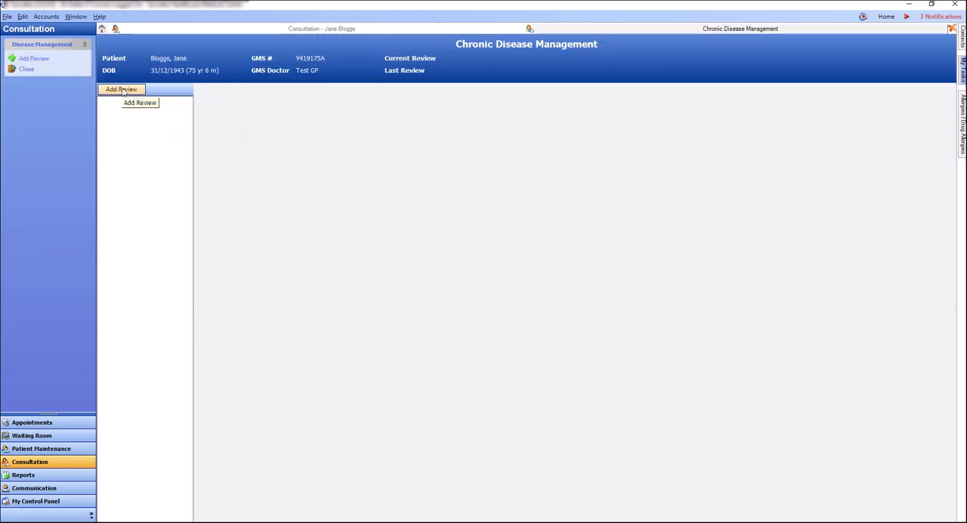
{"action": "left_click", "coordinate": [121, 89]}
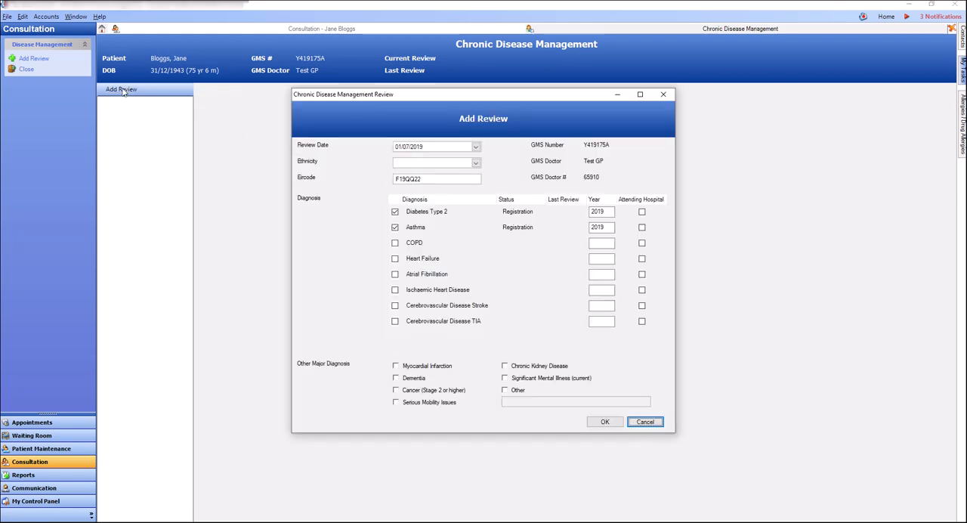
{"action": "mouse_move", "coordinate": [157, 100]}
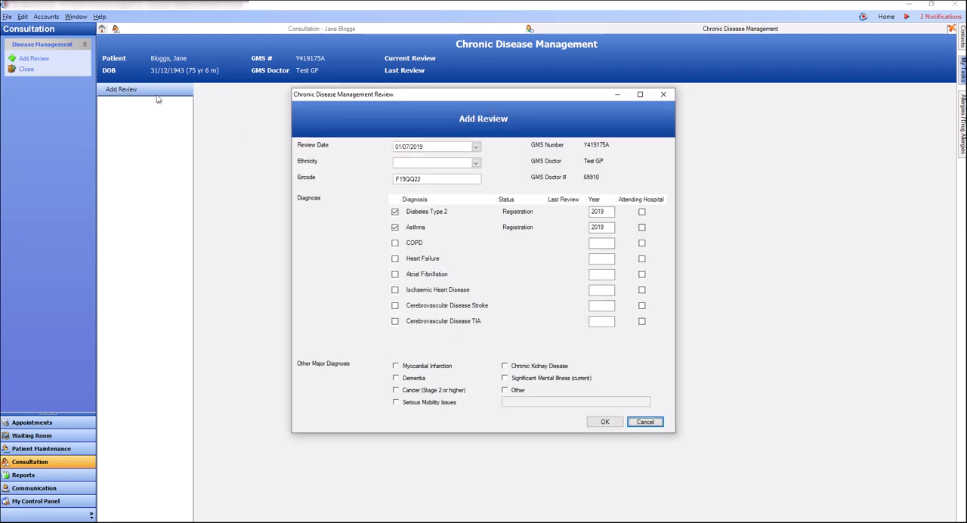
{"action": "left_click", "coordinate": [474, 163]}
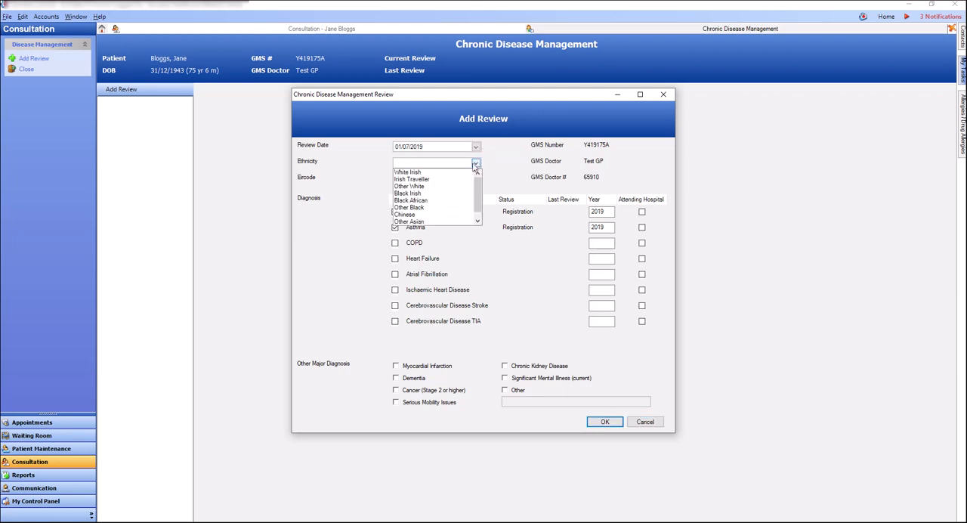
{"action": "left_click", "coordinate": [408, 172]}
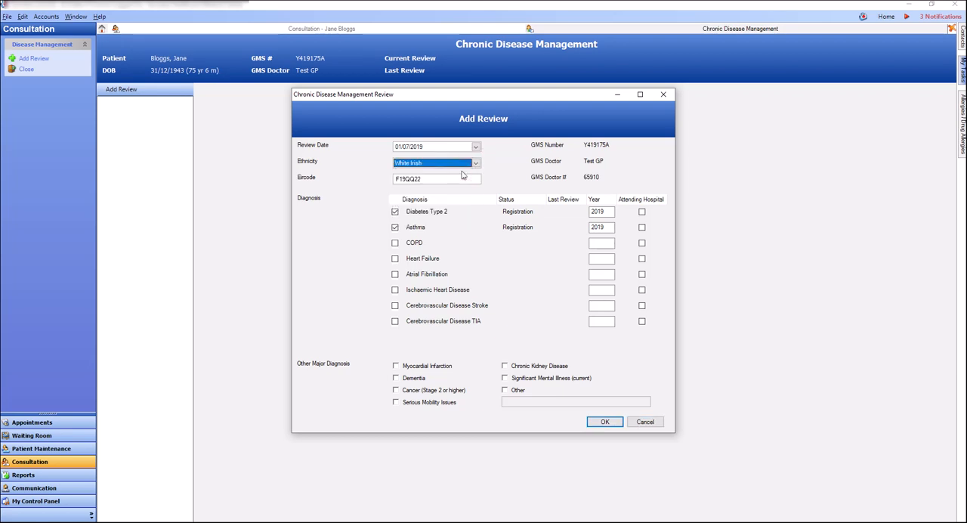
{"action": "mouse_move", "coordinate": [467, 239]}
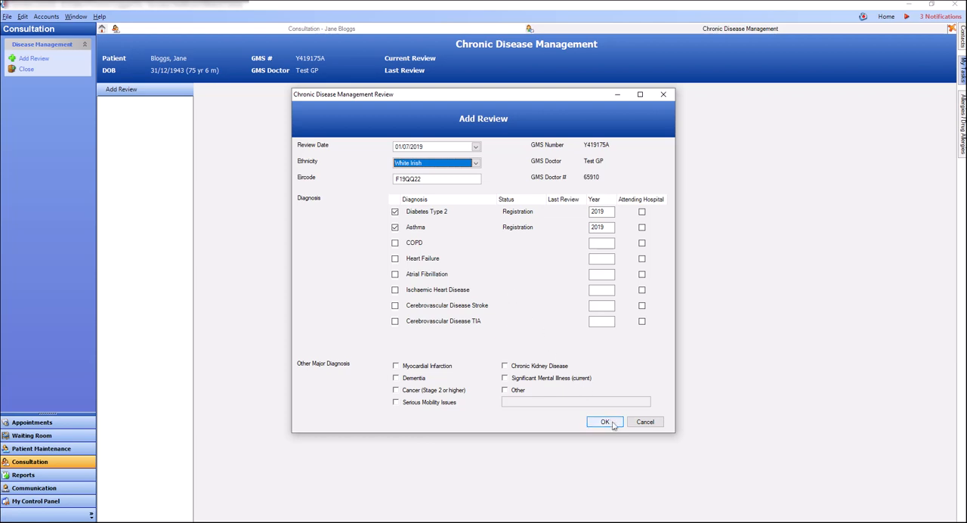
{"action": "left_click", "coordinate": [605, 422]}
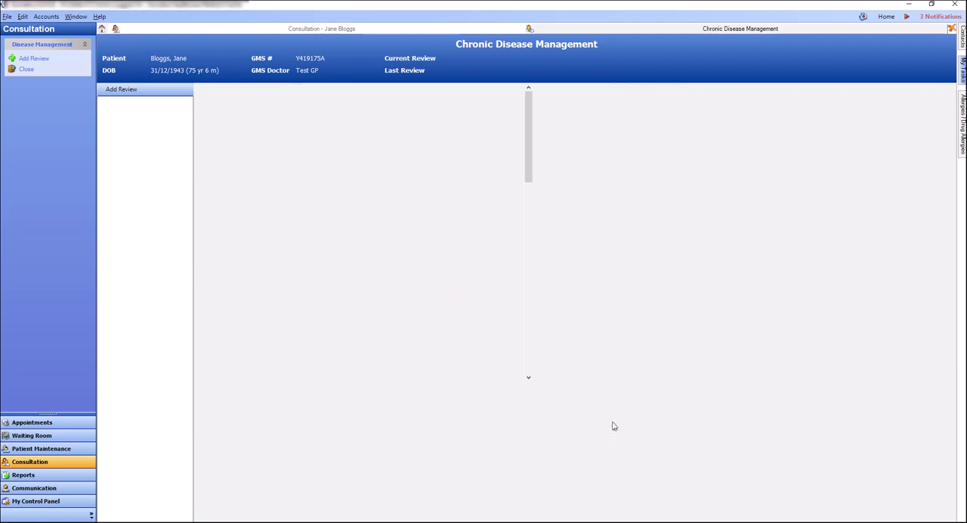
Step: In the new review, record no amputation, both foot pulses present, vibration and monofilament normal, ulceration and deformity absent
{"action": "left_click", "coordinate": [121, 90]}
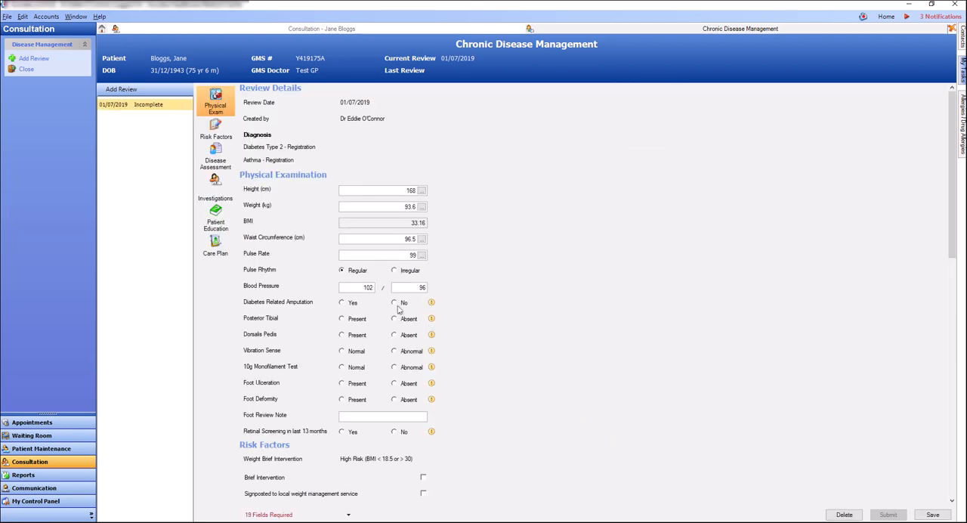
{"action": "left_click", "coordinate": [393, 302]}
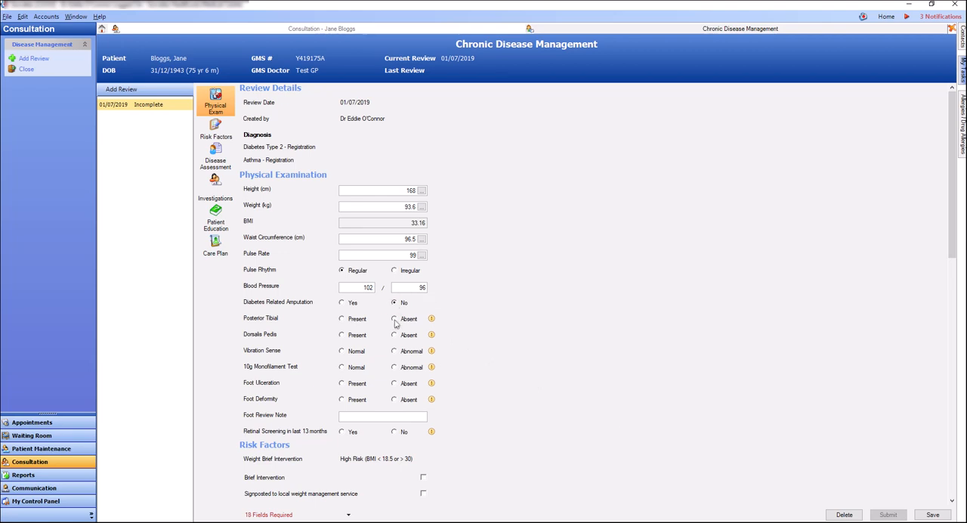
{"action": "left_click", "coordinate": [342, 319]}
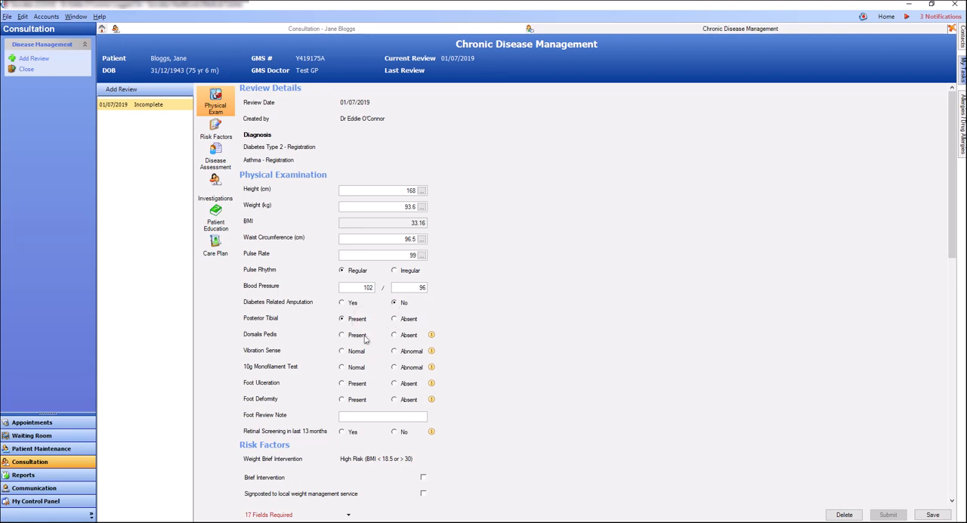
{"action": "left_click", "coordinate": [342, 336]}
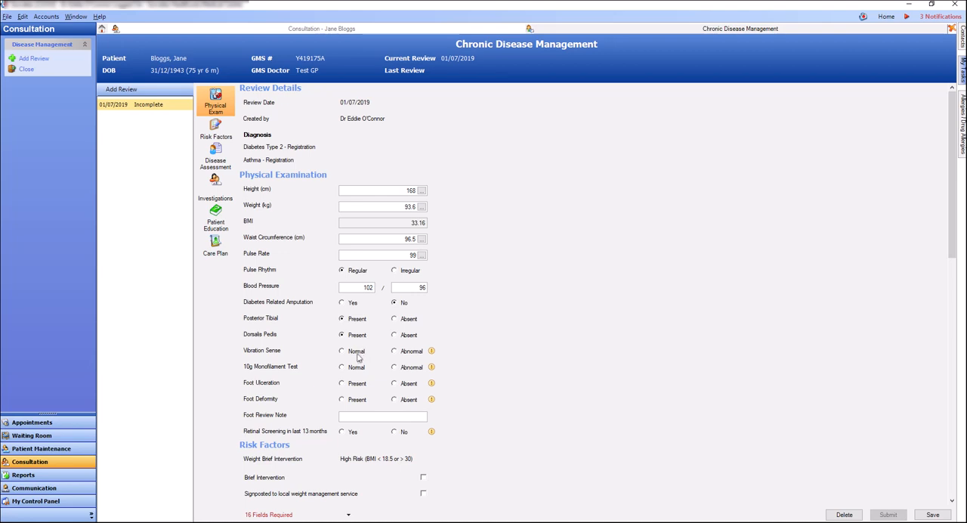
{"action": "left_click", "coordinate": [341, 351]}
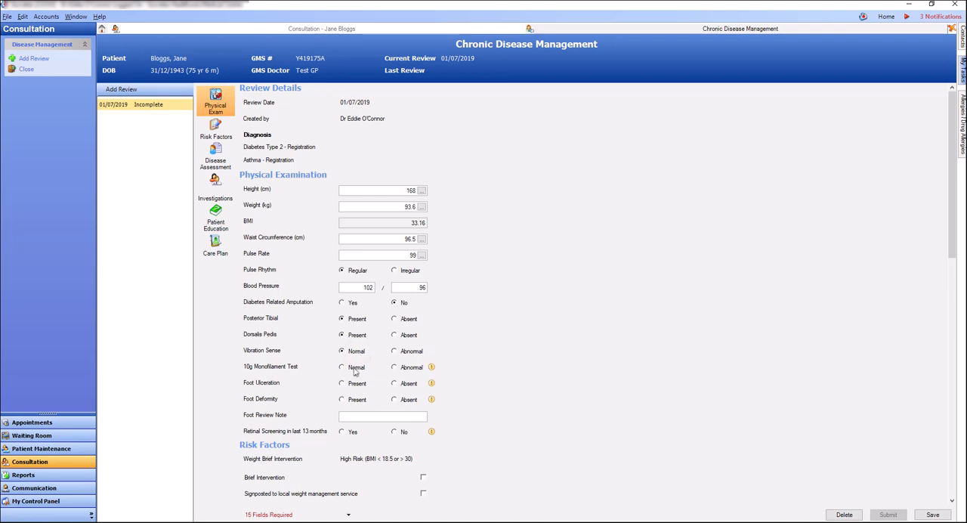
{"action": "left_click", "coordinate": [342, 366]}
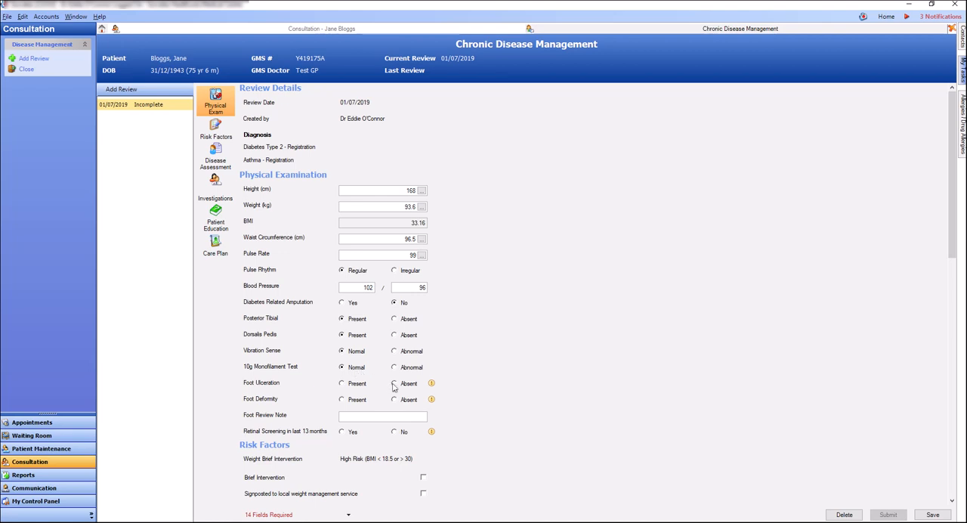
{"action": "left_click", "coordinate": [393, 382]}
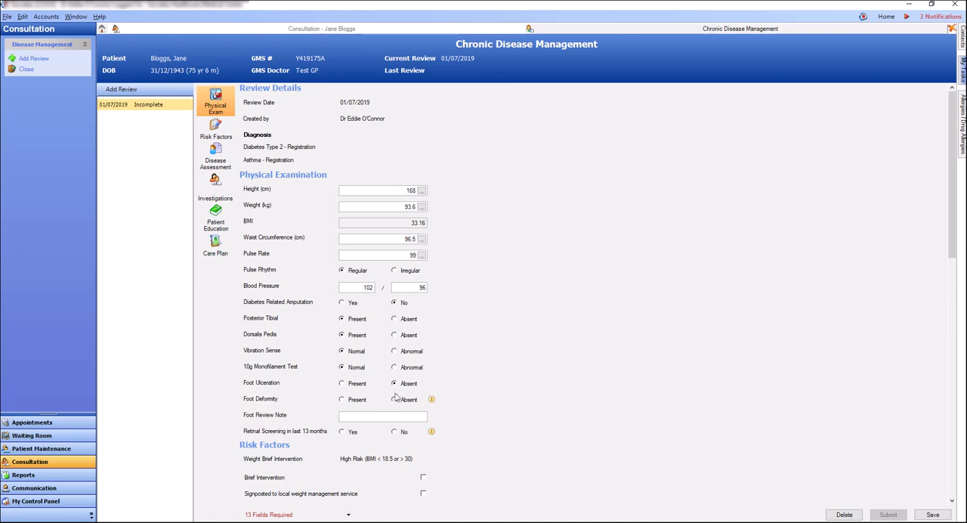
{"action": "left_click", "coordinate": [393, 399]}
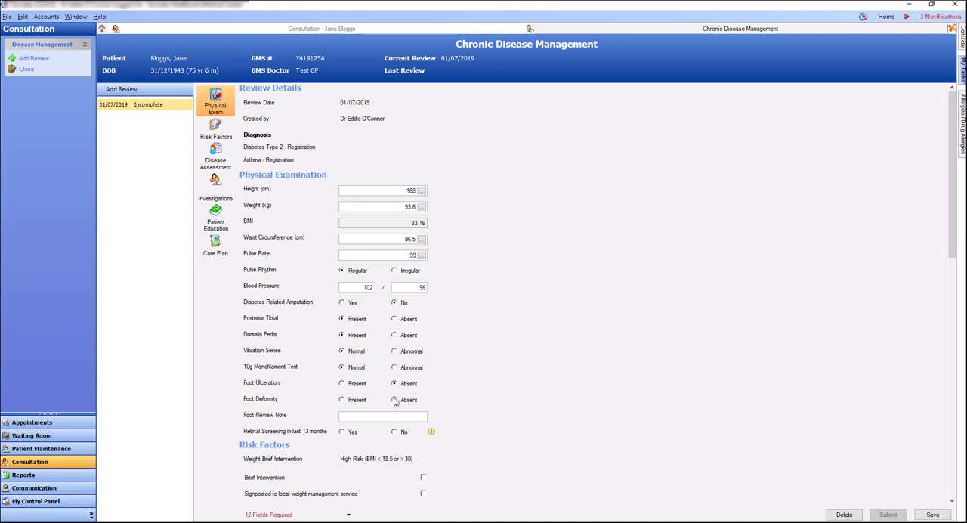
Step: Record no retinal screening in the last 12 months but patient referred for screening
{"action": "scroll", "scroll_direction": "down", "scroll_amount": 3}
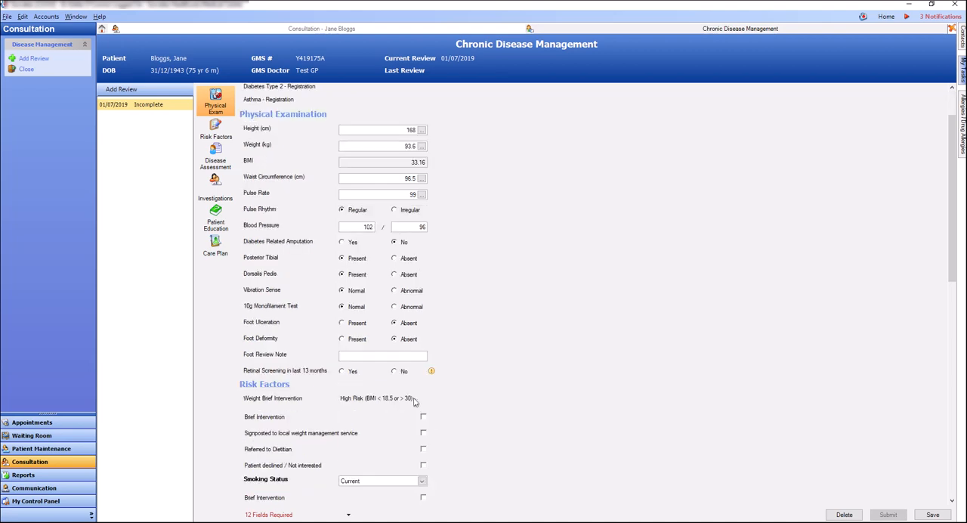
{"action": "scroll", "scroll_direction": "down", "scroll_amount": 3}
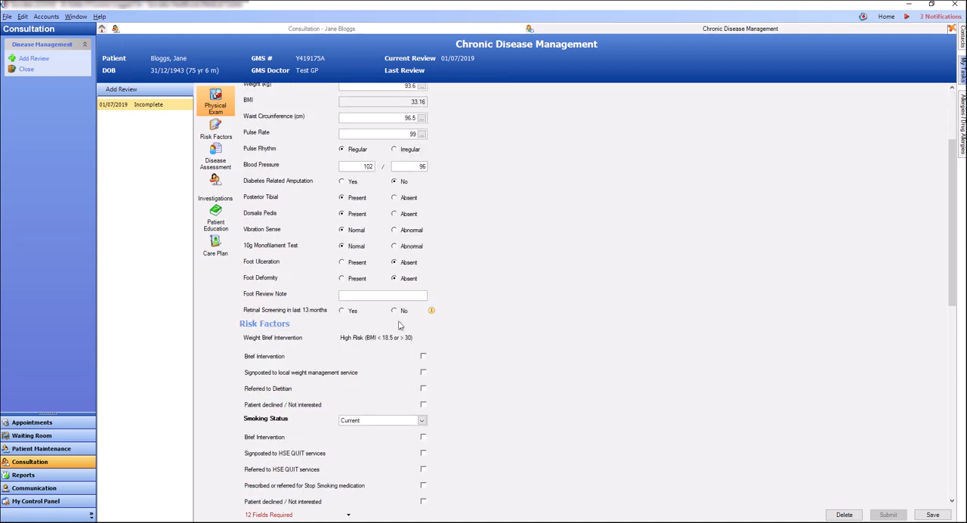
{"action": "left_click", "coordinate": [393, 310]}
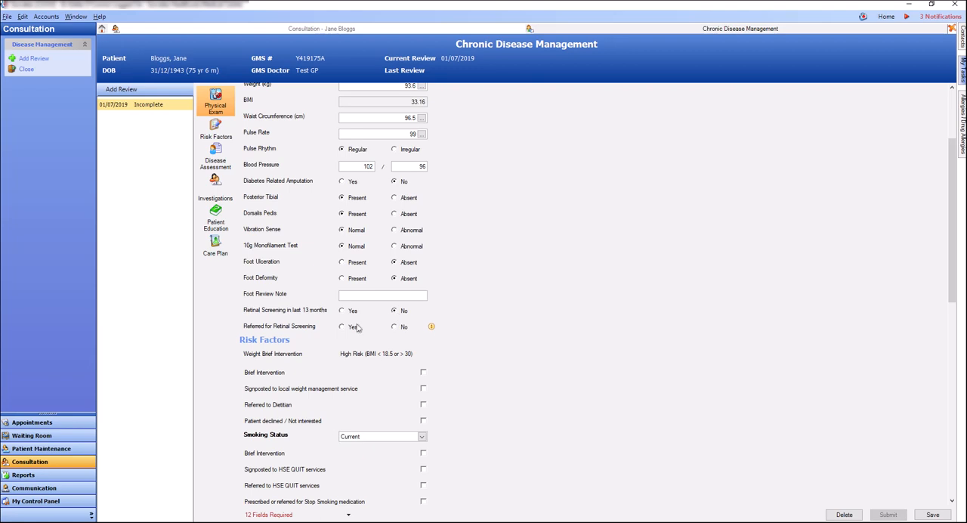
{"action": "left_click", "coordinate": [342, 326]}
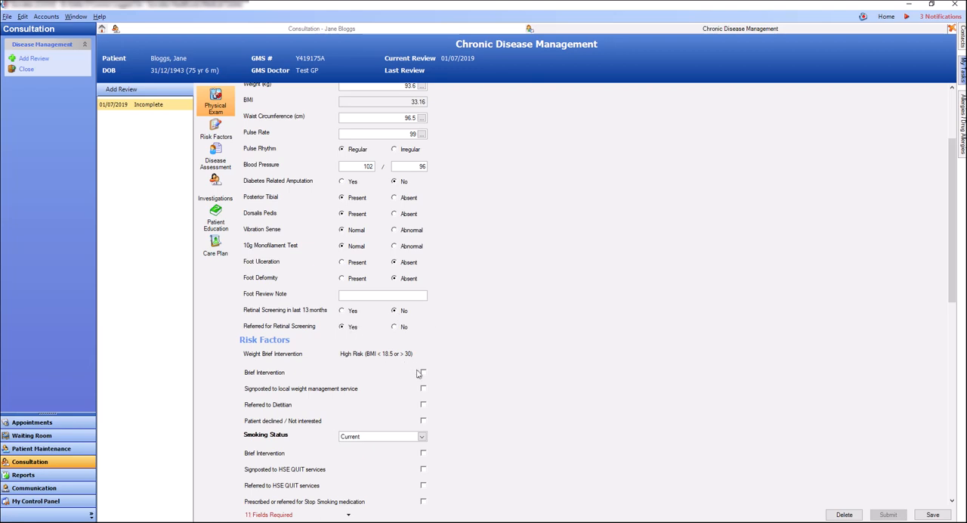
Step: Tick weight brief intervention, smoking brief intervention and stop-smoking medication prescribed or referred
{"action": "left_click", "coordinate": [423, 372]}
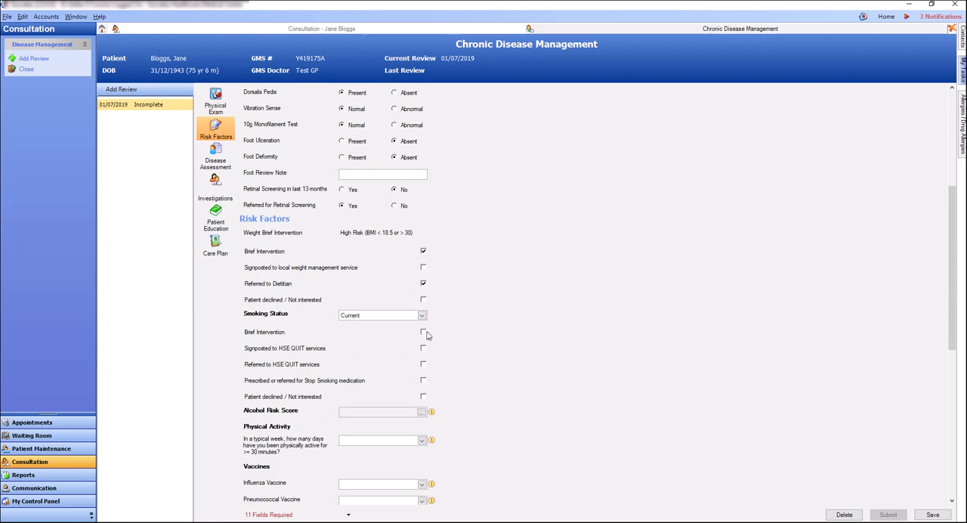
{"action": "left_click", "coordinate": [423, 331]}
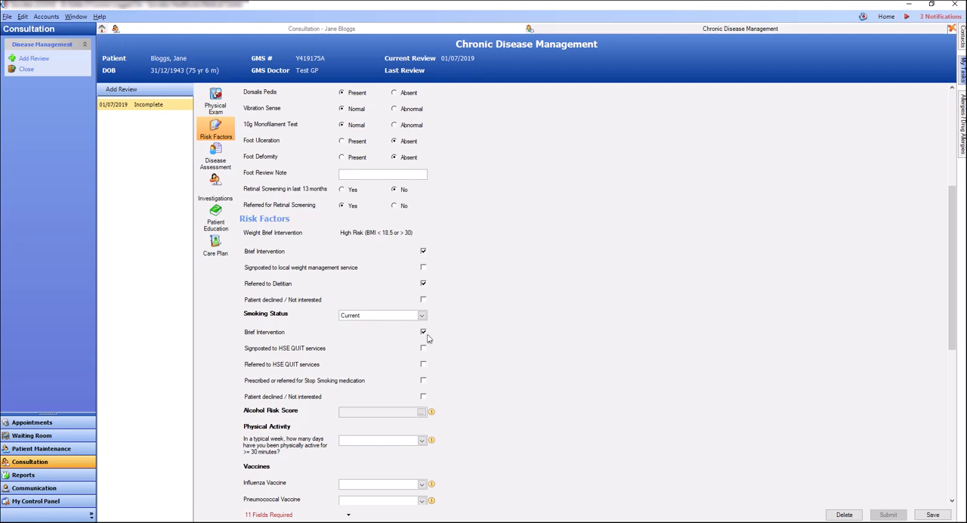
{"action": "mouse_move", "coordinate": [426, 385]}
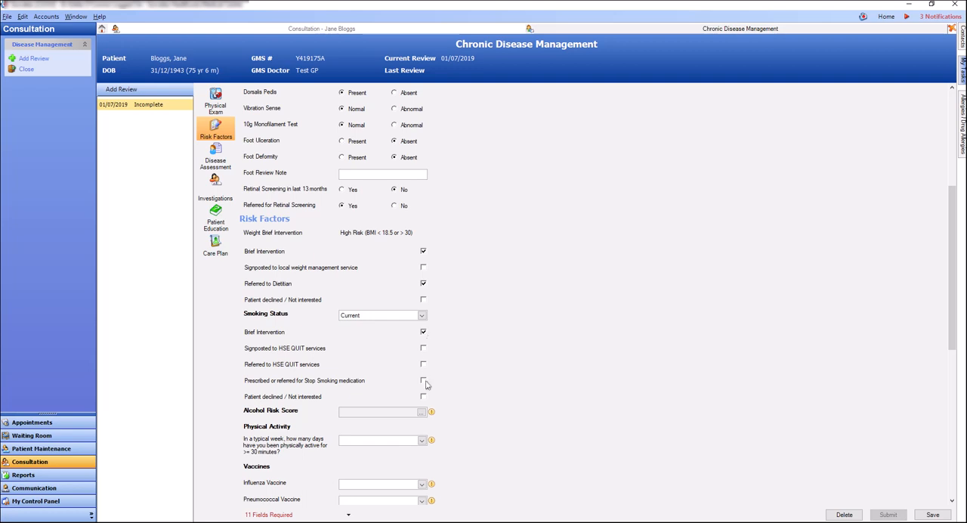
{"action": "left_click", "coordinate": [423, 381]}
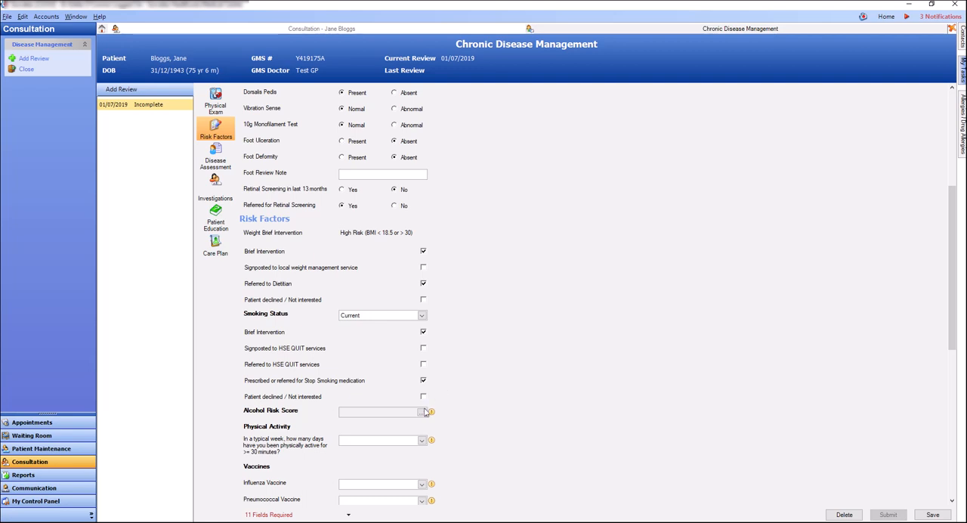
Step: Answer AUDIT-C as 2–3 times a week, 5–6 drinks and monthly, confirming score 7, increased risk
{"action": "left_click", "coordinate": [431, 411]}
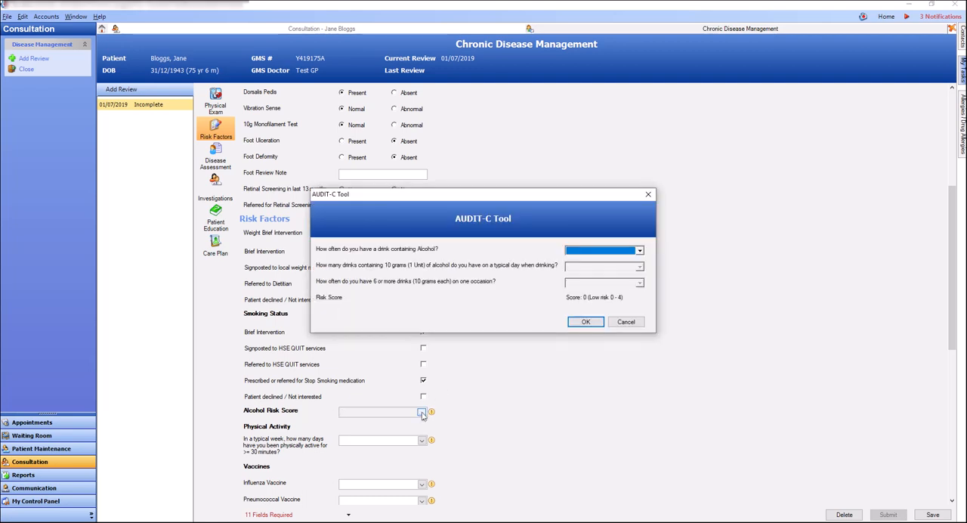
{"action": "left_click", "coordinate": [640, 251]}
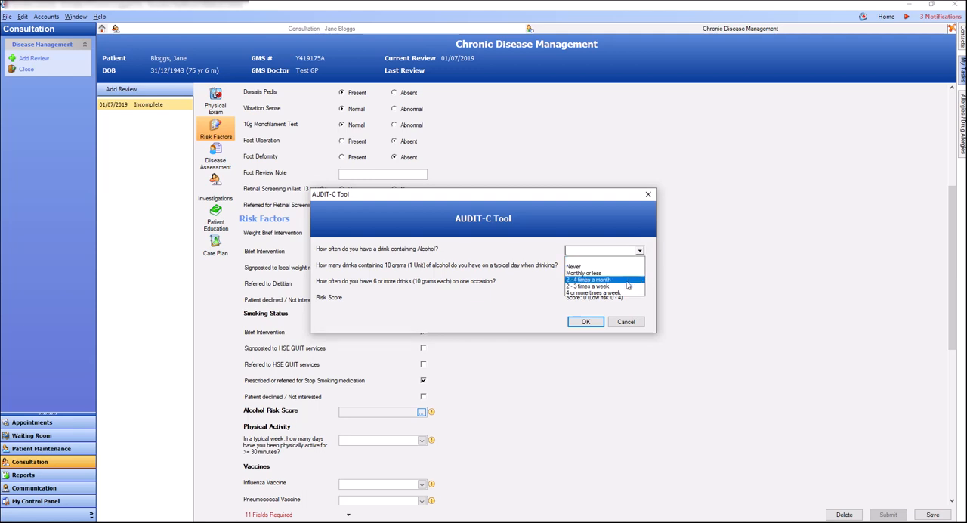
{"action": "left_click", "coordinate": [587, 286]}
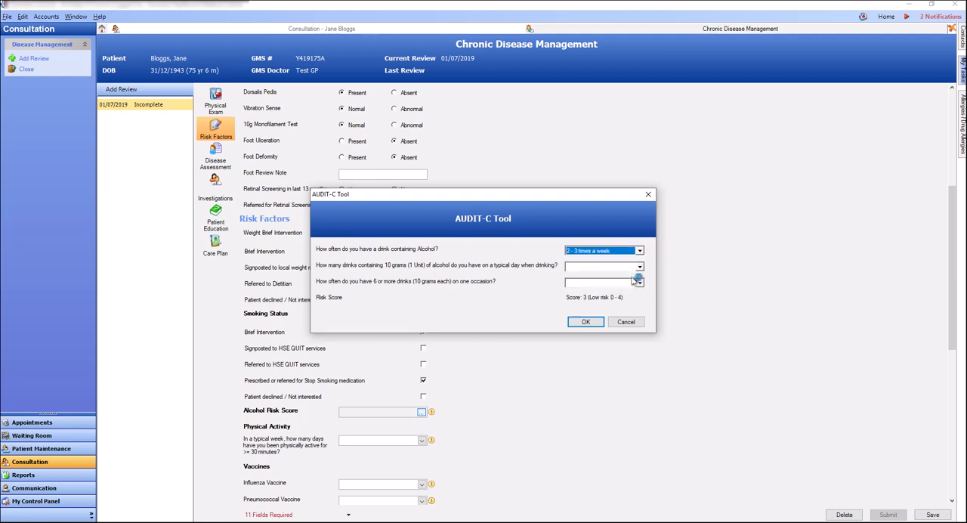
{"action": "left_click", "coordinate": [638, 266]}
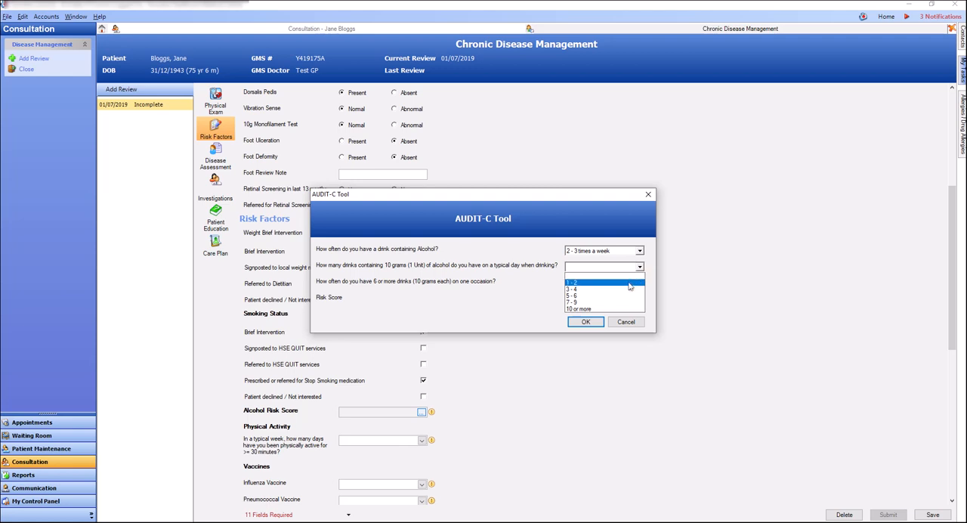
{"action": "left_click", "coordinate": [572, 296]}
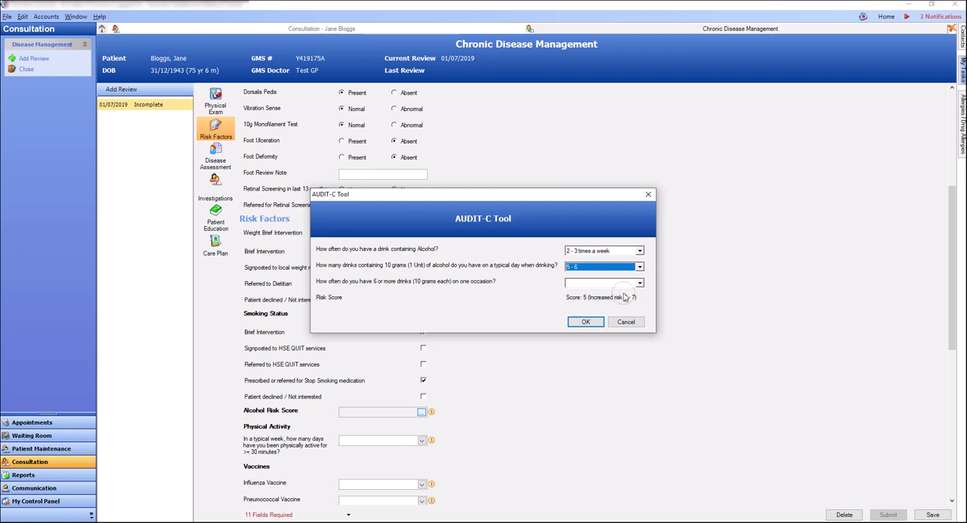
{"action": "mouse_move", "coordinate": [648, 287]}
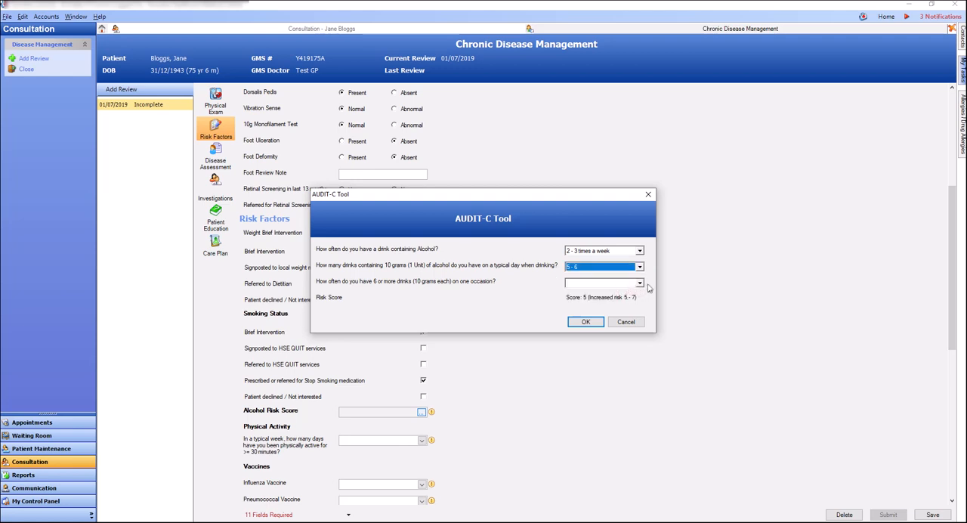
{"action": "left_click", "coordinate": [639, 283]}
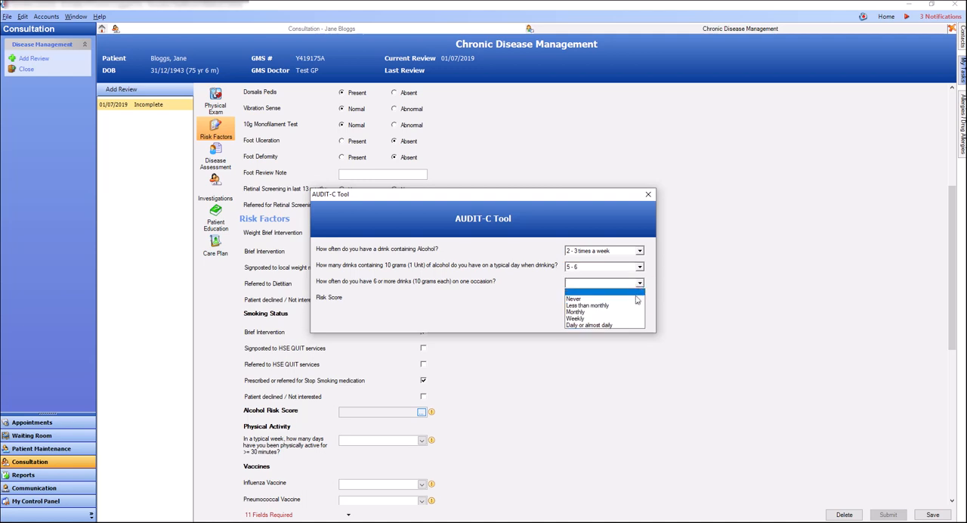
{"action": "mouse_move", "coordinate": [604, 318]}
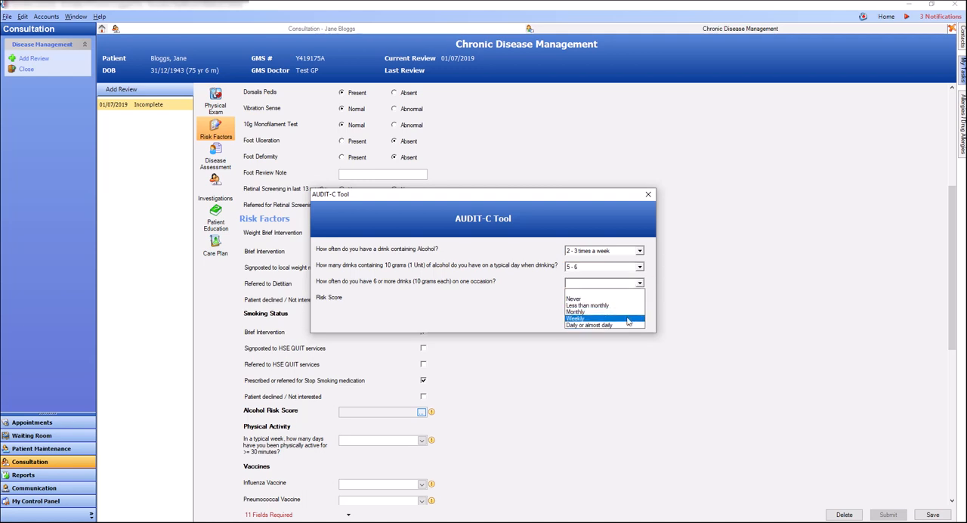
{"action": "left_click", "coordinate": [576, 311]}
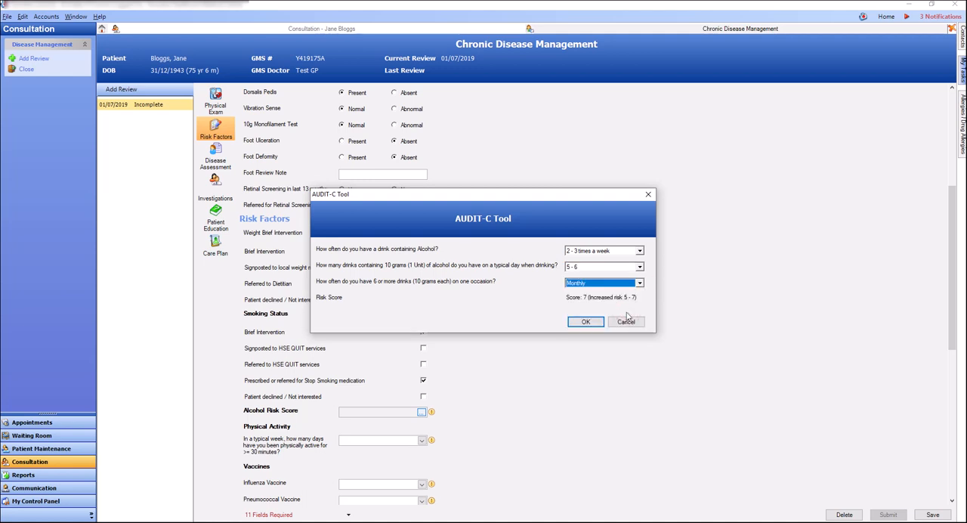
{"action": "left_click", "coordinate": [586, 321]}
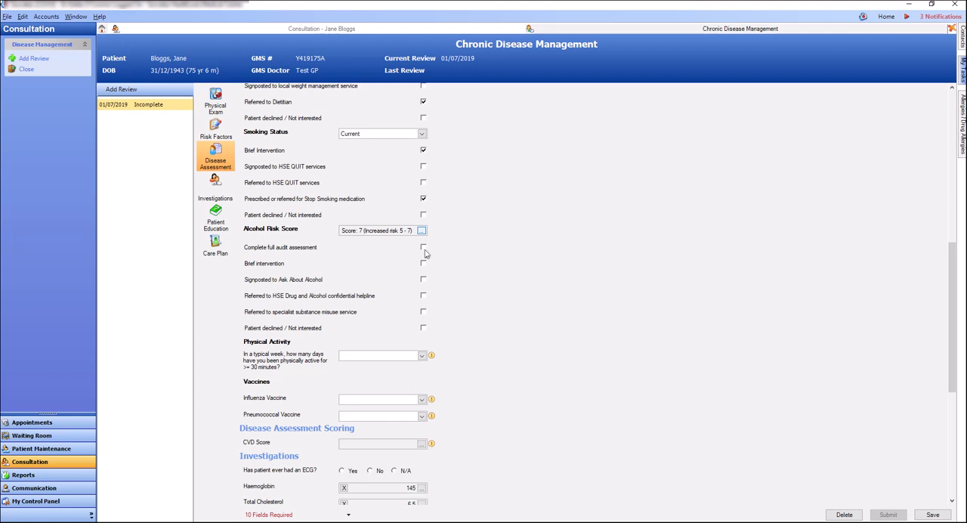
Step: Record full alcohol audit and HSE helpline referral, 1–4 active days and yes to 150 minutes' activity
{"action": "left_click", "coordinate": [423, 248]}
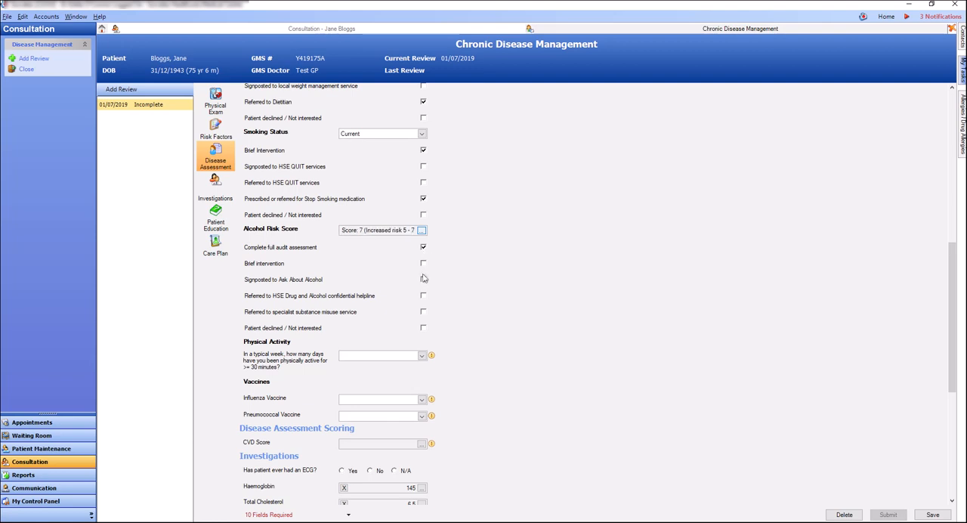
{"action": "mouse_move", "coordinate": [424, 297]}
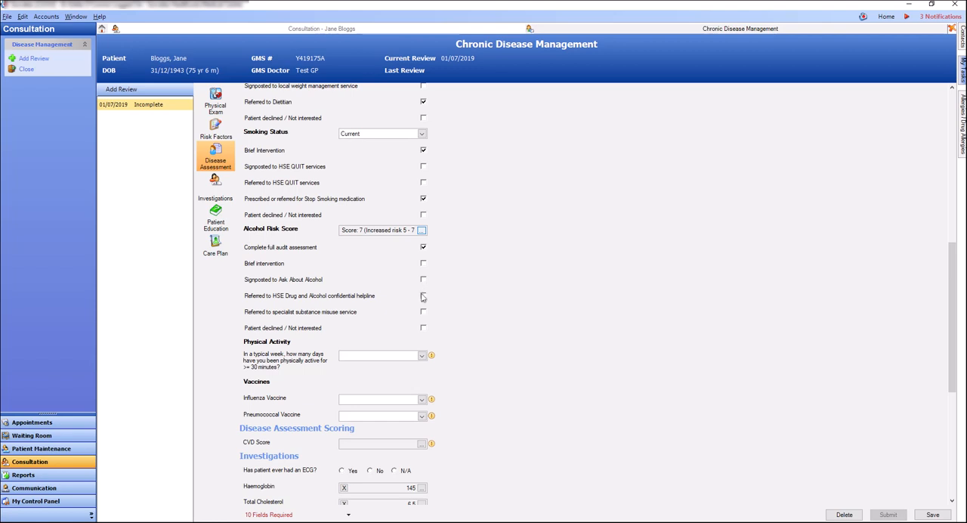
{"action": "left_click", "coordinate": [423, 296]}
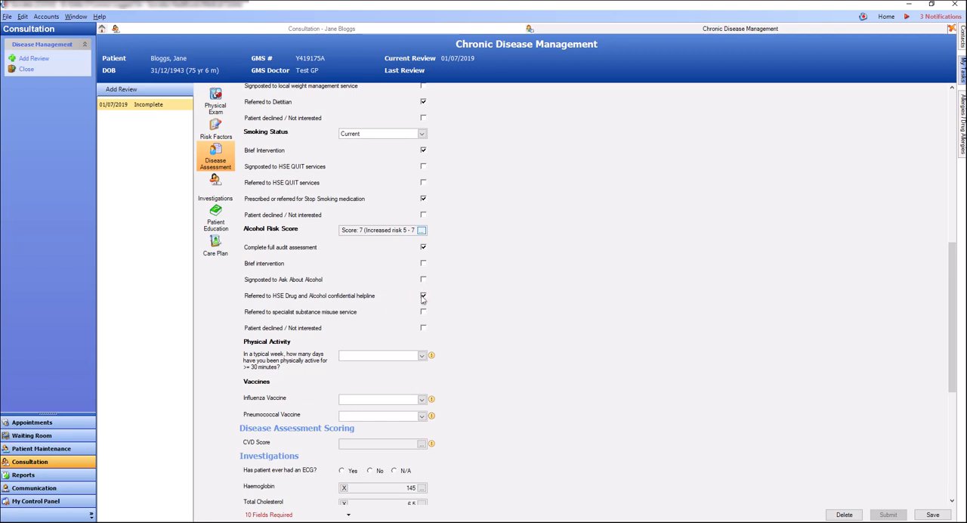
{"action": "left_click", "coordinate": [421, 355]}
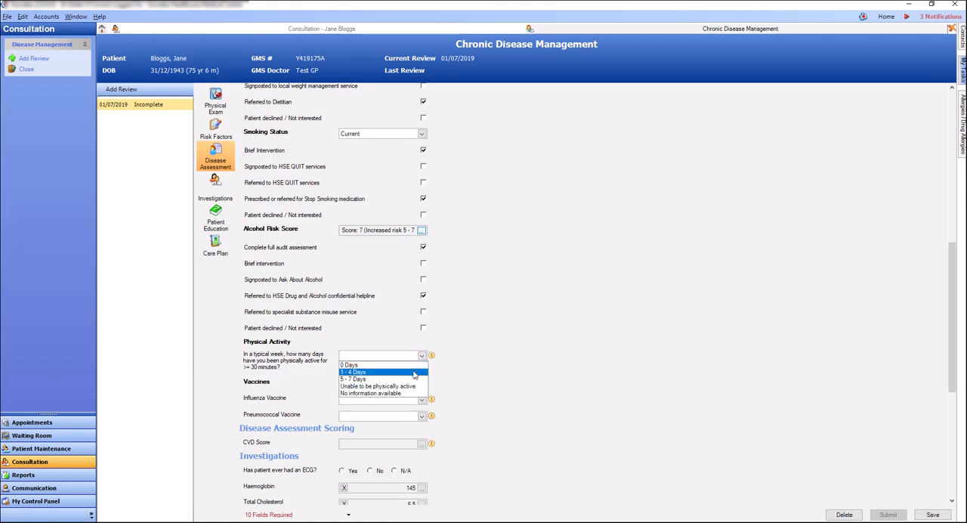
{"action": "left_click", "coordinate": [354, 372]}
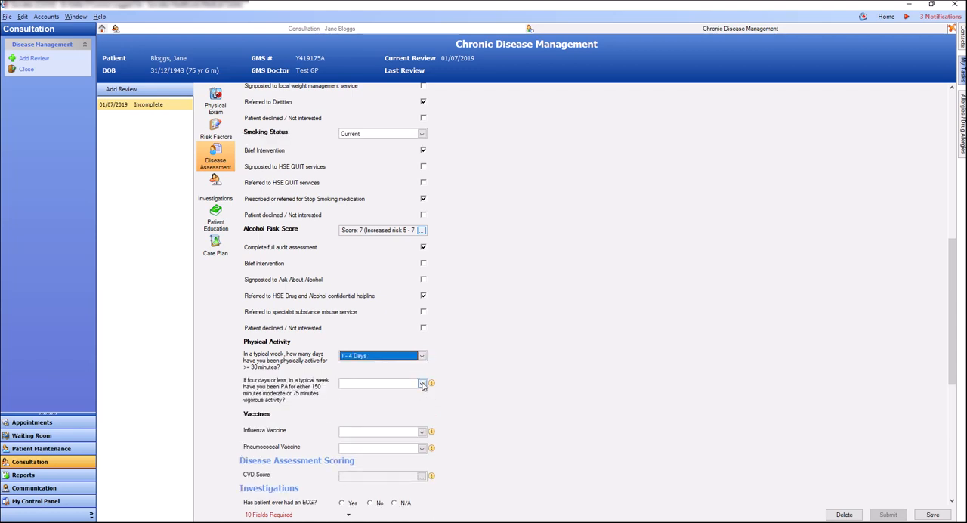
{"action": "left_click", "coordinate": [423, 383]}
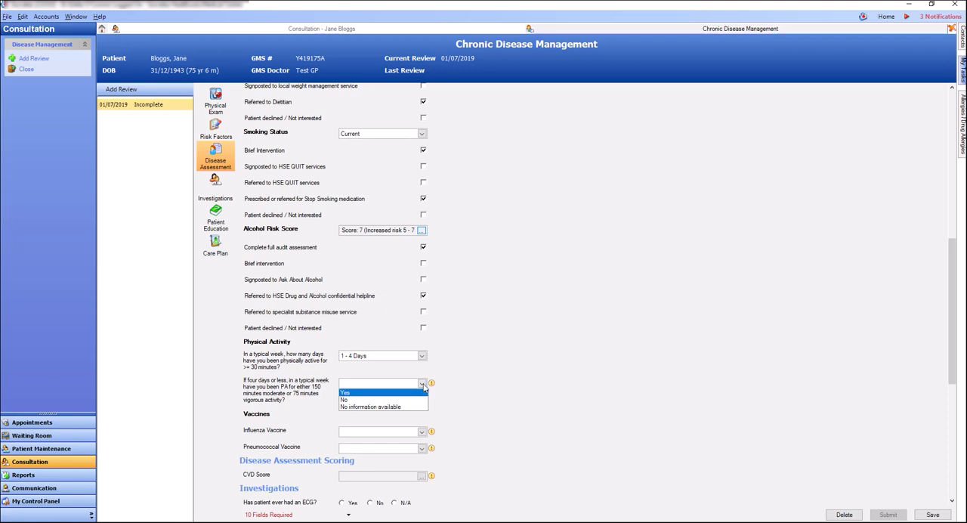
{"action": "left_click", "coordinate": [345, 391]}
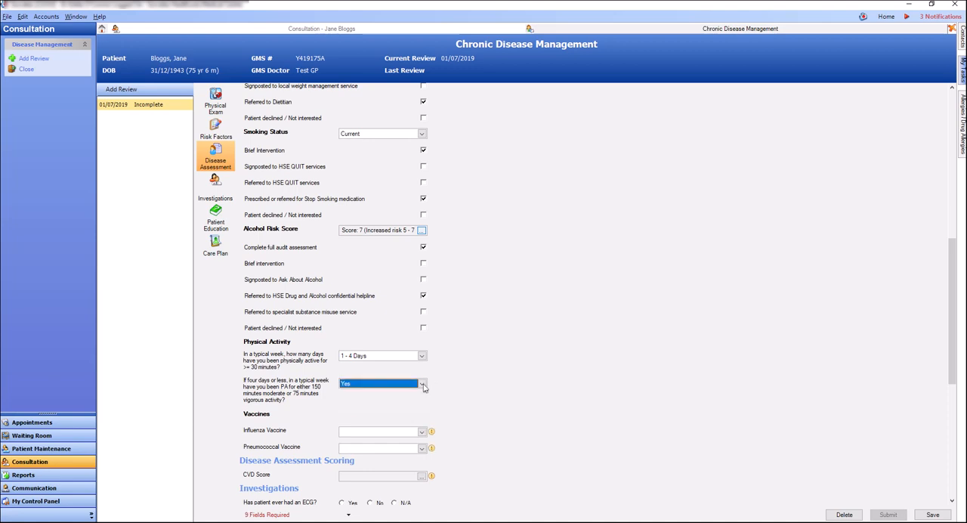
Step: Record that no pneumococcal vaccine was given
{"action": "scroll", "scroll_direction": "down", "scroll_amount": 3}
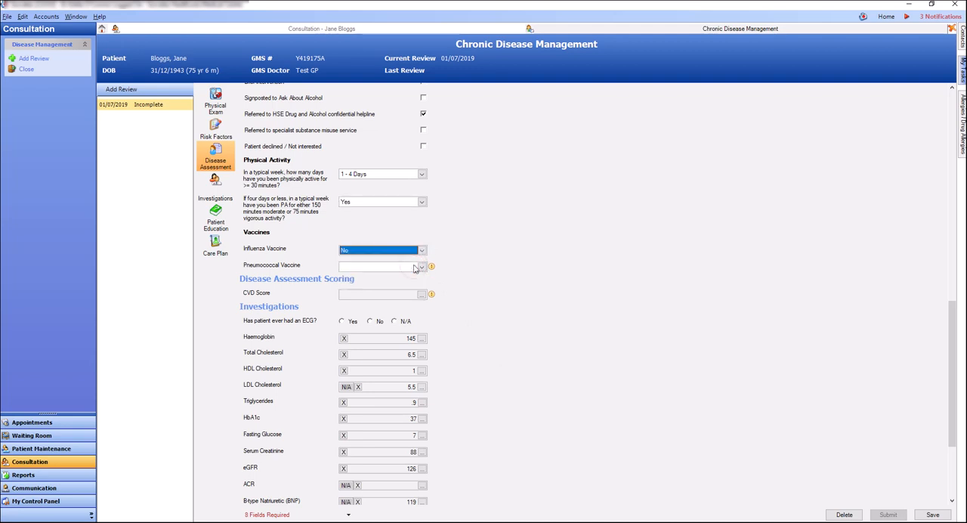
{"action": "left_click", "coordinate": [420, 266]}
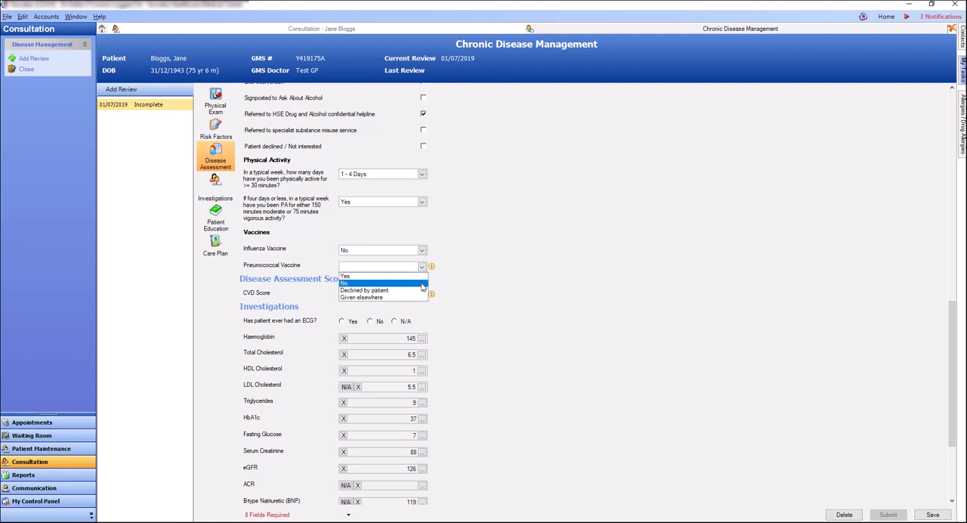
{"action": "left_click", "coordinate": [344, 281]}
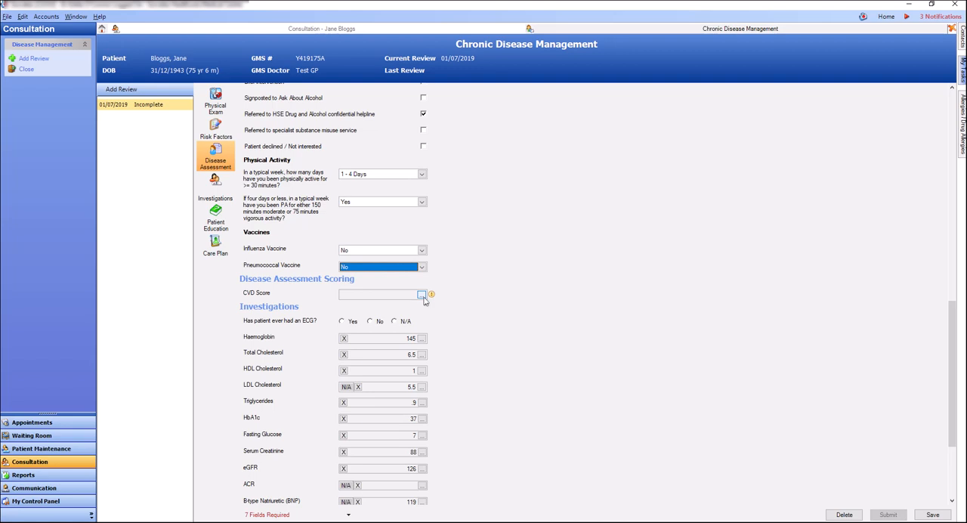
Step: Calculate QRISK with a first-degree relative's early heart attack ticked and accept the 25.1% CVD score
{"action": "left_click", "coordinate": [421, 293]}
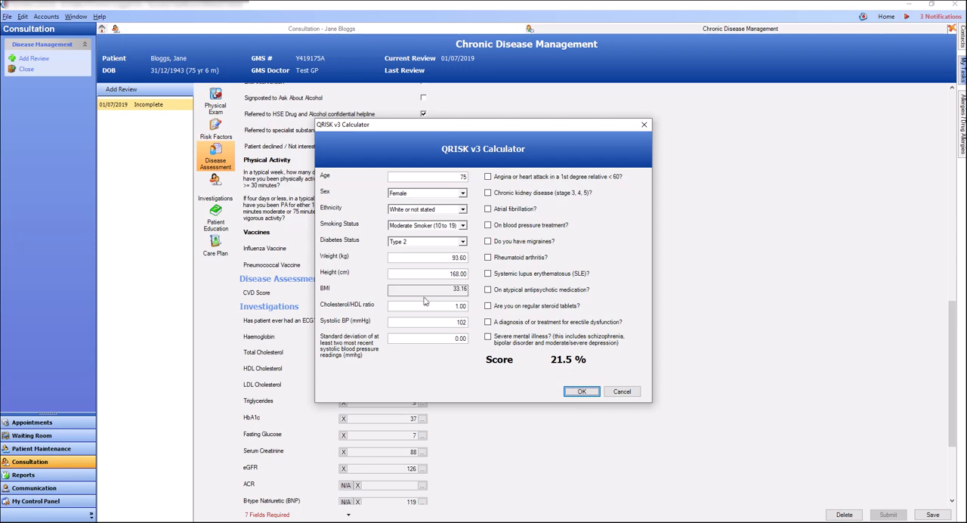
{"action": "left_click", "coordinate": [488, 176]}
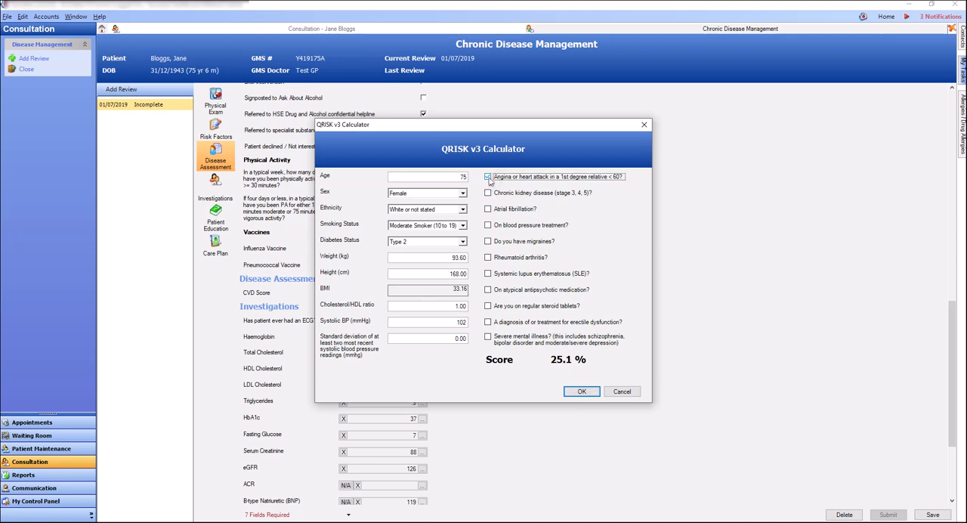
{"action": "left_click", "coordinate": [488, 175]}
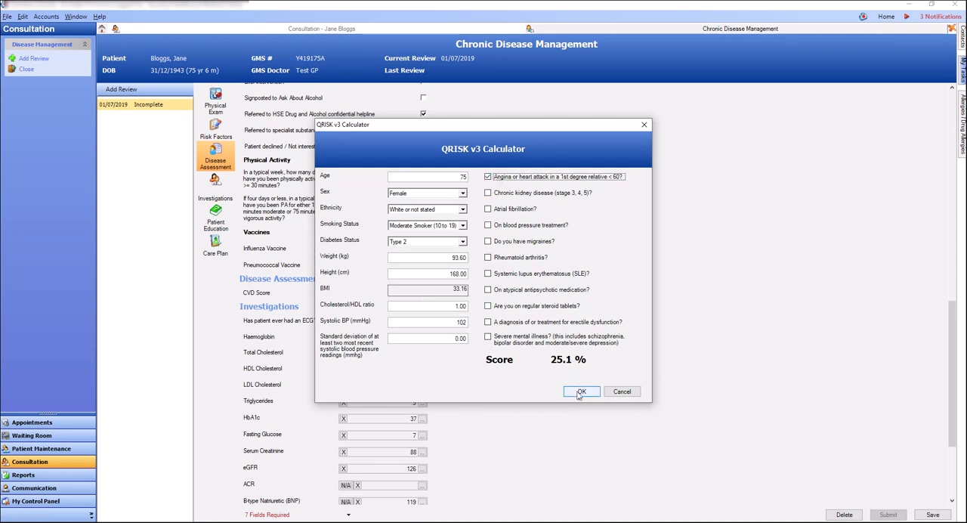
{"action": "left_click", "coordinate": [580, 392]}
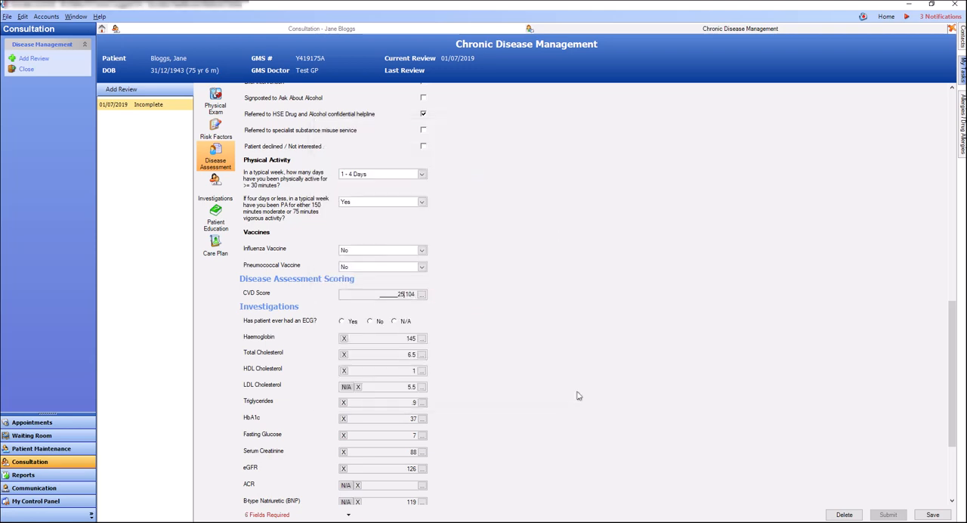
Step: Record no ECG ever, no thyroid function test and a liver function test done
{"action": "left_click", "coordinate": [370, 321]}
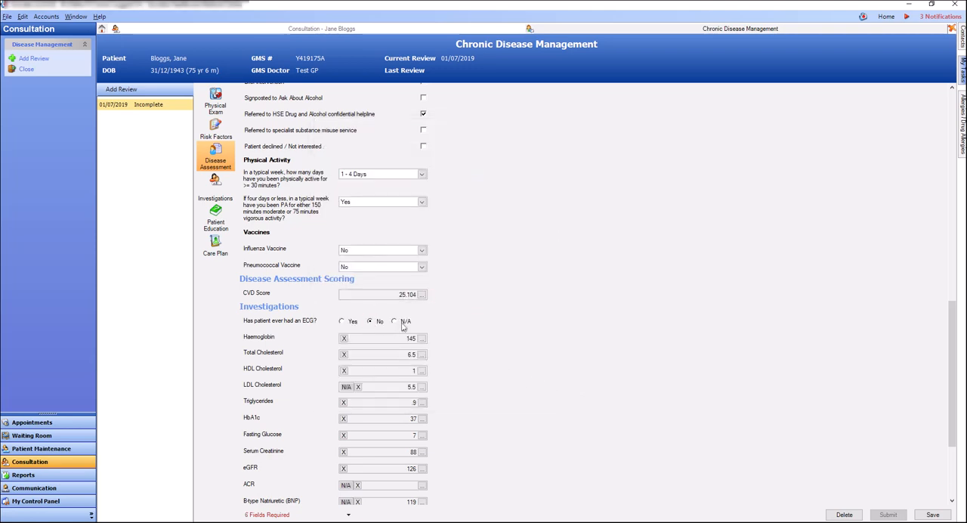
{"action": "scroll", "scroll_direction": "down", "scroll_amount": 3}
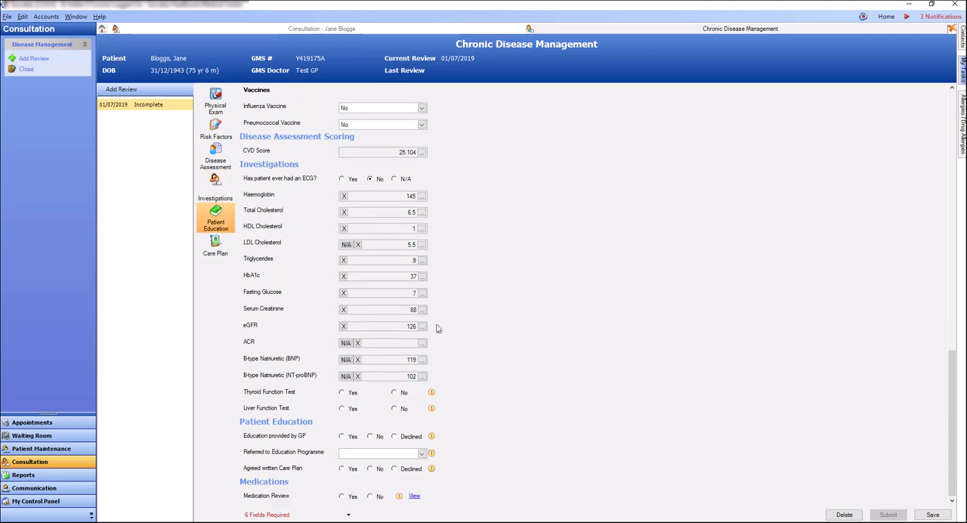
{"action": "left_click", "coordinate": [393, 392]}
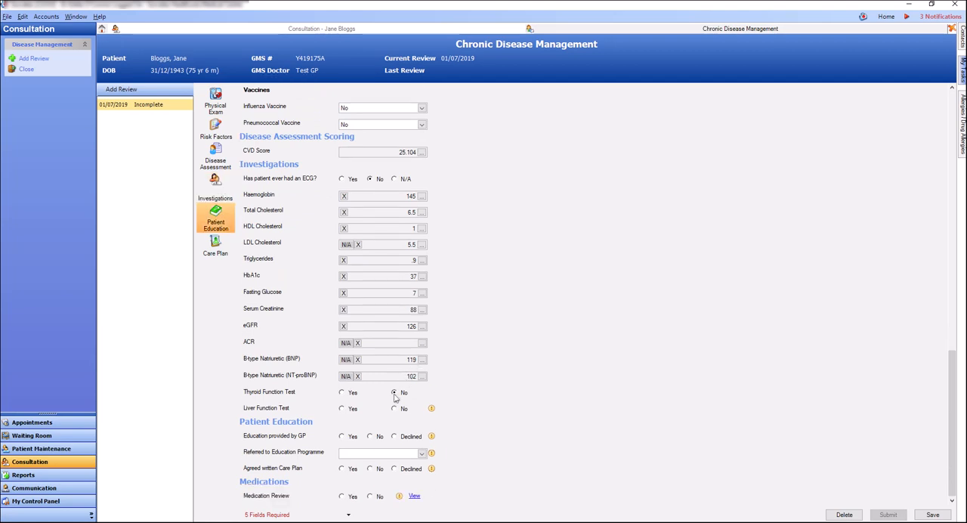
{"action": "left_click", "coordinate": [342, 408]}
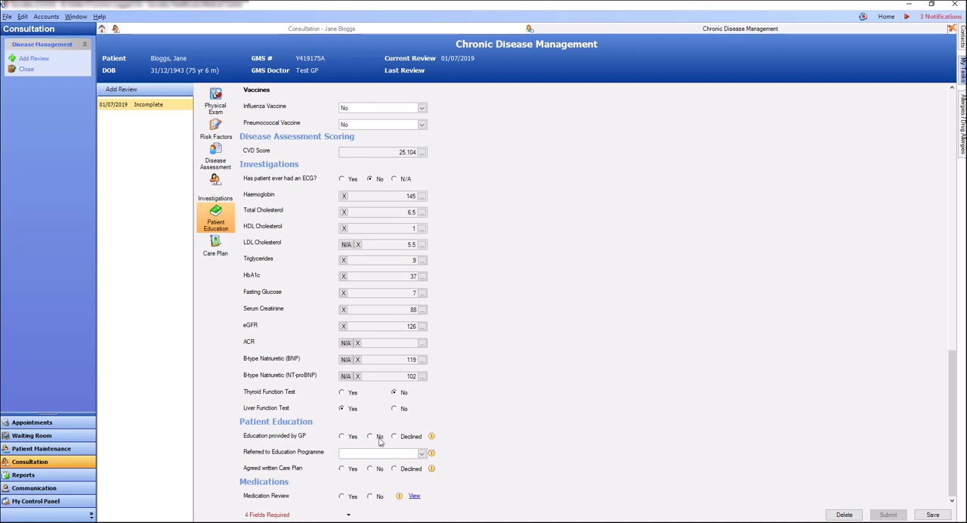
Step: Record no GP education, an education programme referral made today and no written care plan agreed
{"action": "left_click", "coordinate": [369, 436]}
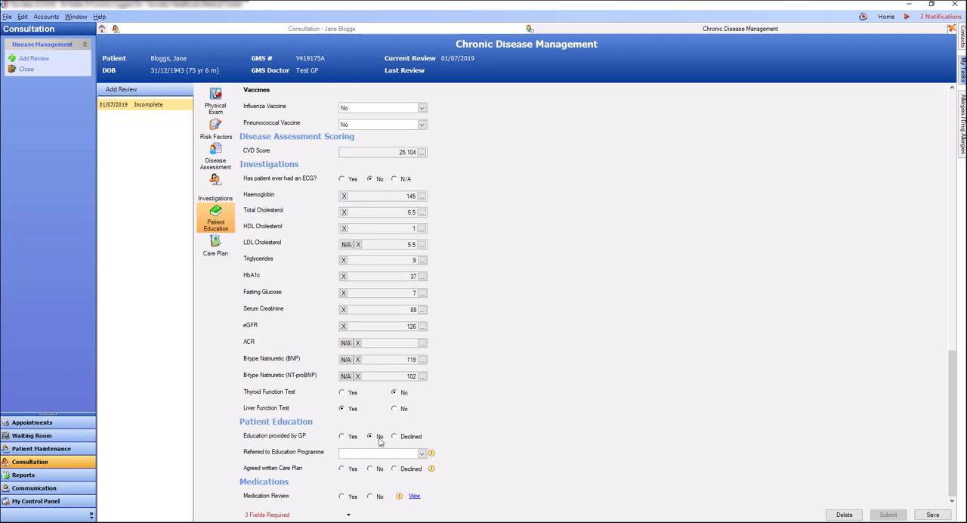
{"action": "left_click", "coordinate": [422, 454]}
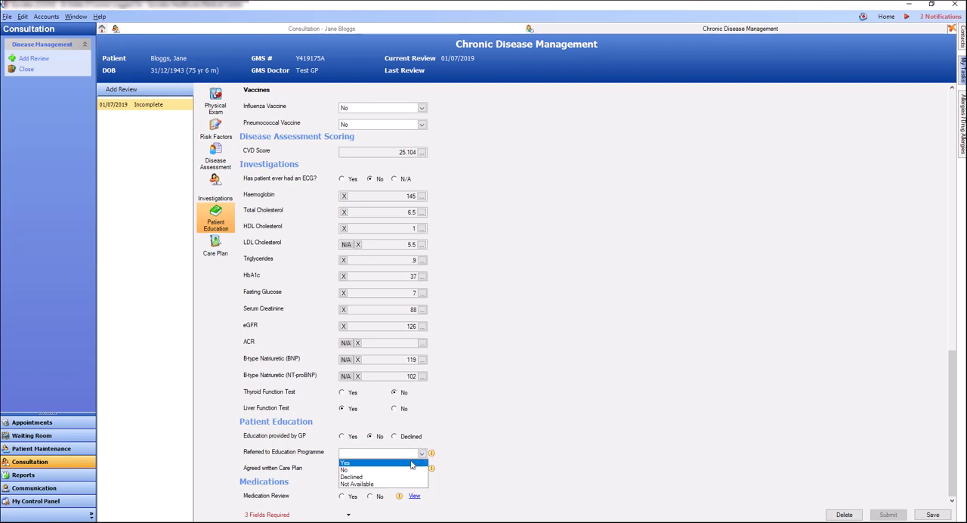
{"action": "left_click", "coordinate": [344, 463]}
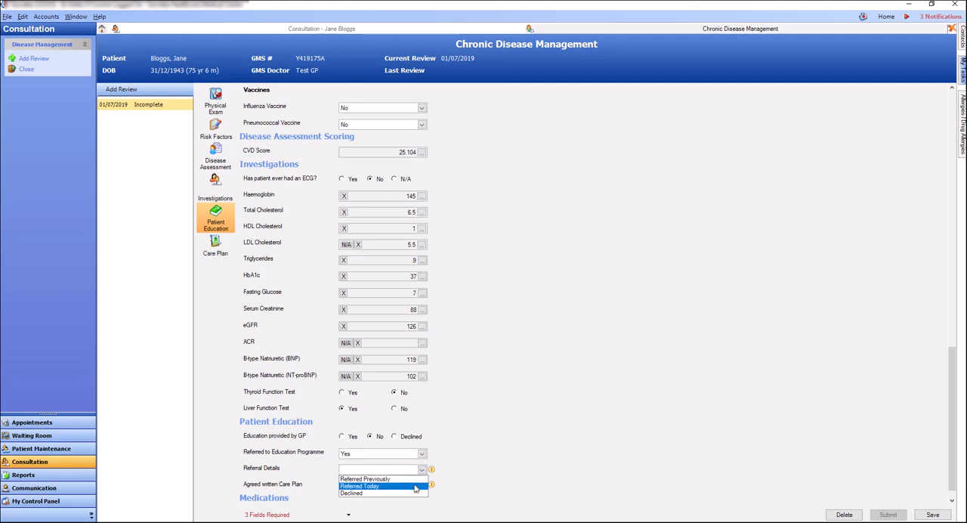
{"action": "left_click", "coordinate": [360, 486]}
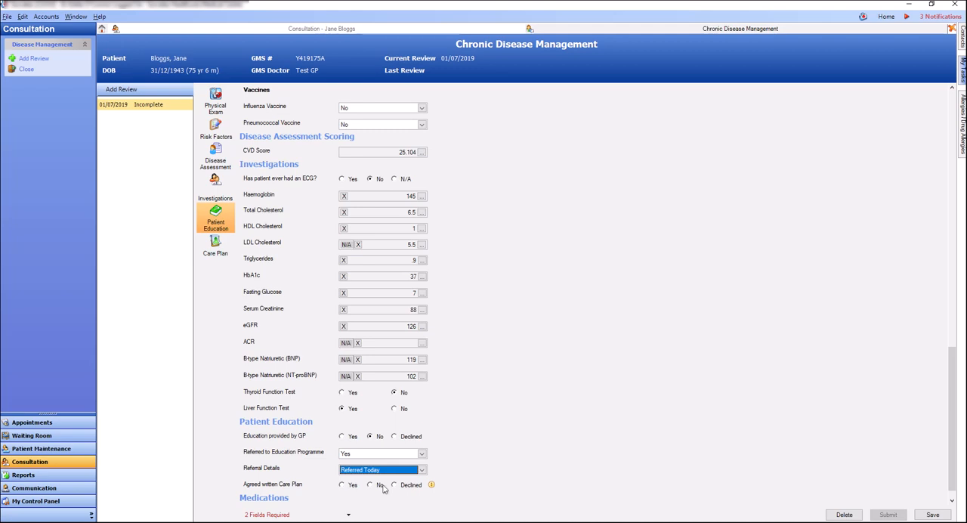
{"action": "left_click", "coordinate": [370, 483]}
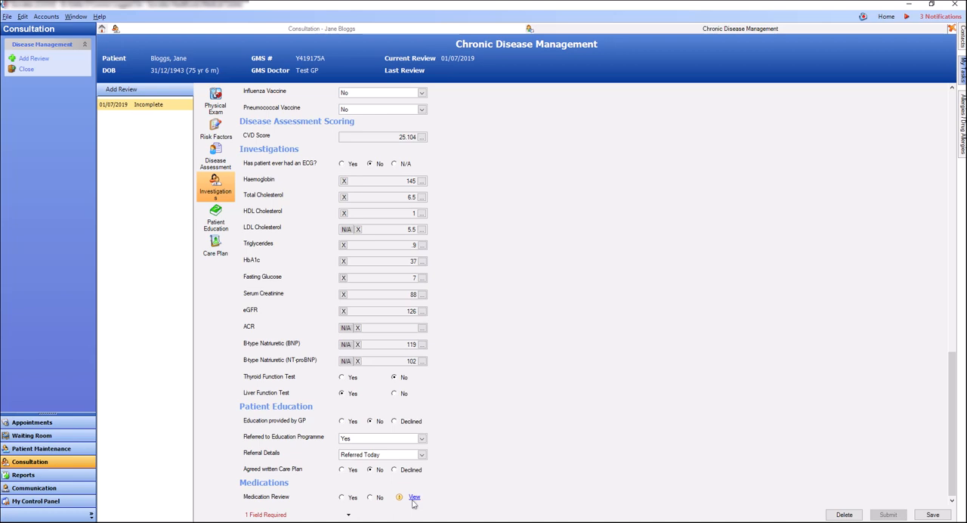
{"action": "left_click", "coordinate": [414, 496]}
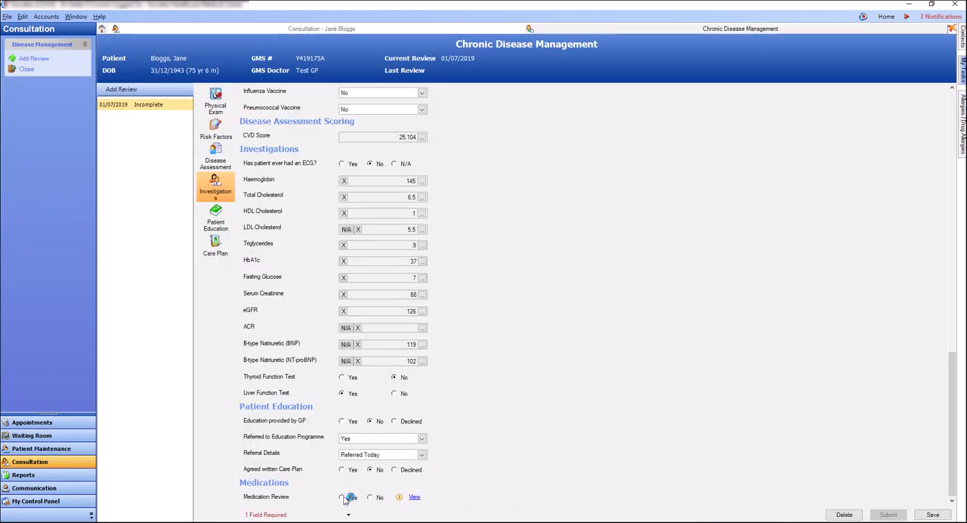
Step: Mark the medication review as done and submit the completed annual review
{"action": "left_click", "coordinate": [342, 496]}
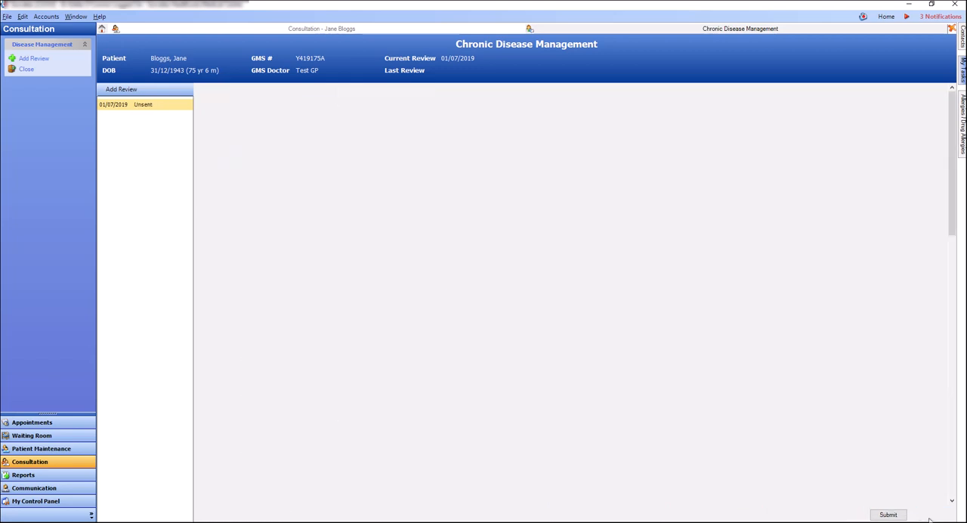
{"action": "left_click", "coordinate": [121, 104]}
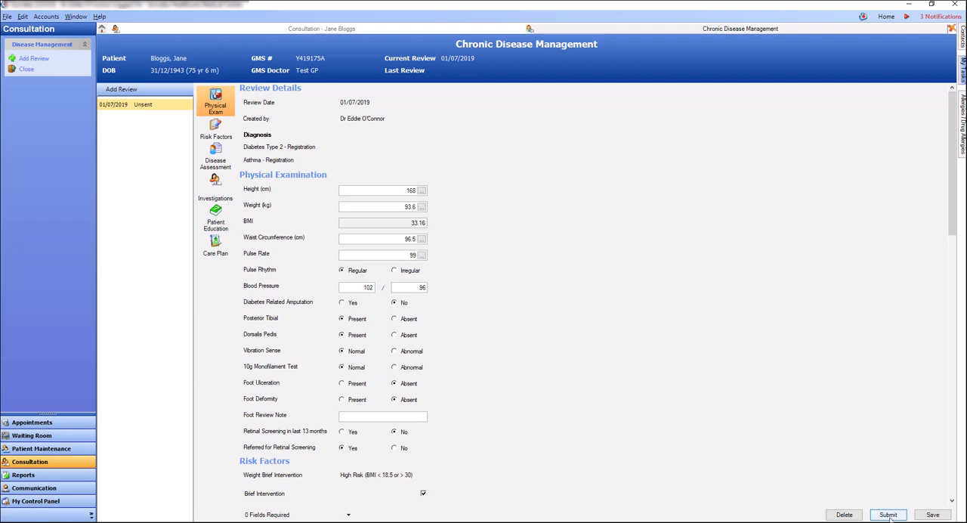
{"action": "left_click", "coordinate": [889, 514]}
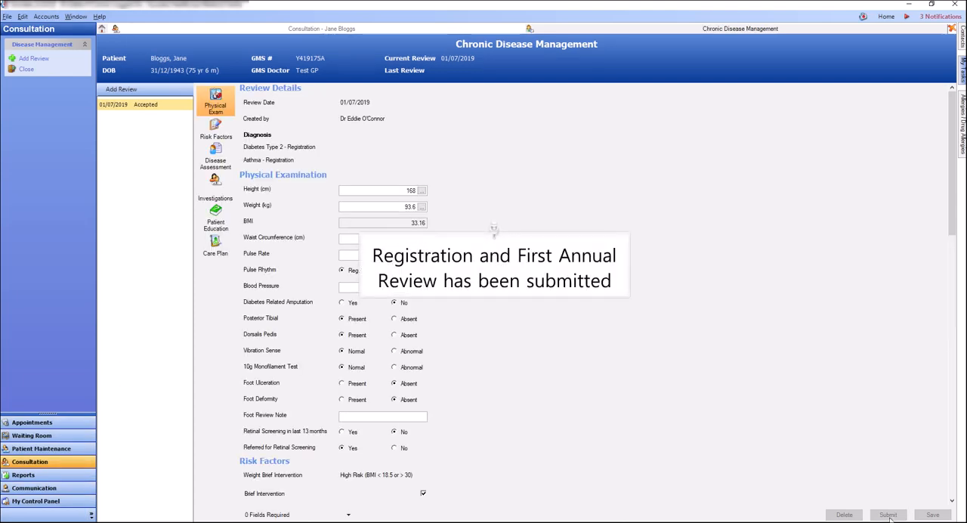
{"action": "left_click", "coordinate": [888, 514]}
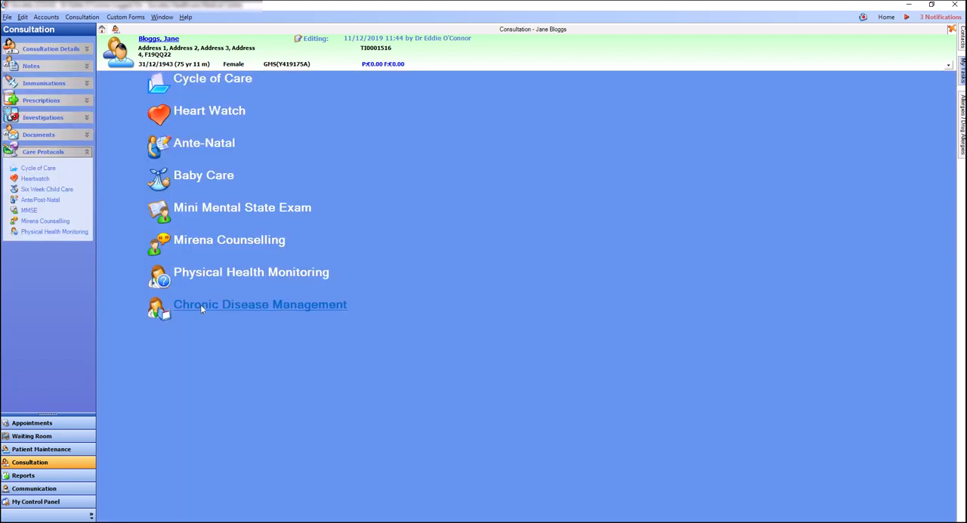
Step: Start a new Chronic Disease Management review keeping Diabetes Type 2 and Asthma ticked
{"action": "left_click", "coordinate": [260, 304]}
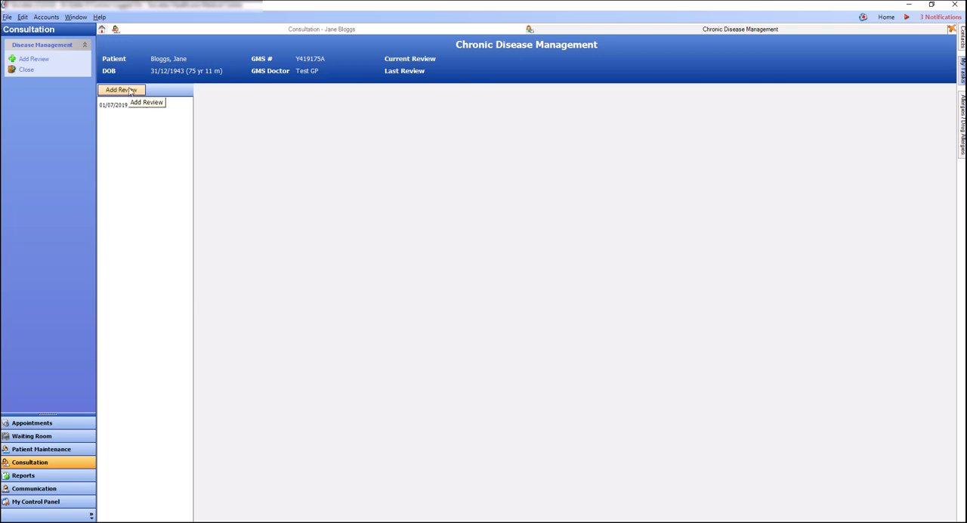
{"action": "left_click", "coordinate": [121, 89]}
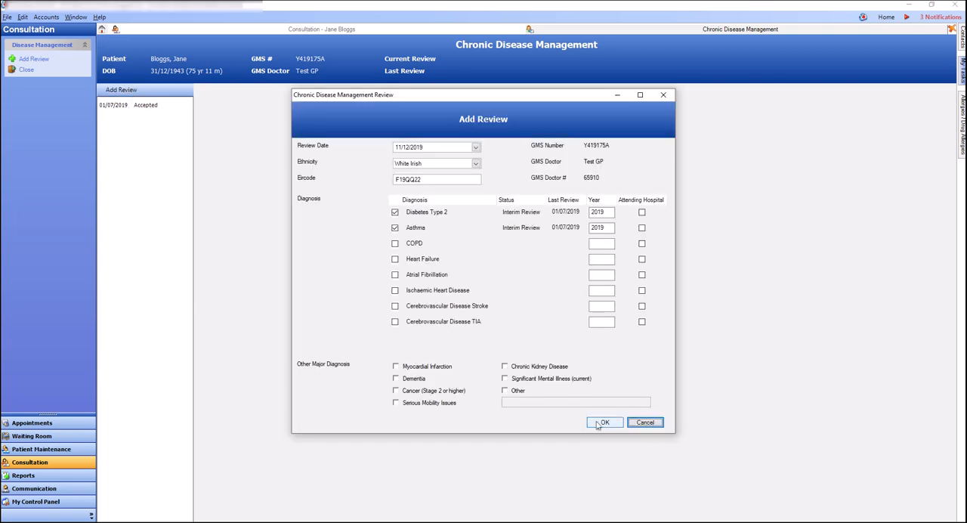
{"action": "left_click", "coordinate": [605, 423]}
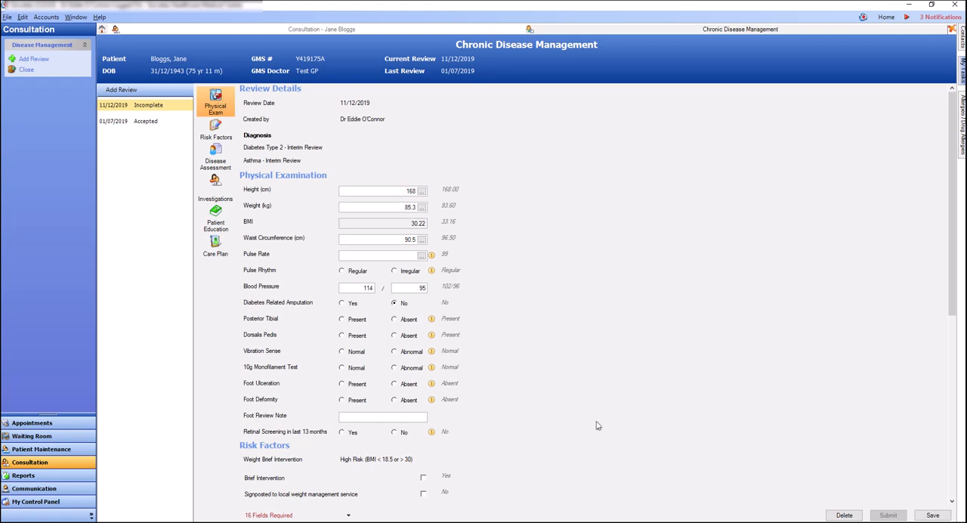
{"action": "mouse_move", "coordinate": [491, 324]}
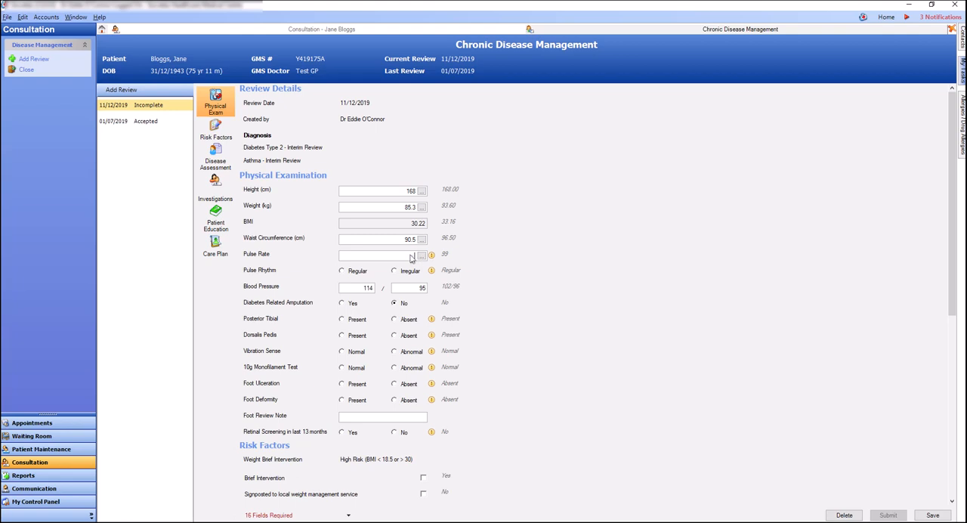
Step: Enter the pulse rate with regular rhythm, foot pulses present, vibration normal, ulceration absent, and tick weight brief intervention
{"action": "type", "text": "181"}
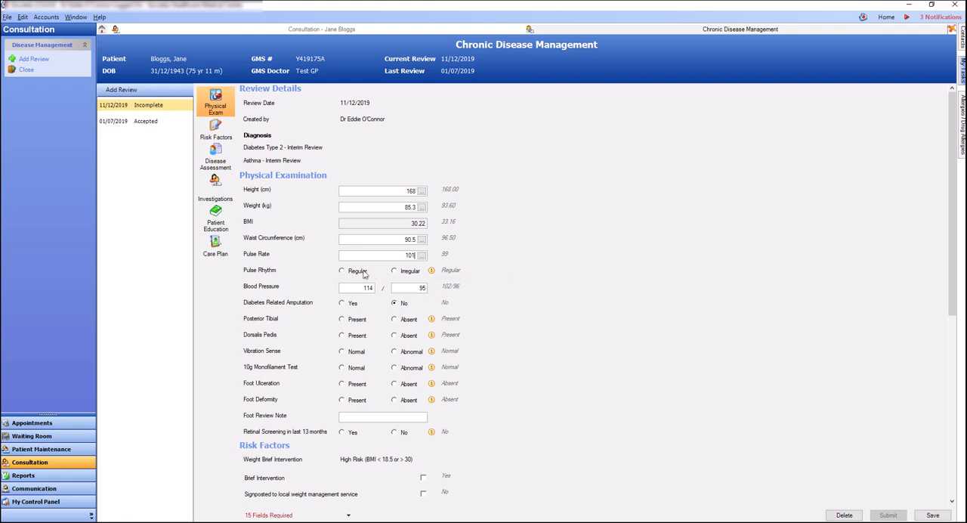
{"action": "left_click", "coordinate": [341, 271]}
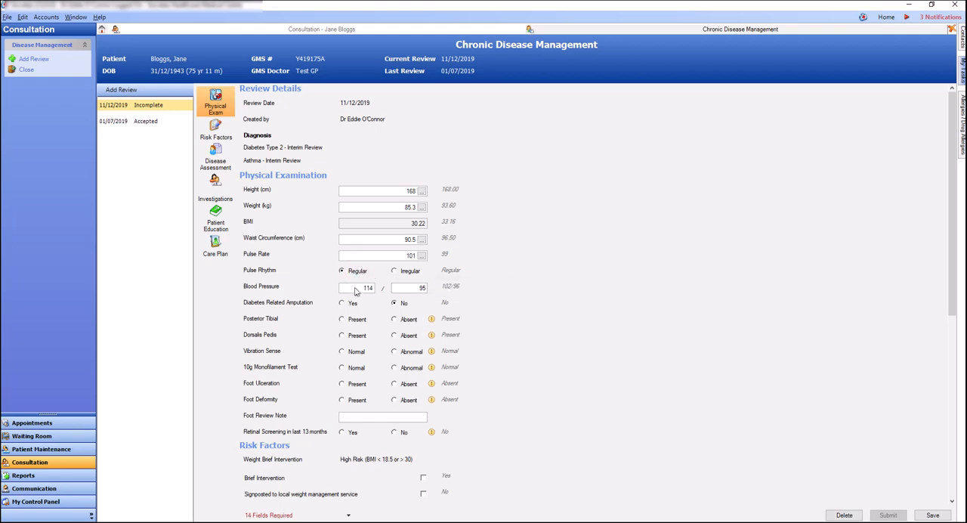
{"action": "left_click", "coordinate": [342, 319]}
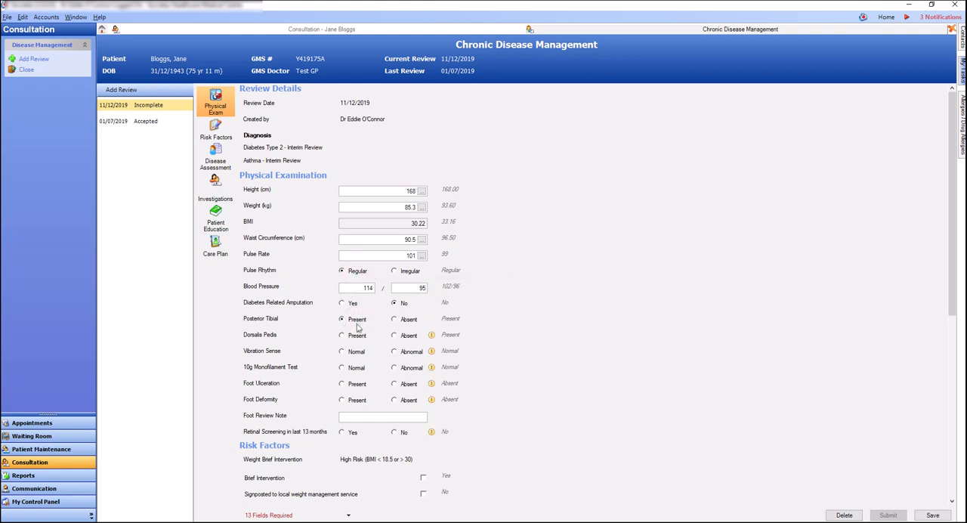
{"action": "left_click", "coordinate": [342, 336]}
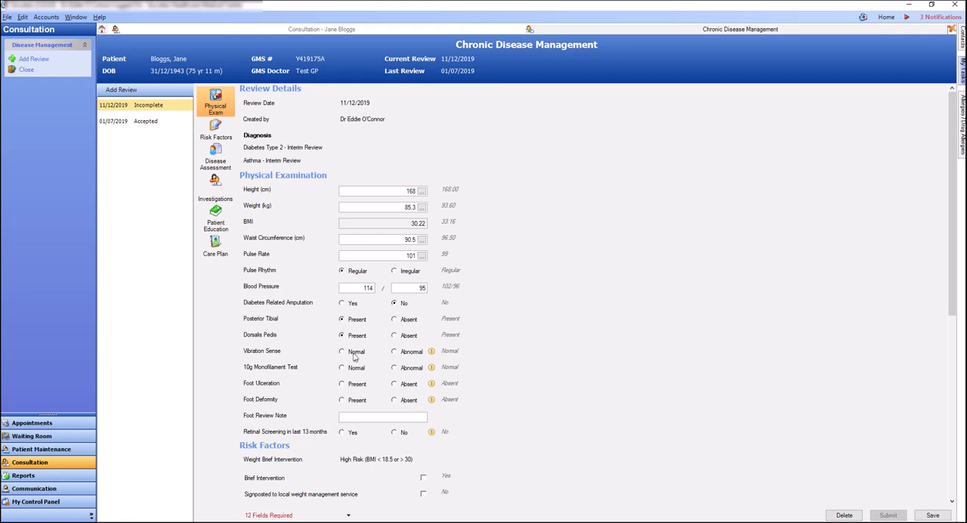
{"action": "left_click", "coordinate": [342, 350]}
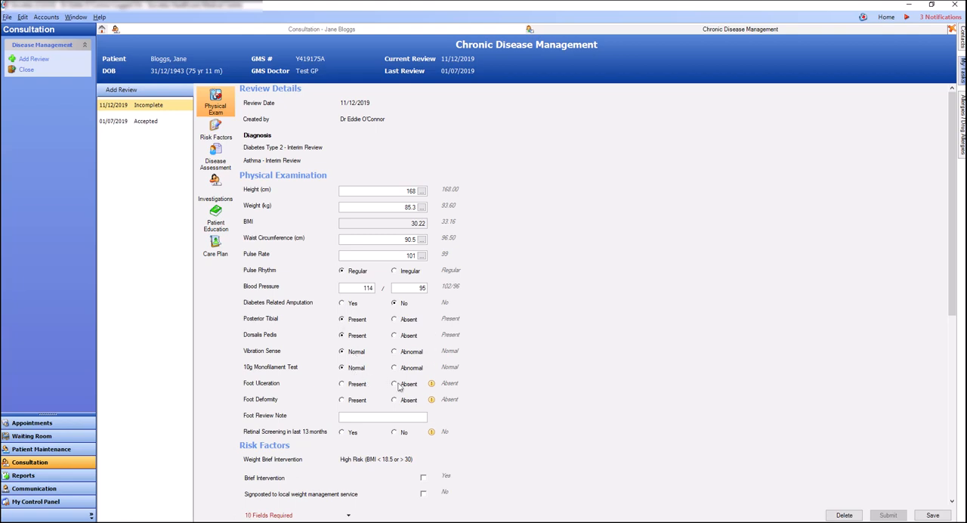
{"action": "left_click", "coordinate": [393, 399]}
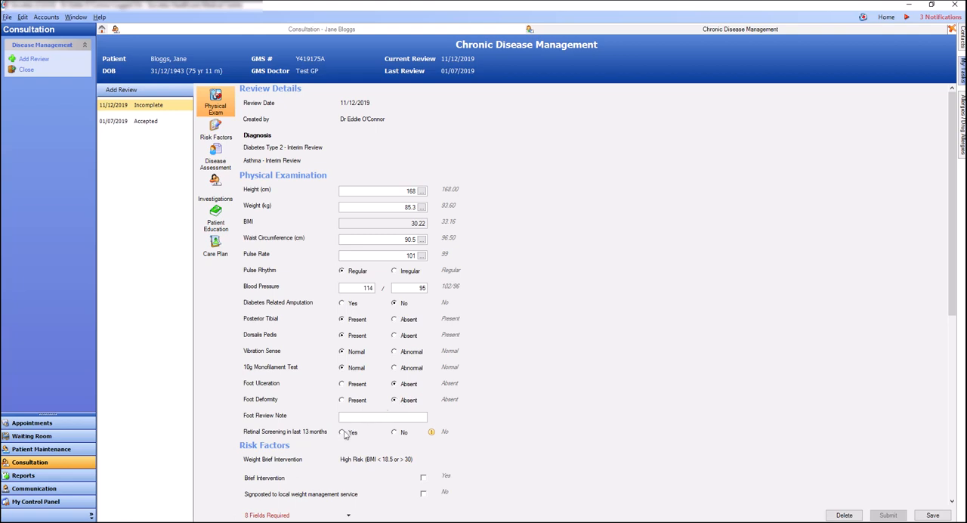
{"action": "scroll", "scroll_direction": "down", "scroll_amount": 3}
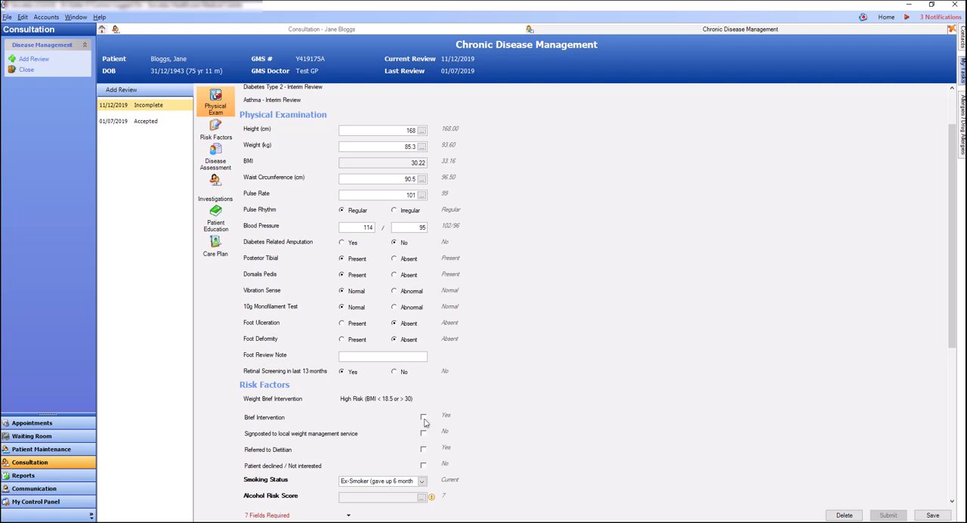
{"action": "left_click", "coordinate": [423, 417]}
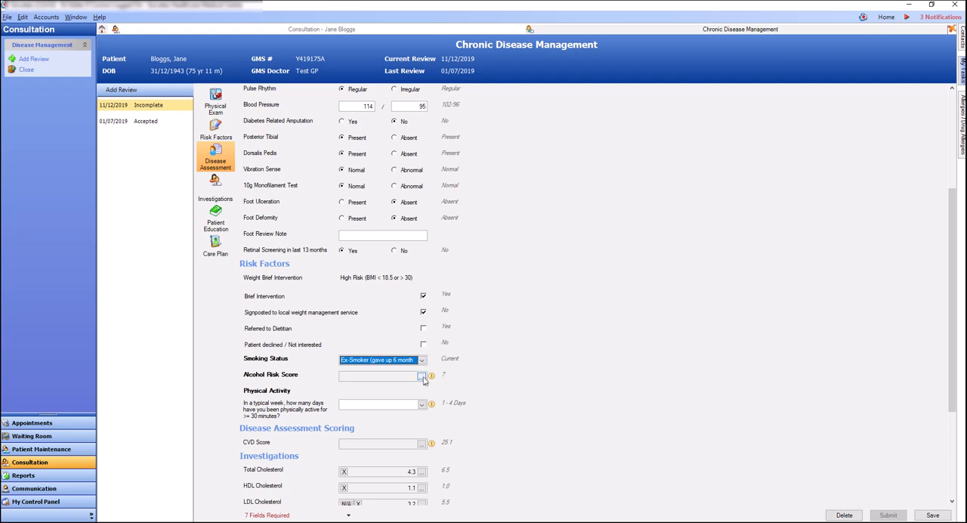
Step: Answer AUDIT-C as 2–4 times a month, 3–4 drinks and less than monthly for a low-risk score of 4
{"action": "left_click", "coordinate": [421, 376]}
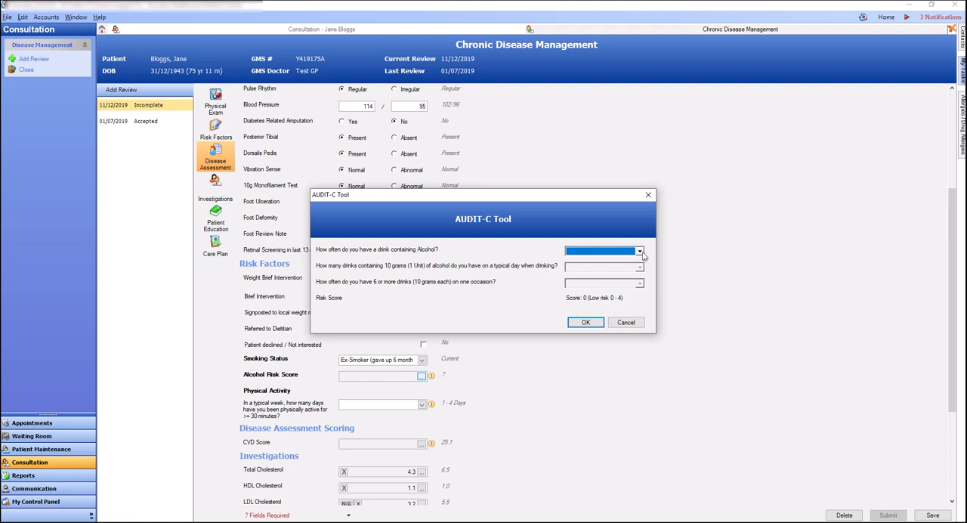
{"action": "left_click", "coordinate": [641, 251]}
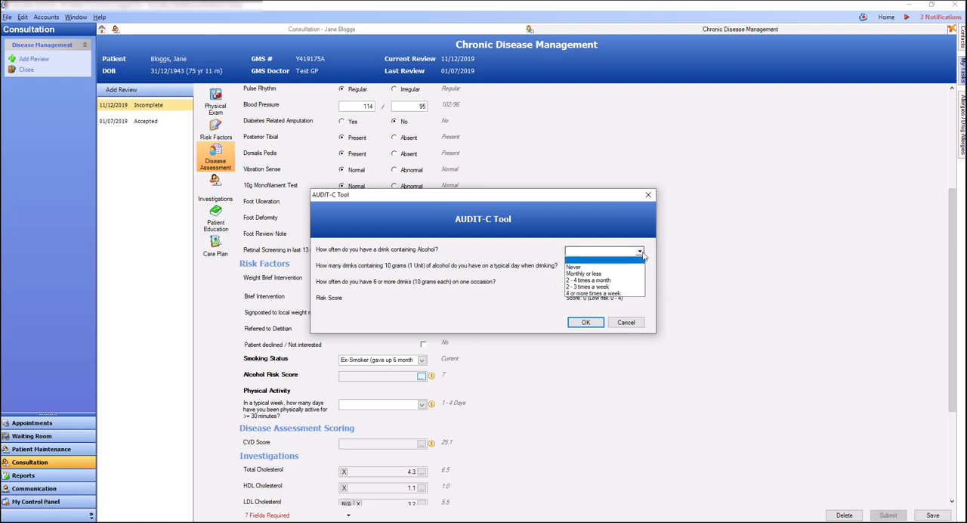
{"action": "left_click", "coordinate": [588, 280]}
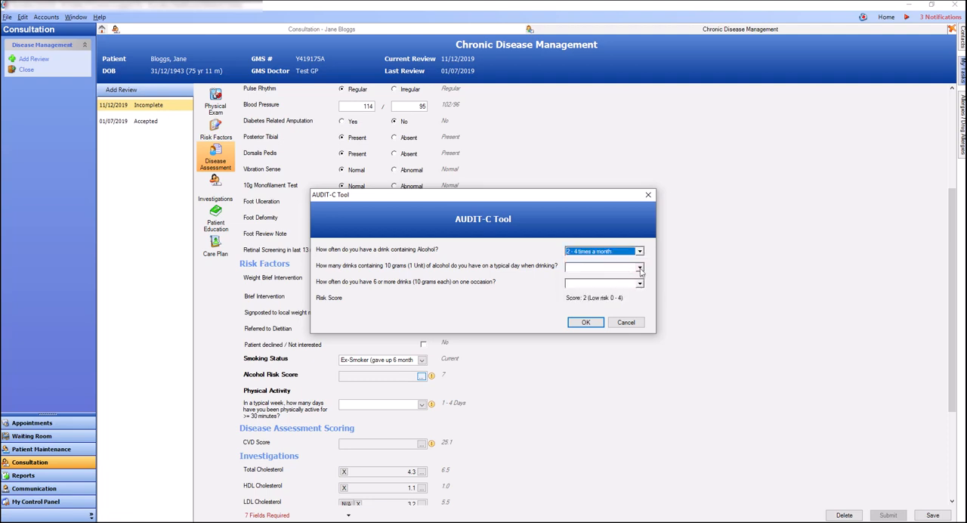
{"action": "left_click", "coordinate": [639, 266]}
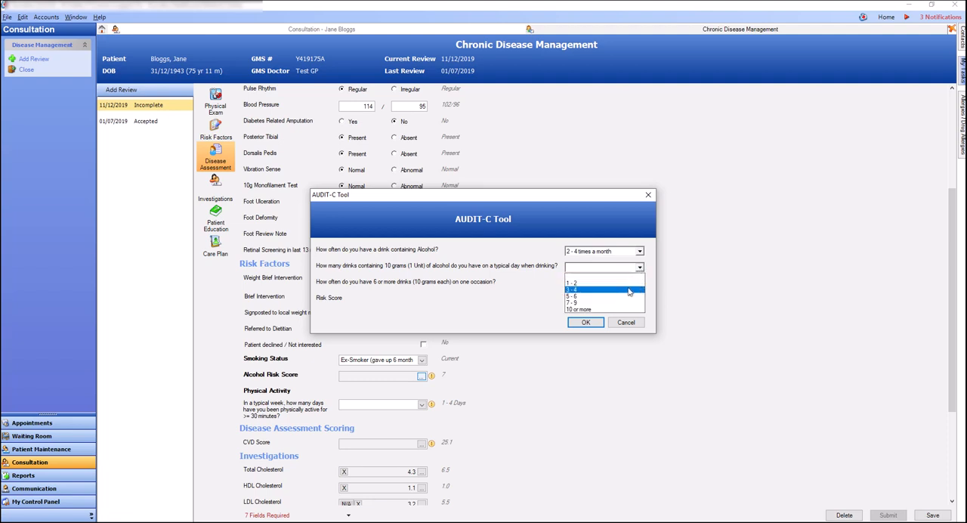
{"action": "left_click", "coordinate": [605, 290]}
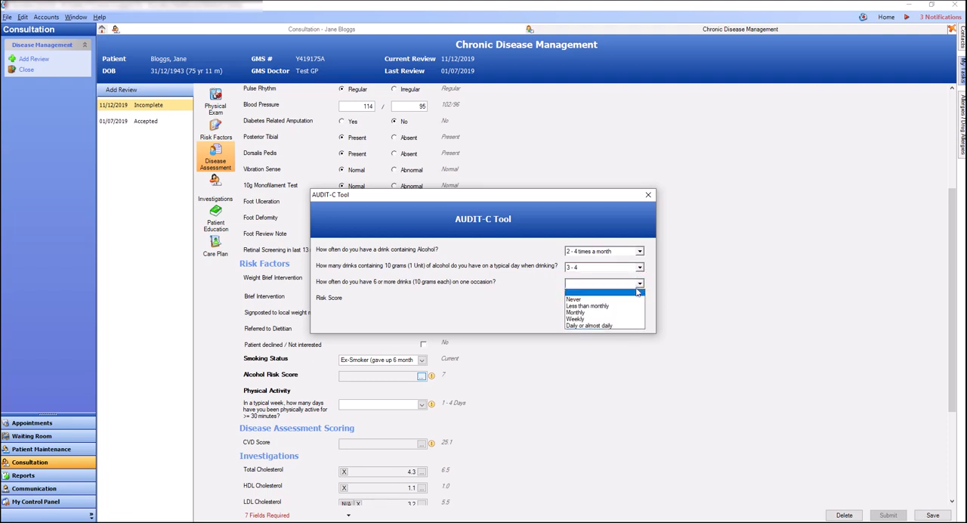
{"action": "left_click", "coordinate": [586, 306]}
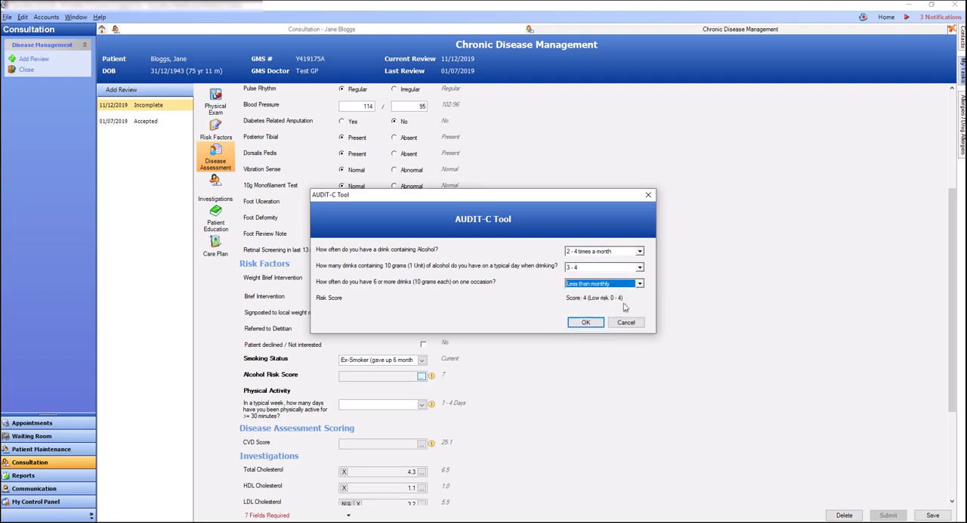
{"action": "left_click", "coordinate": [586, 322]}
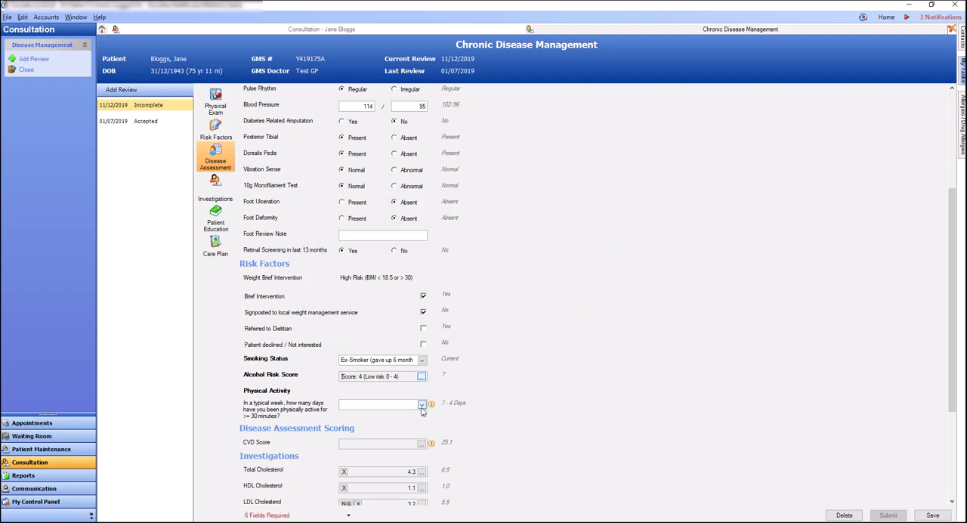
Step: Record 1 - 4 active days a week and Yes to the moderate or vigorous activity follow-up
{"action": "left_click", "coordinate": [421, 405]}
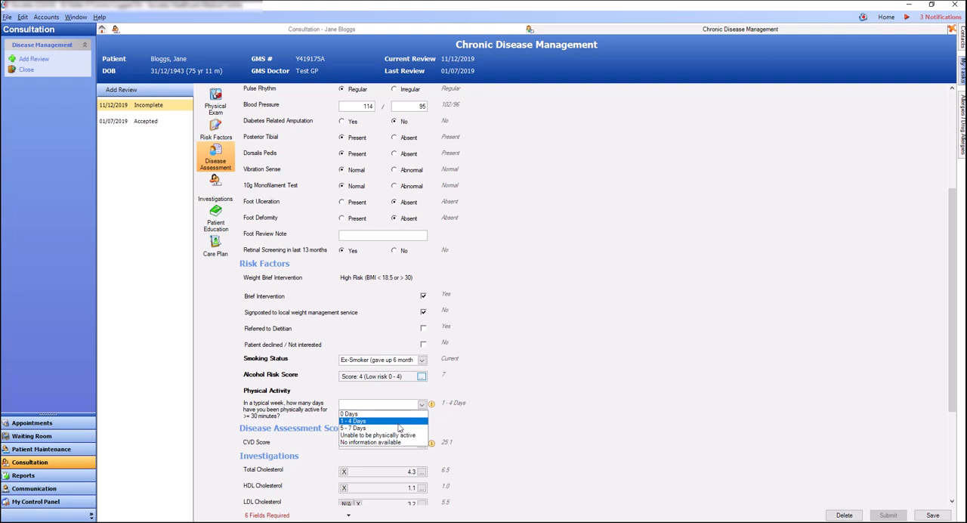
{"action": "left_click", "coordinate": [352, 420]}
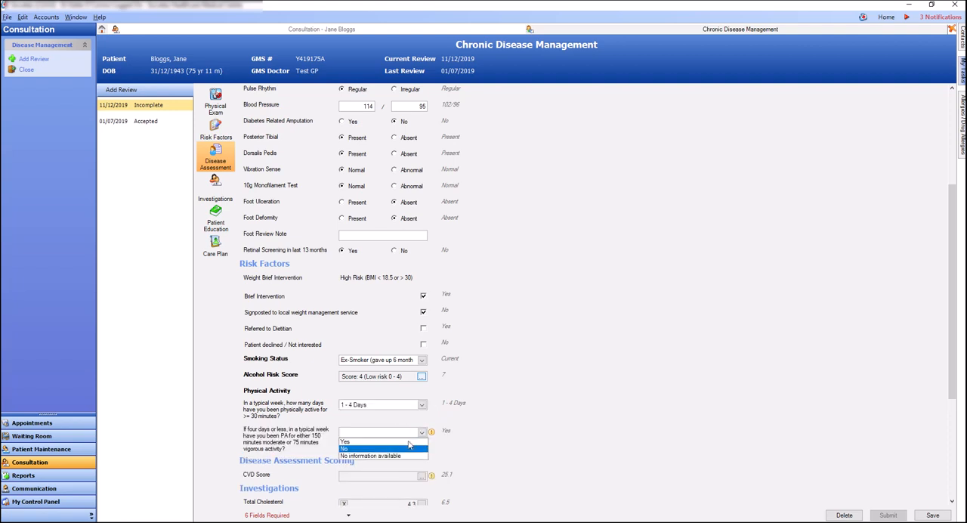
{"action": "left_click", "coordinate": [344, 441]}
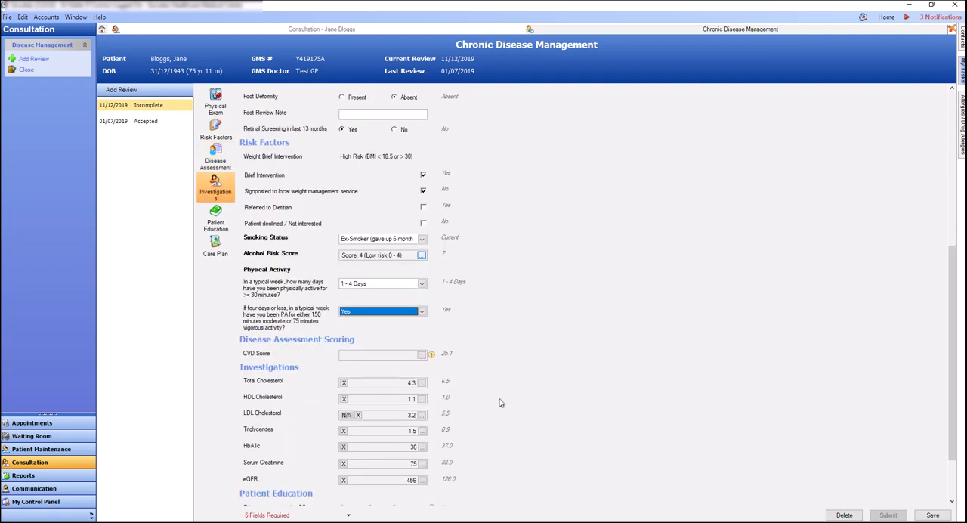
{"action": "scroll", "scroll_direction": "down", "scroll_amount": 3}
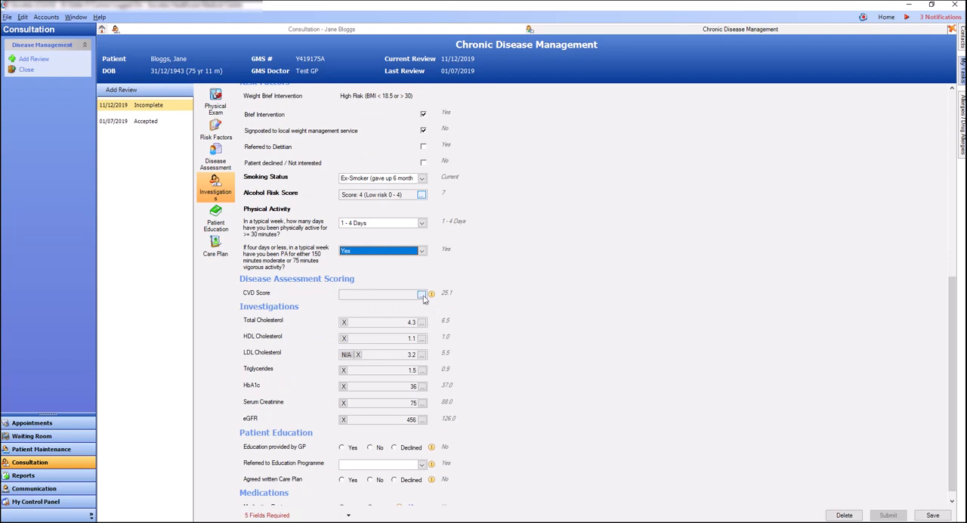
Step: Run the QRISK v3 calculator with systolic BP included and accept a CVD score of 20.987
{"action": "left_click", "coordinate": [430, 293]}
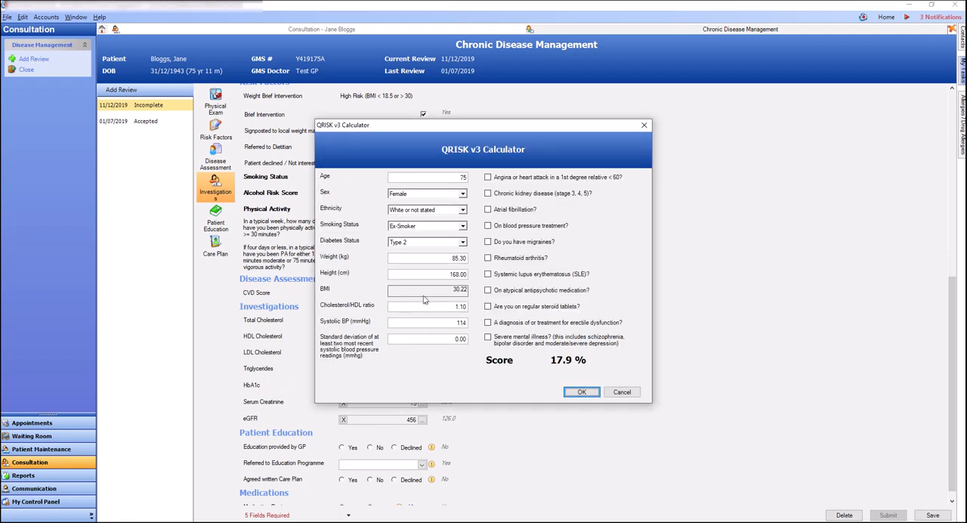
{"action": "left_click", "coordinate": [487, 177]}
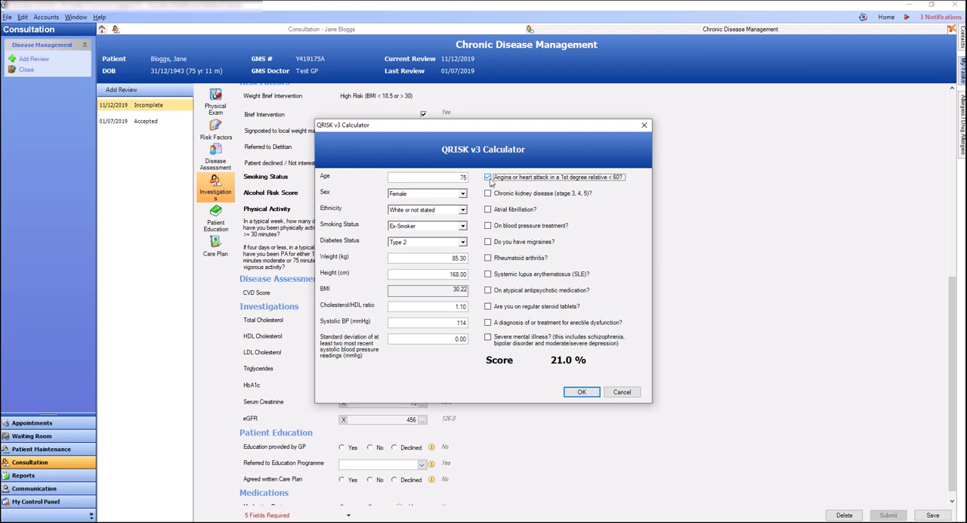
{"action": "left_click", "coordinate": [580, 391]}
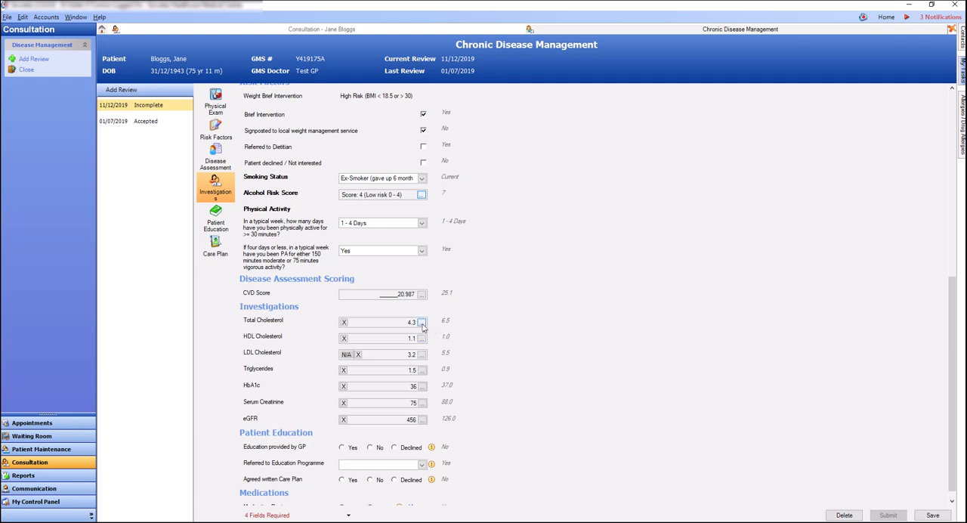
{"action": "left_click", "coordinate": [421, 322]}
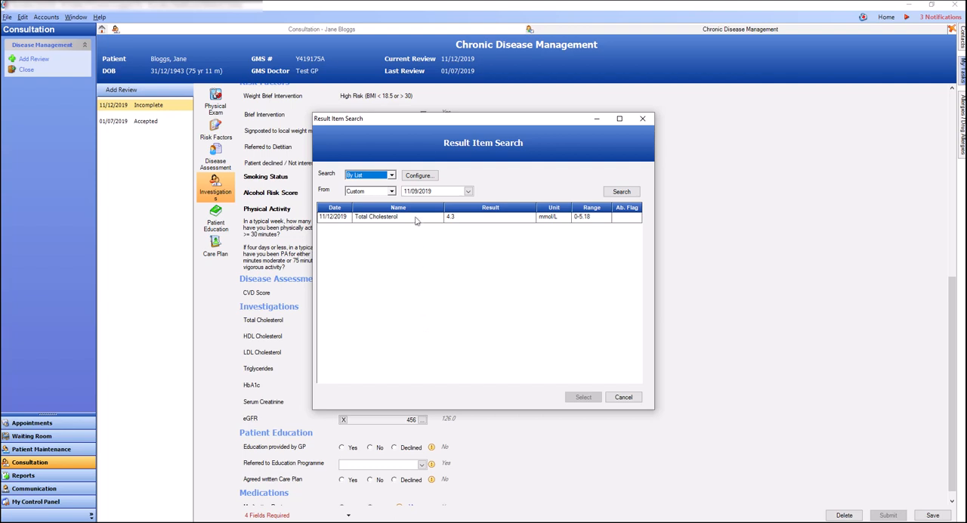
{"action": "left_click", "coordinate": [391, 190]}
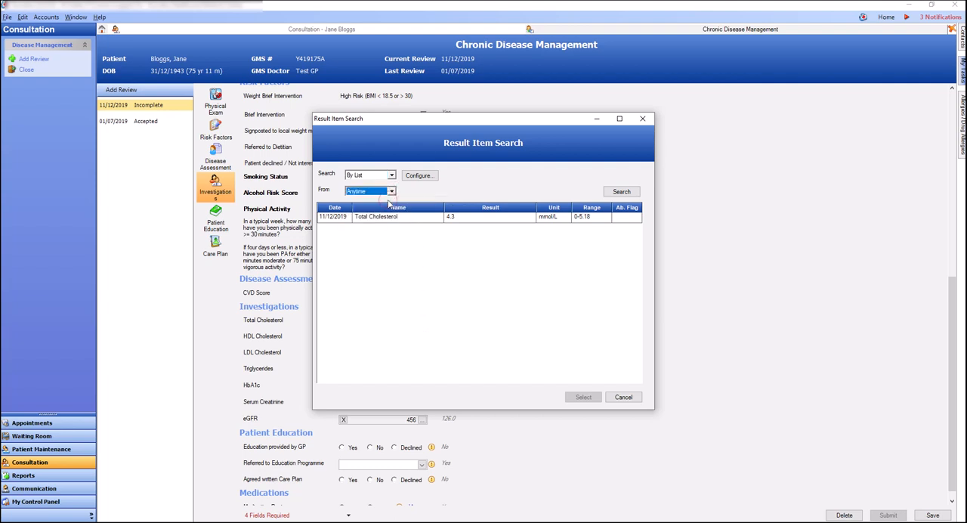
{"action": "left_click", "coordinate": [619, 190]}
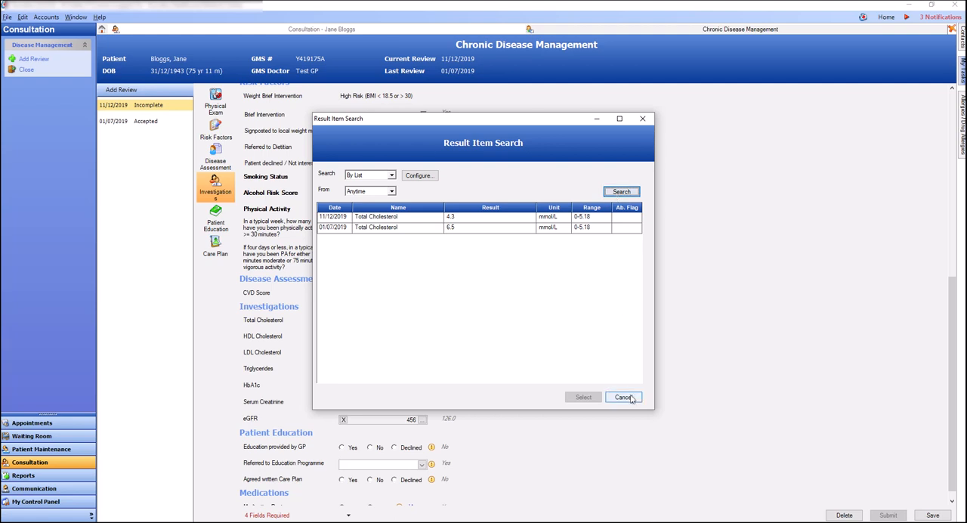
{"action": "left_click", "coordinate": [623, 396]}
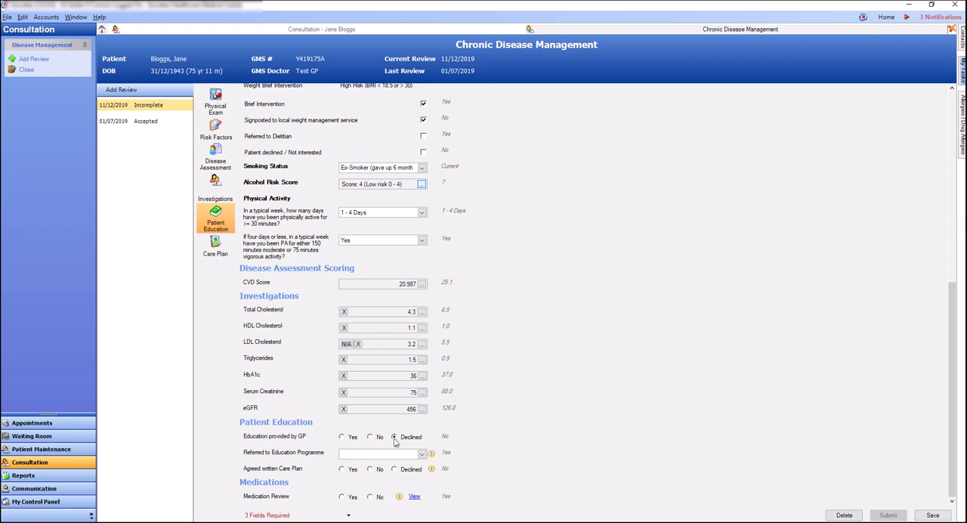
{"action": "mouse_move", "coordinate": [431, 453]}
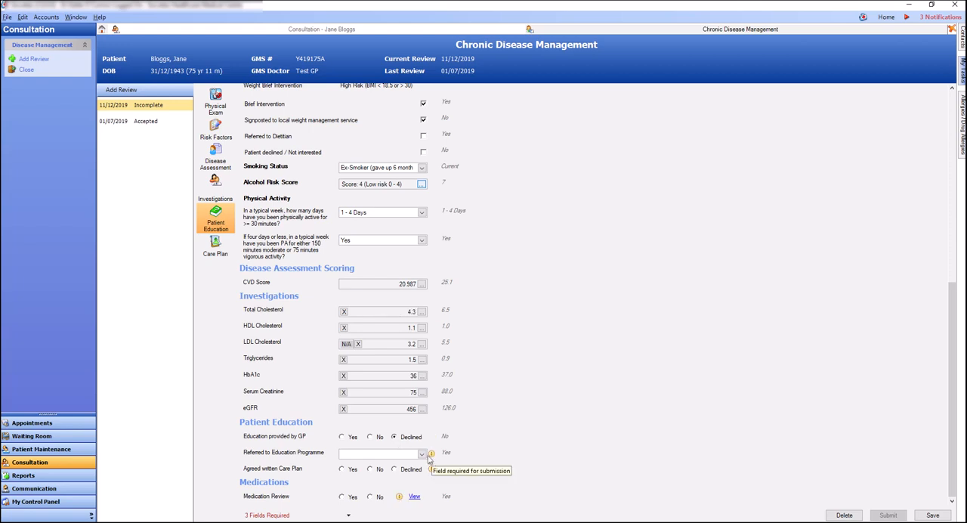
Step: Set Referred to Education Programme to Yes with Referral Details as Referred Previously
{"action": "left_click", "coordinate": [421, 453]}
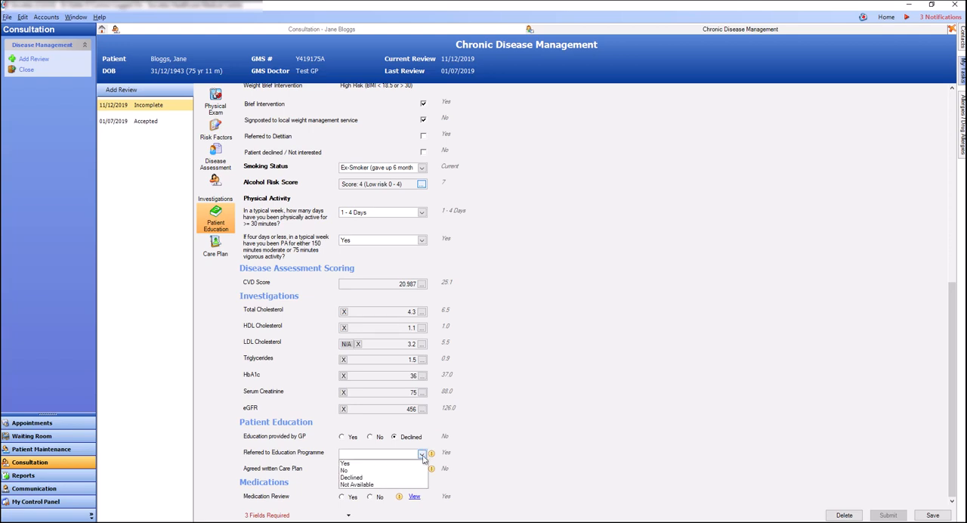
{"action": "left_click", "coordinate": [345, 463]}
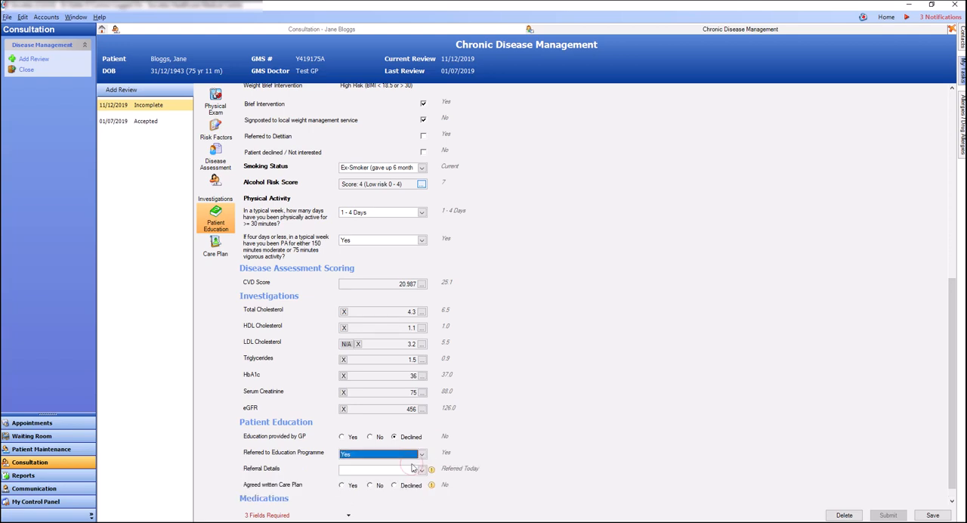
{"action": "left_click", "coordinate": [422, 469]}
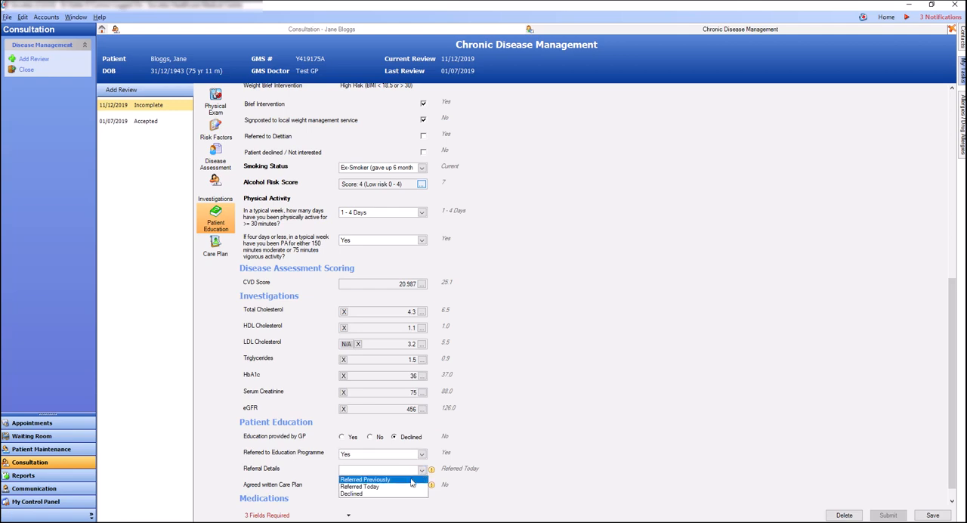
{"action": "left_click", "coordinate": [366, 479]}
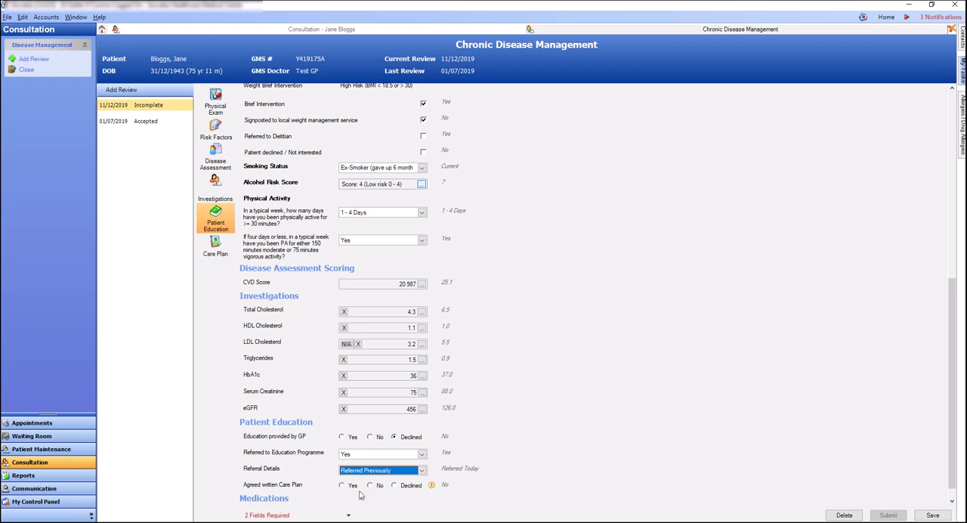
Step: Tick Yes for agreed written care plan and medication review, then submit the review
{"action": "left_click", "coordinate": [341, 484]}
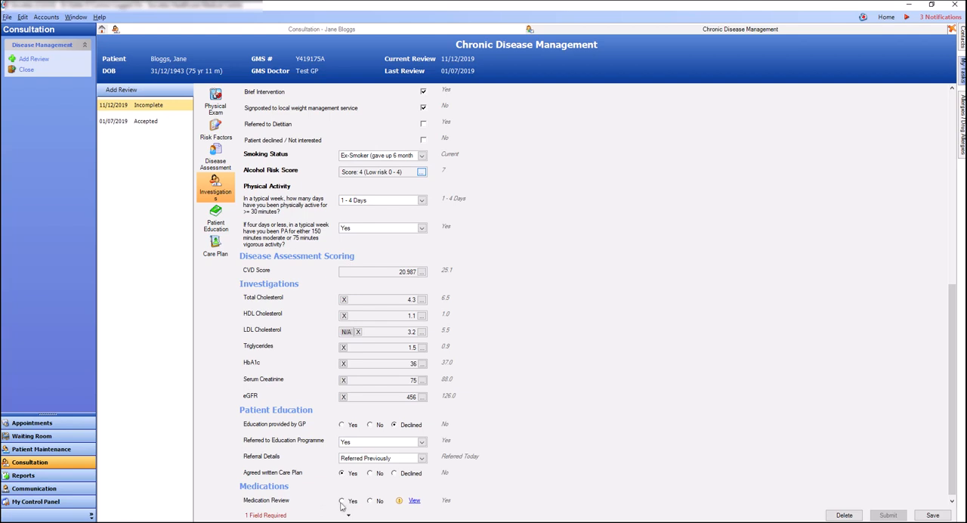
{"action": "left_click", "coordinate": [342, 500]}
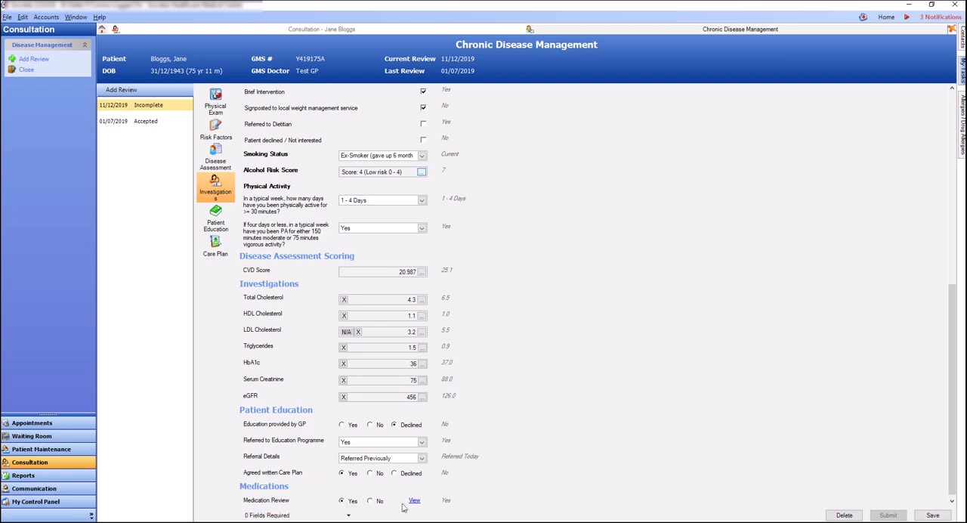
{"action": "left_click", "coordinate": [215, 103]}
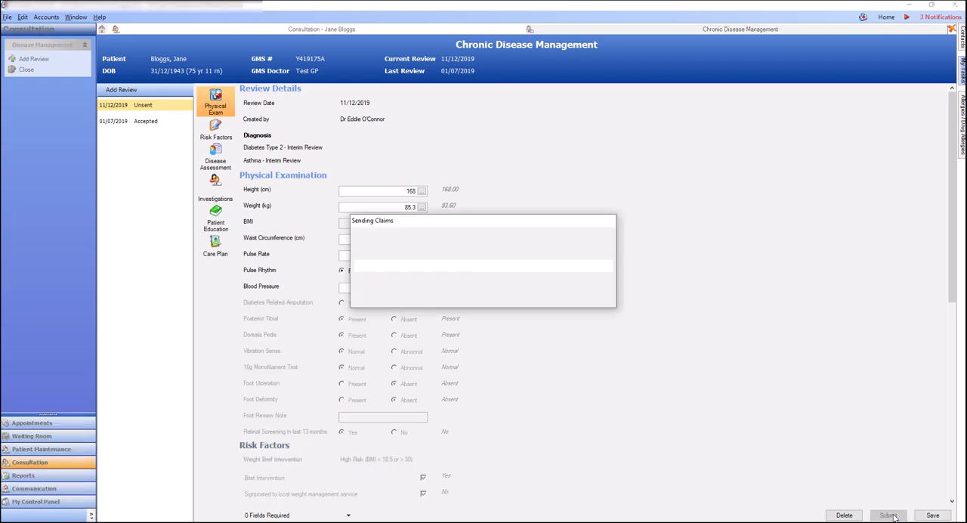
Step: Submit the 11/12/2019 review and confirm a new Diabetes Type 2 and Asthma review dated 21/07/2020
{"action": "left_click", "coordinate": [889, 514]}
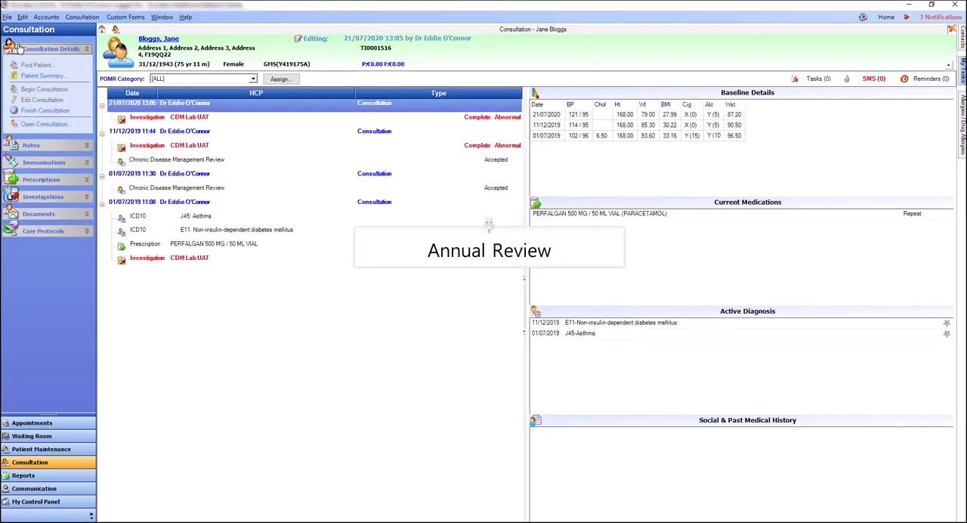
{"action": "mouse_move", "coordinate": [42, 234]}
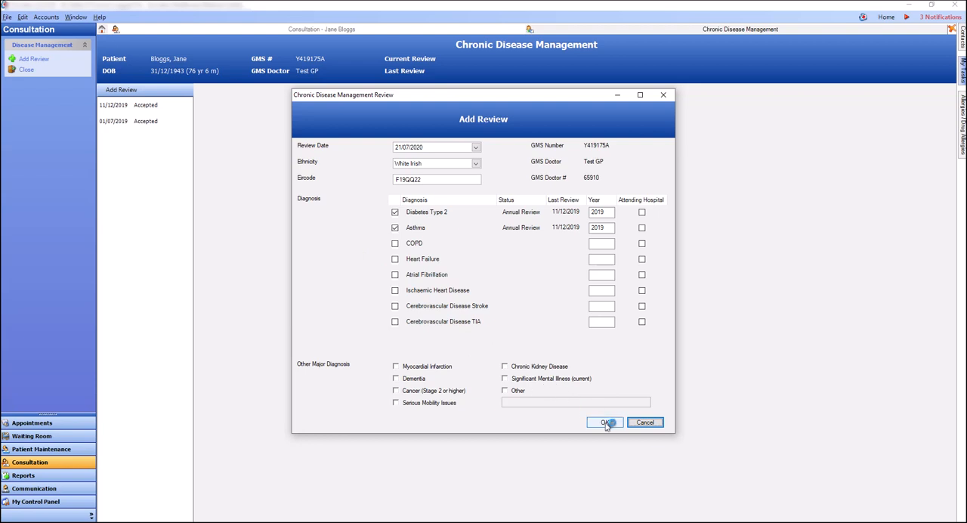
{"action": "left_click", "coordinate": [605, 423]}
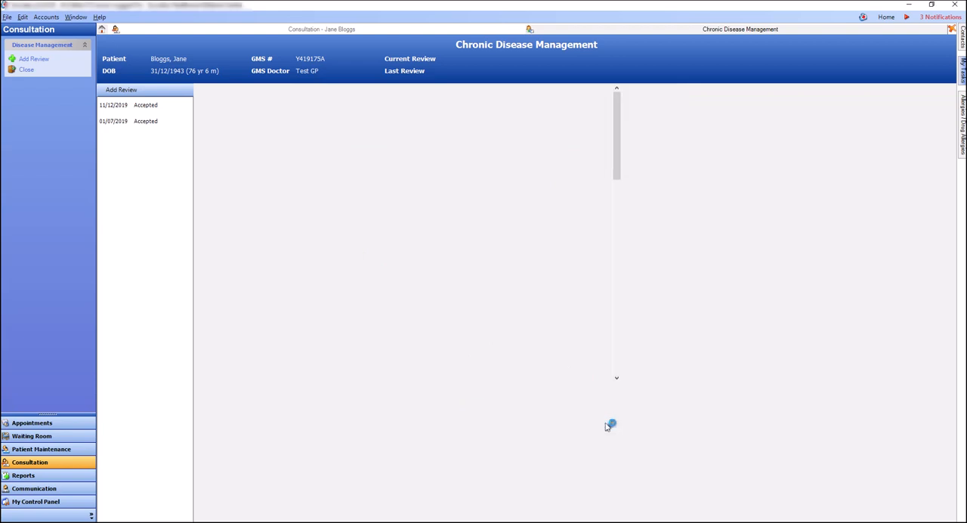
Step: Record foot pulse, sensation and ulceration findings, retinal screening Yes and brief weight advice given
{"action": "left_click", "coordinate": [109, 89]}
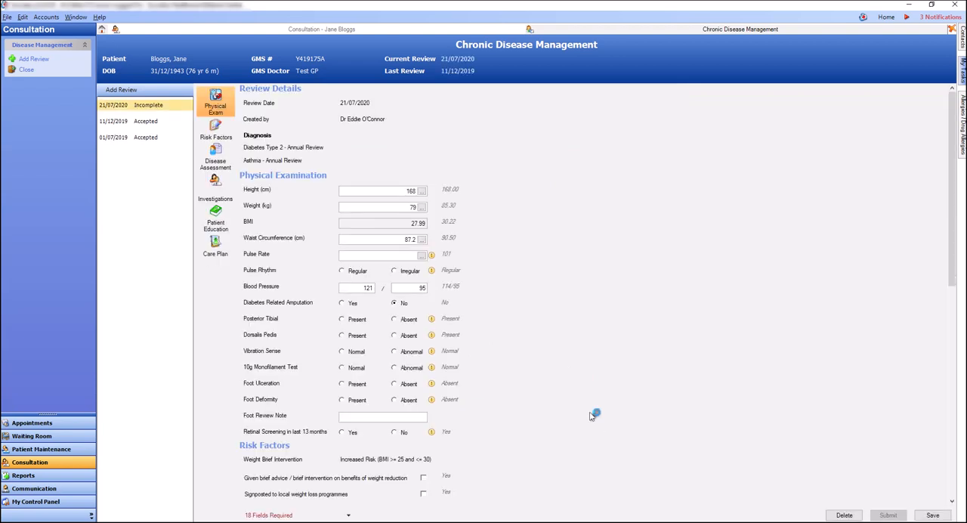
{"action": "mouse_move", "coordinate": [375, 329]}
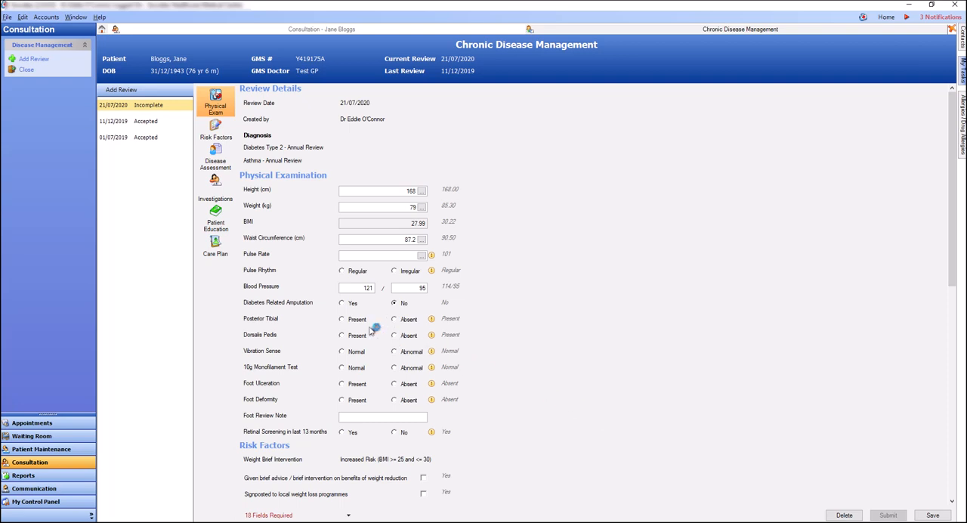
{"action": "left_click", "coordinate": [342, 336]}
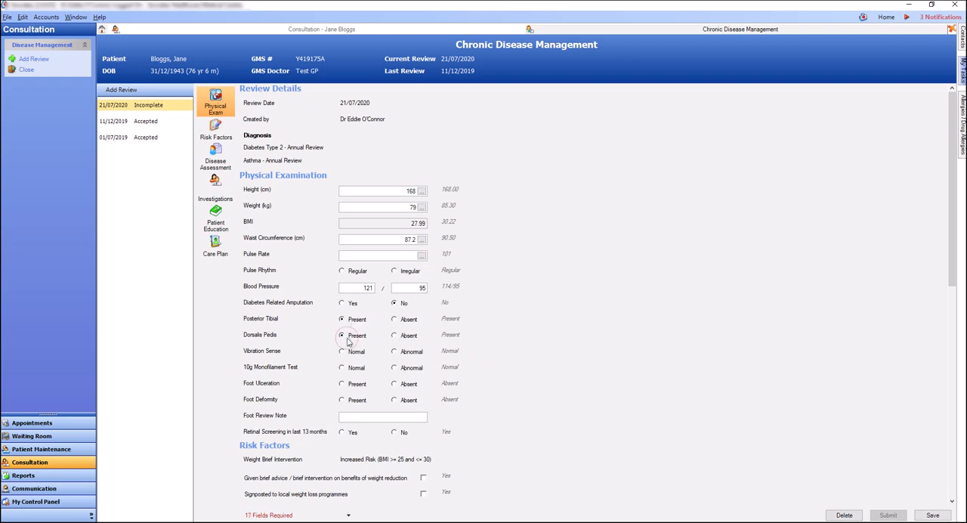
{"action": "left_click", "coordinate": [342, 351]}
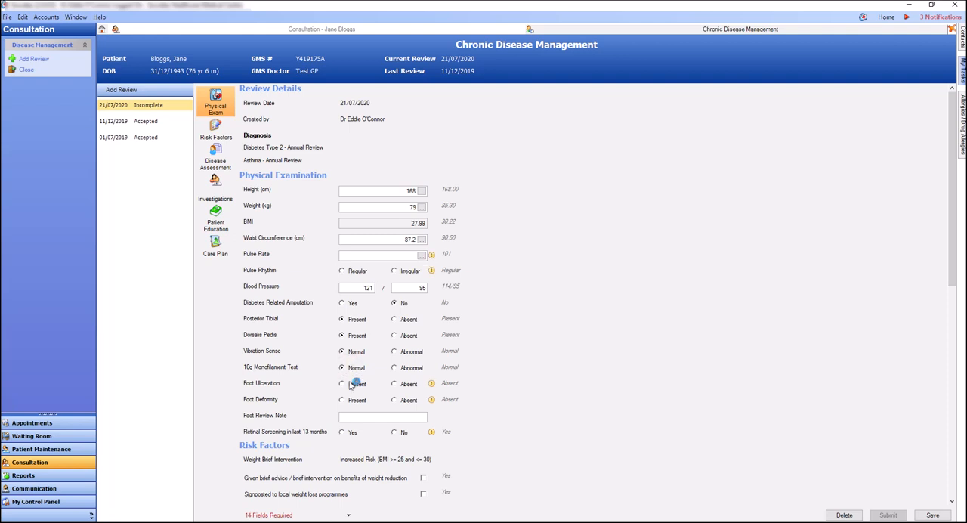
{"action": "left_click", "coordinate": [342, 398]}
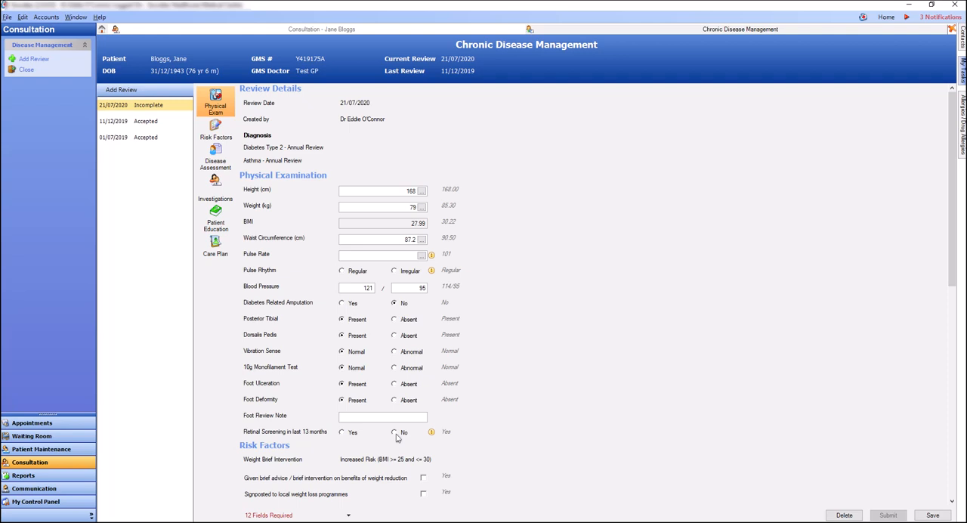
{"action": "left_click", "coordinate": [341, 432]}
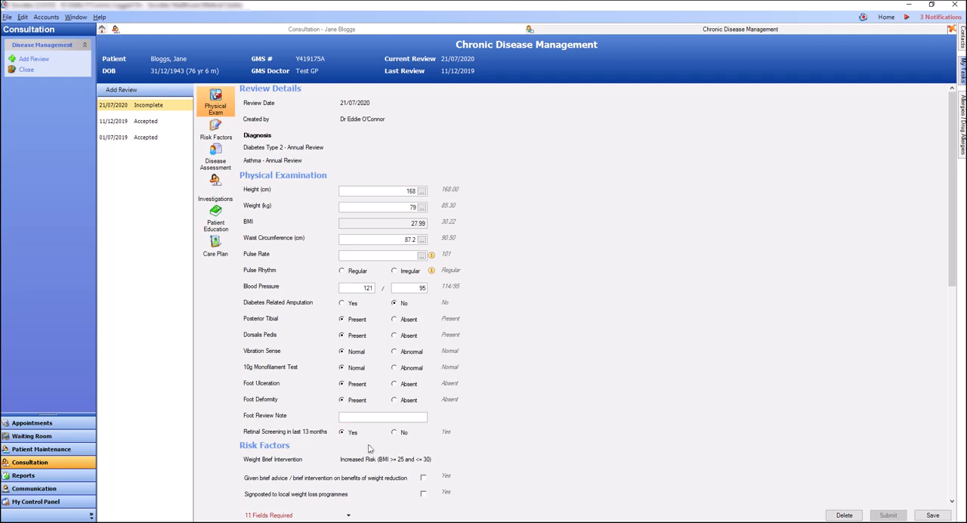
{"action": "left_click", "coordinate": [423, 477]}
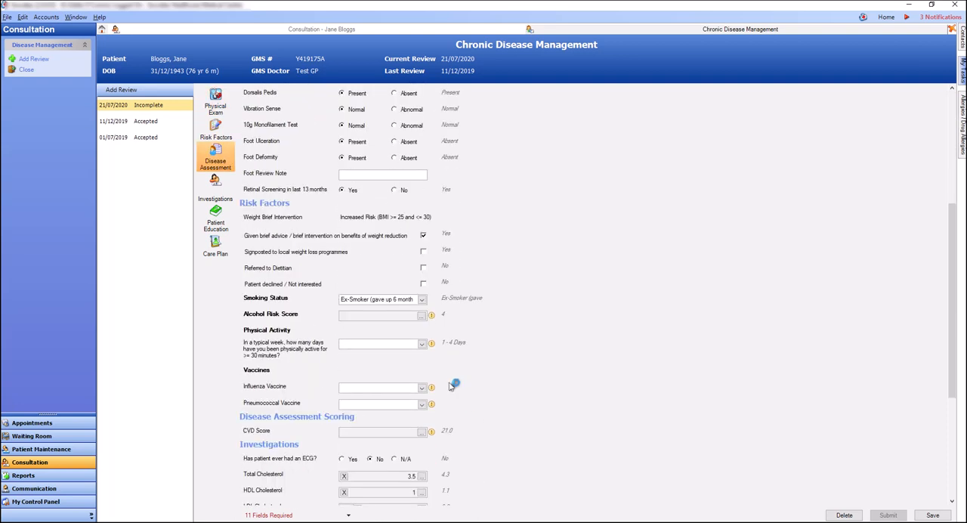
Step: Answer the AUDIT-C questionnaire as monthly or less drinking for an alcohol score of 2
{"action": "left_click", "coordinate": [432, 314]}
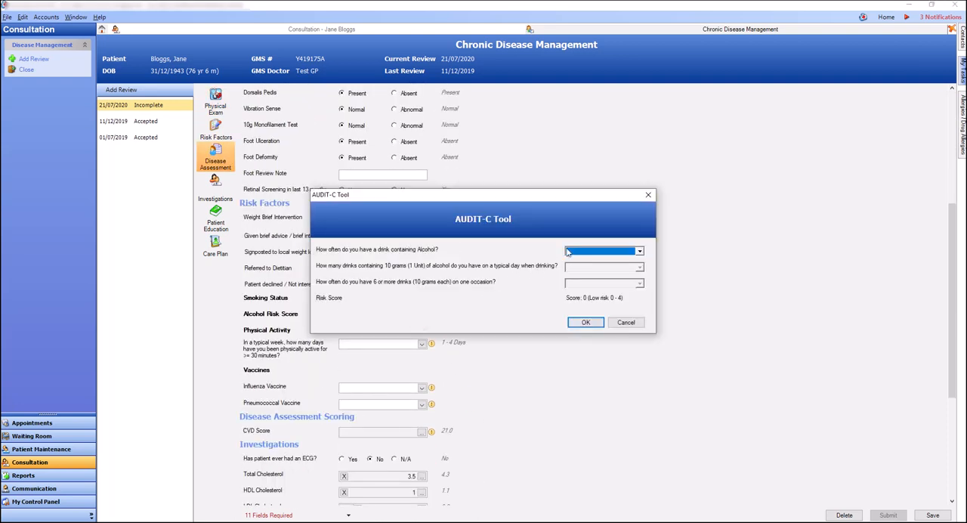
{"action": "left_click", "coordinate": [638, 250]}
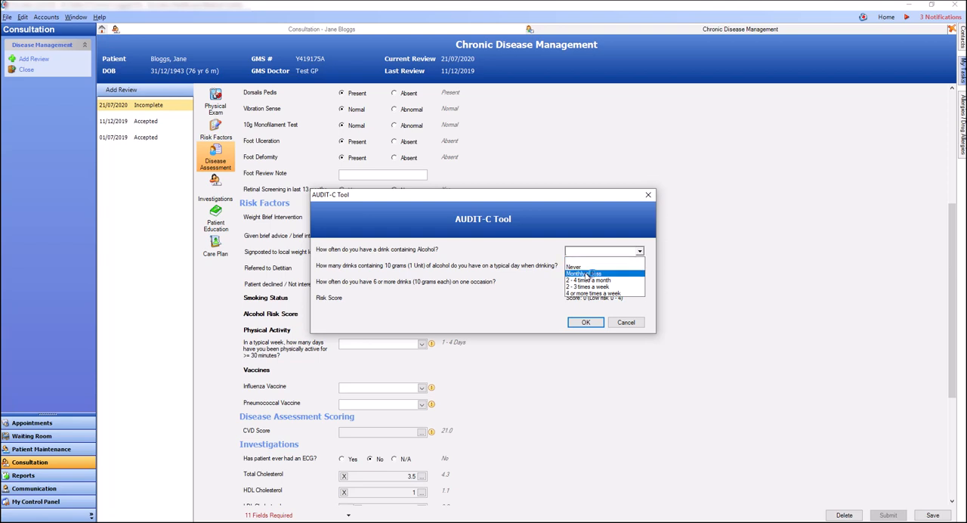
{"action": "left_click", "coordinate": [586, 274]}
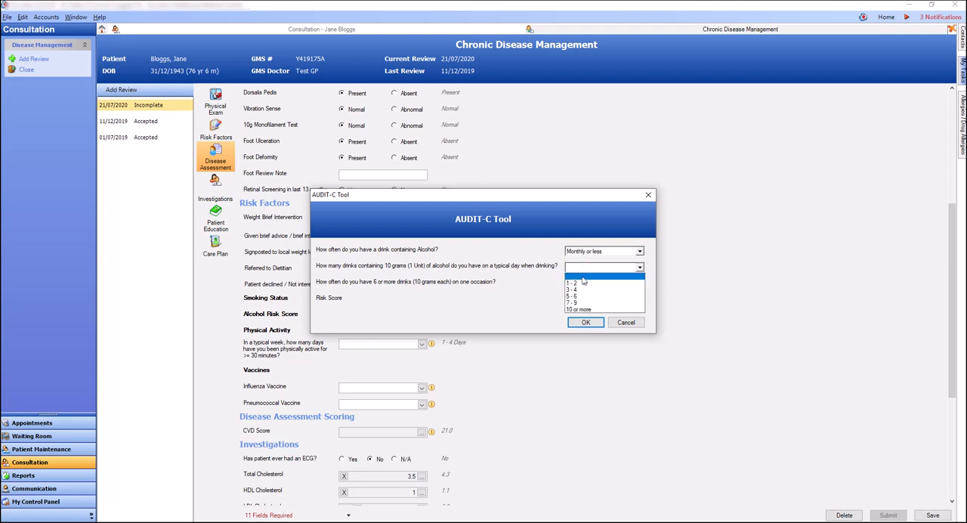
{"action": "left_click", "coordinate": [573, 284]}
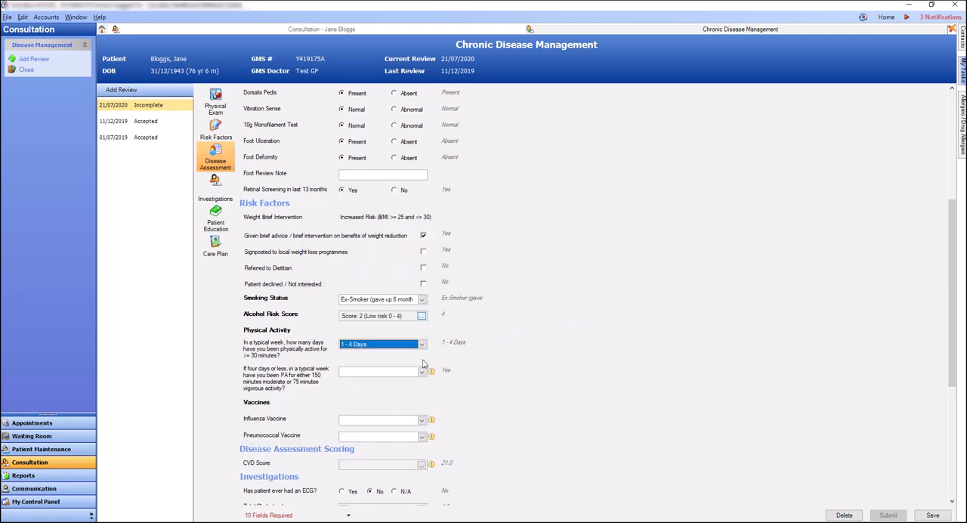
Step: Record the physical activity answers and No for both influenza and pneumococcal vaccines
{"action": "left_click", "coordinate": [422, 372]}
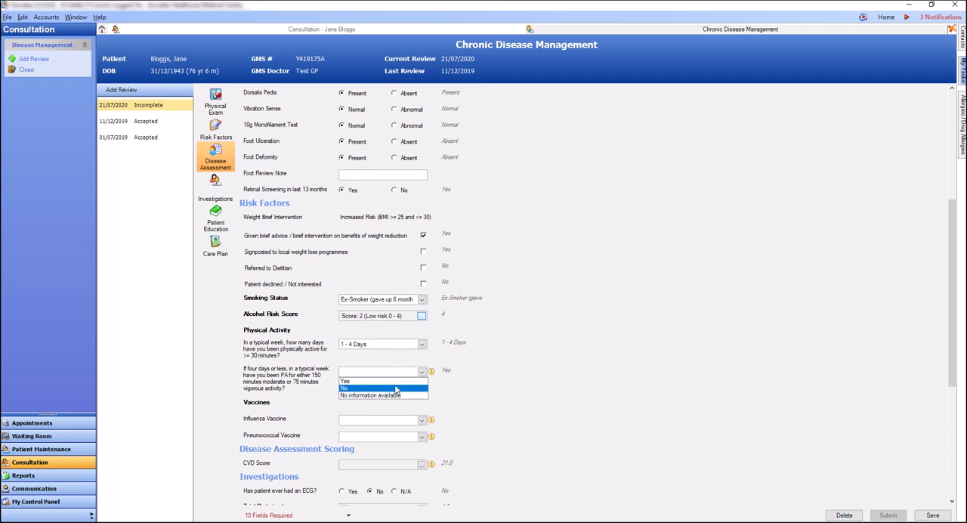
{"action": "left_click", "coordinate": [345, 381]}
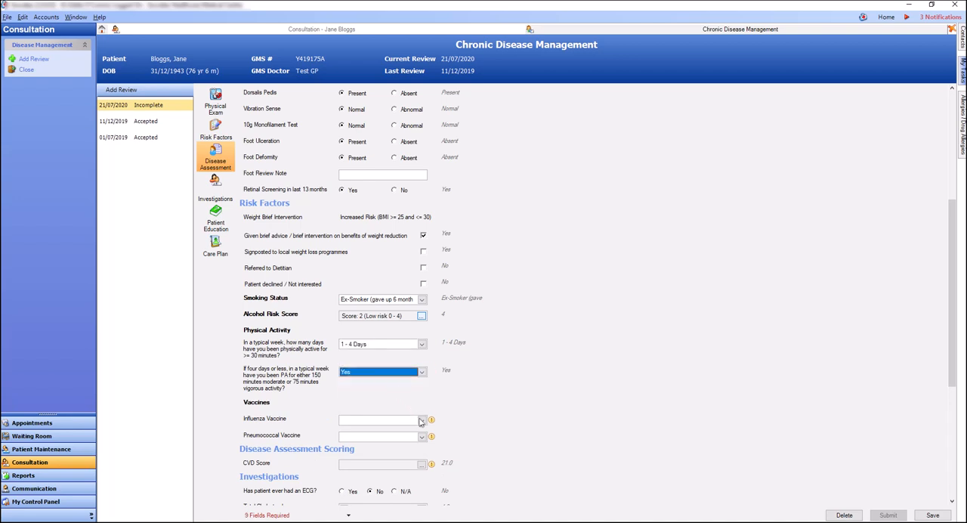
{"action": "left_click", "coordinate": [421, 420]}
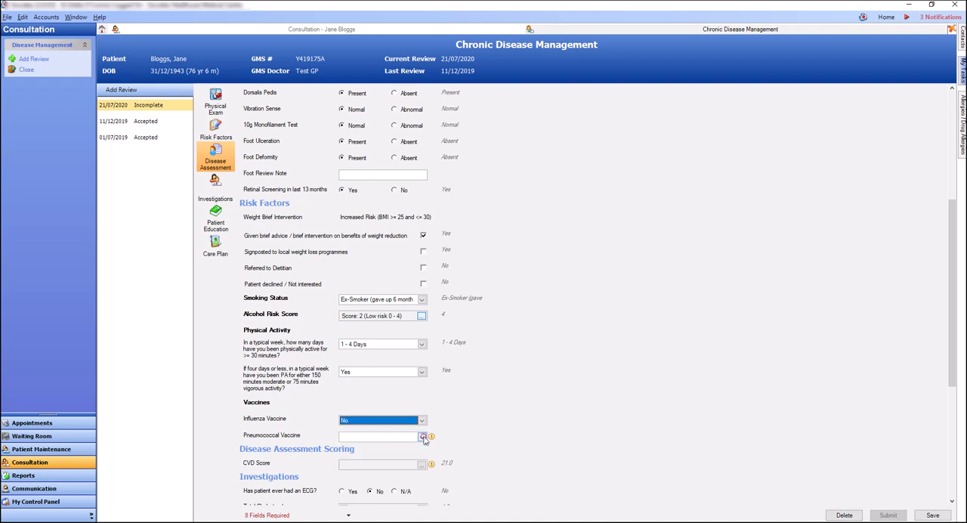
{"action": "left_click", "coordinate": [422, 435]}
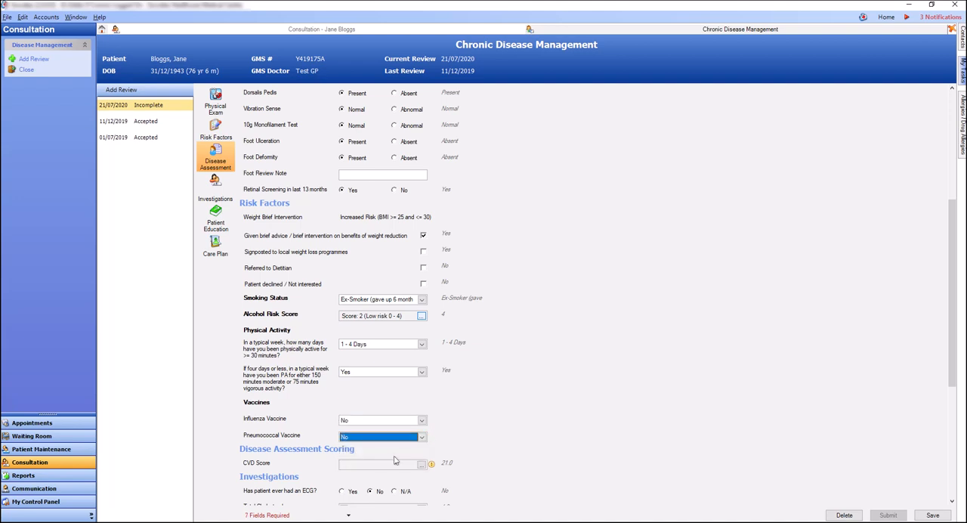
{"action": "left_click", "coordinate": [432, 462]}
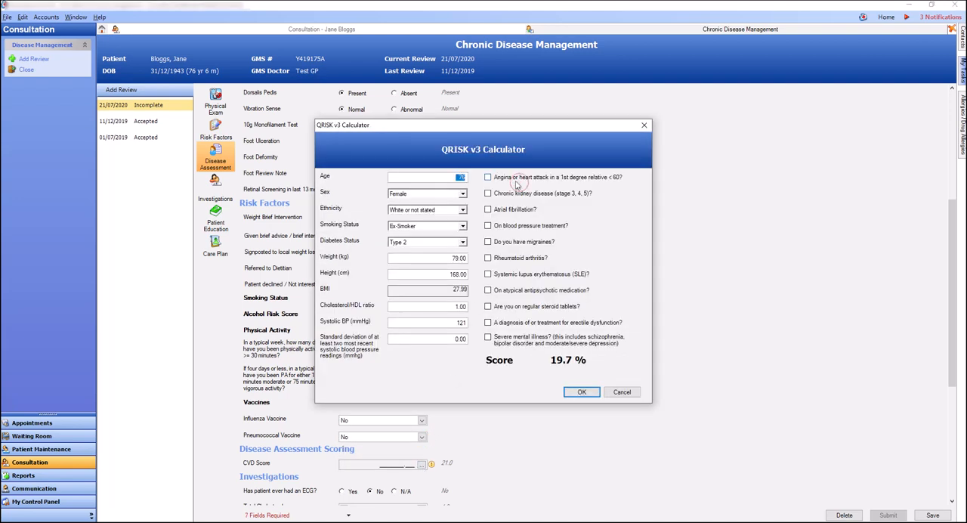
Step: Tick angina or heart attack in a 1st degree relative and accept a CVD score of 22.849
{"action": "left_click", "coordinate": [486, 177]}
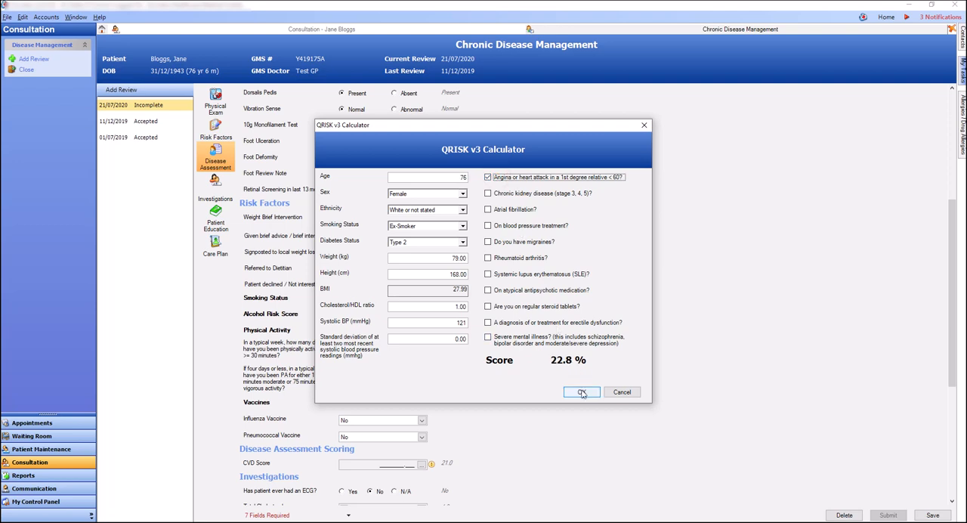
{"action": "left_click", "coordinate": [582, 392]}
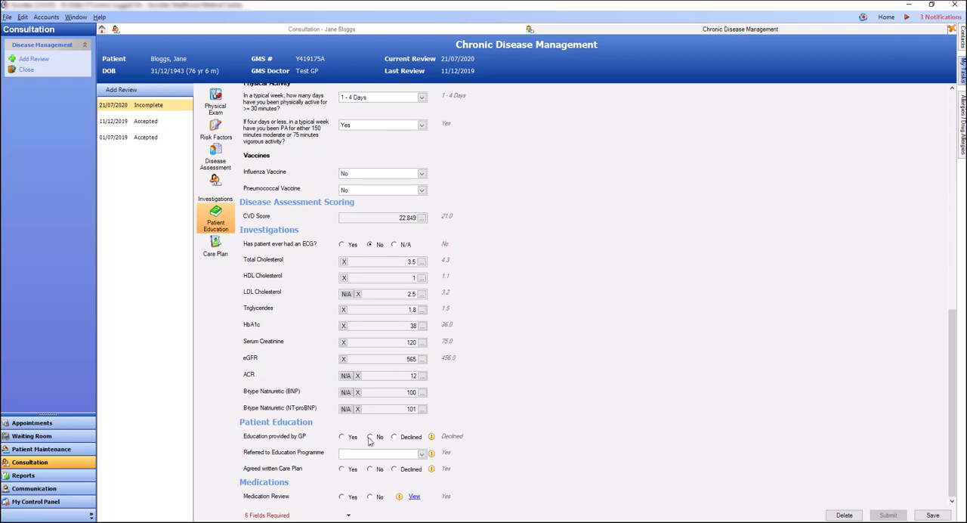
Step: Record no education programme referral, an agreed care plan and diastolic blood pressure 95, leaving 0 fields required
{"action": "left_click", "coordinate": [422, 453]}
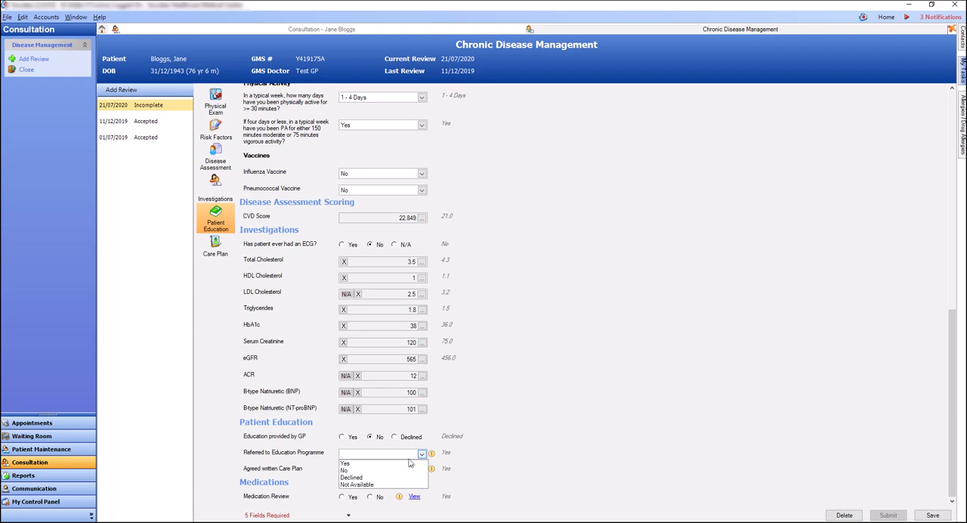
{"action": "left_click", "coordinate": [344, 470]}
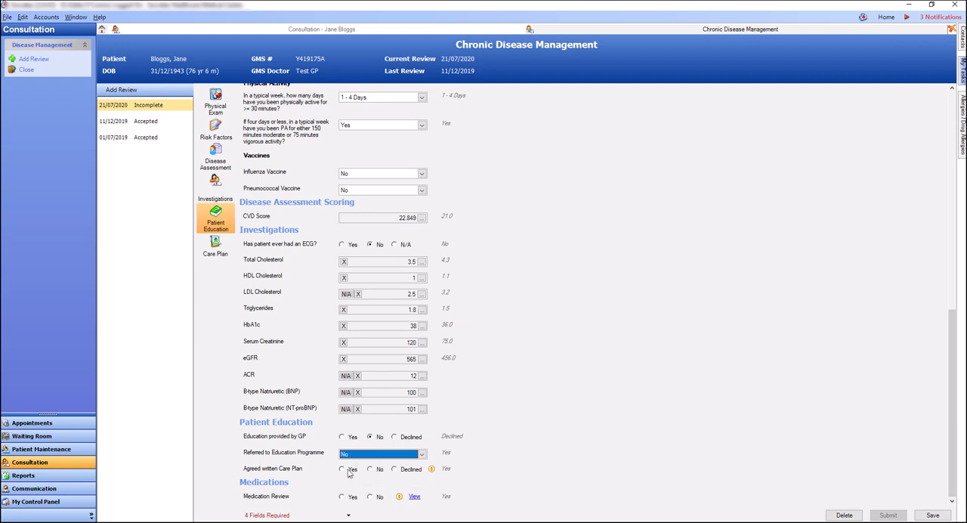
{"action": "left_click", "coordinate": [342, 469]}
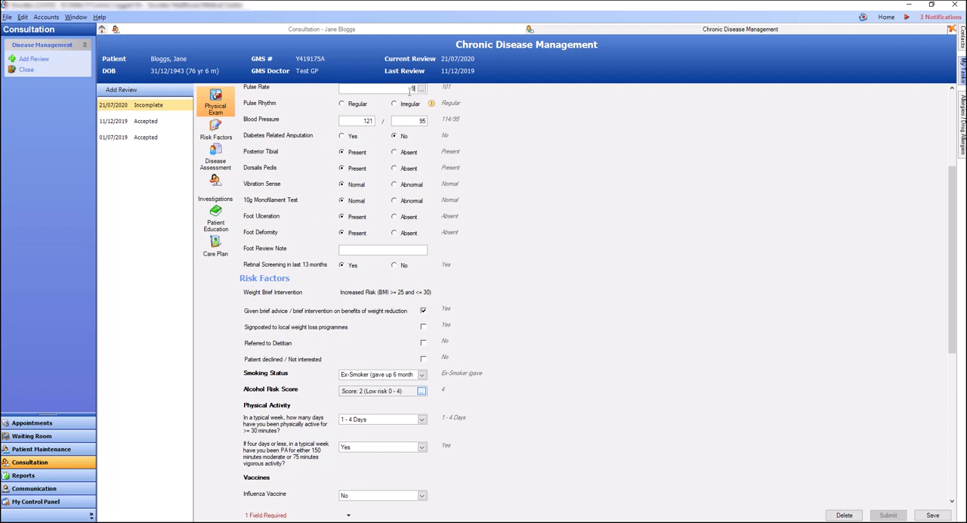
{"action": "type", "text": "95"}
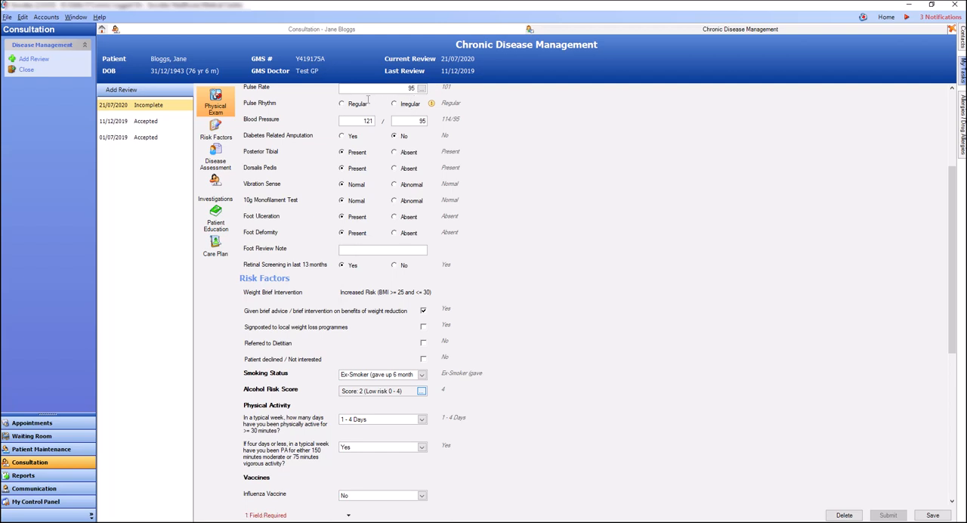
{"action": "left_click", "coordinate": [341, 103]}
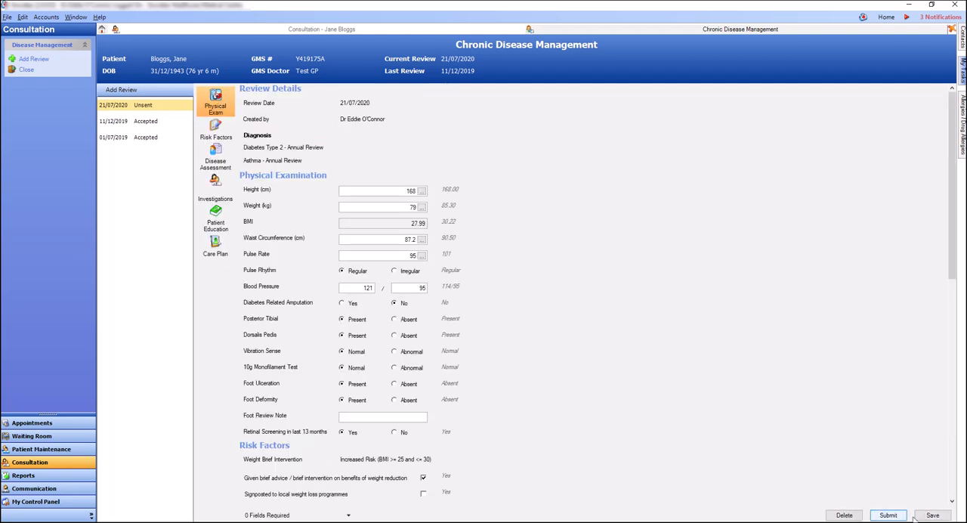
Step: Submit the 2020 annual review as Accepted and bring up its care plan
{"action": "left_click", "coordinate": [888, 513]}
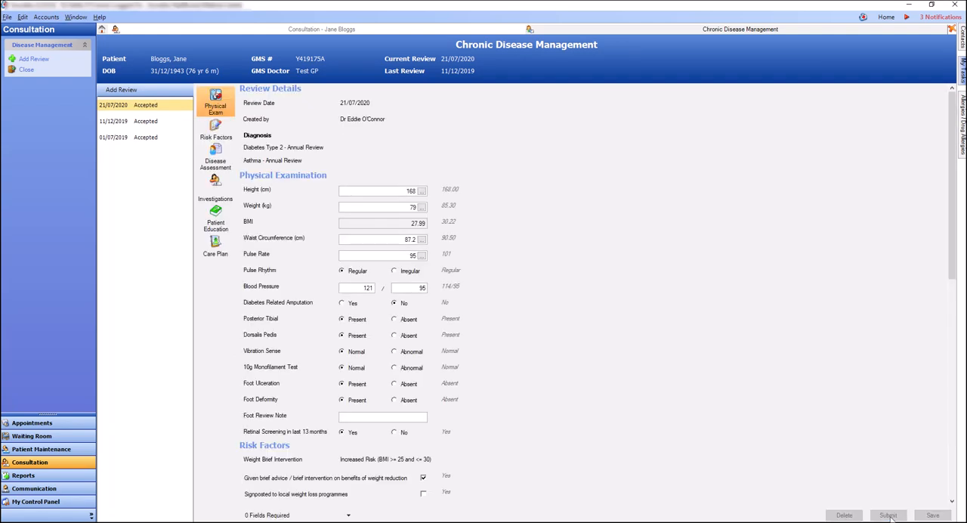
{"action": "left_click", "coordinate": [888, 515]}
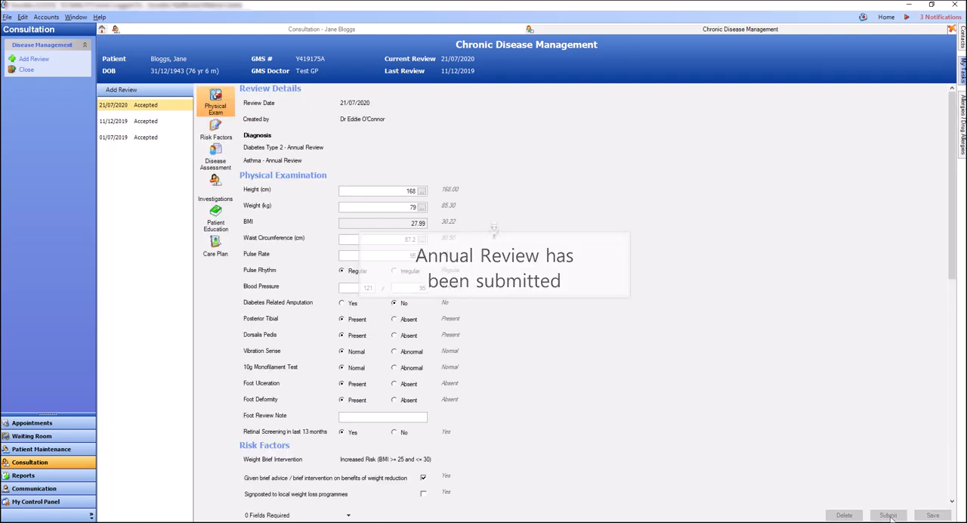
{"action": "left_click", "coordinate": [215, 230]}
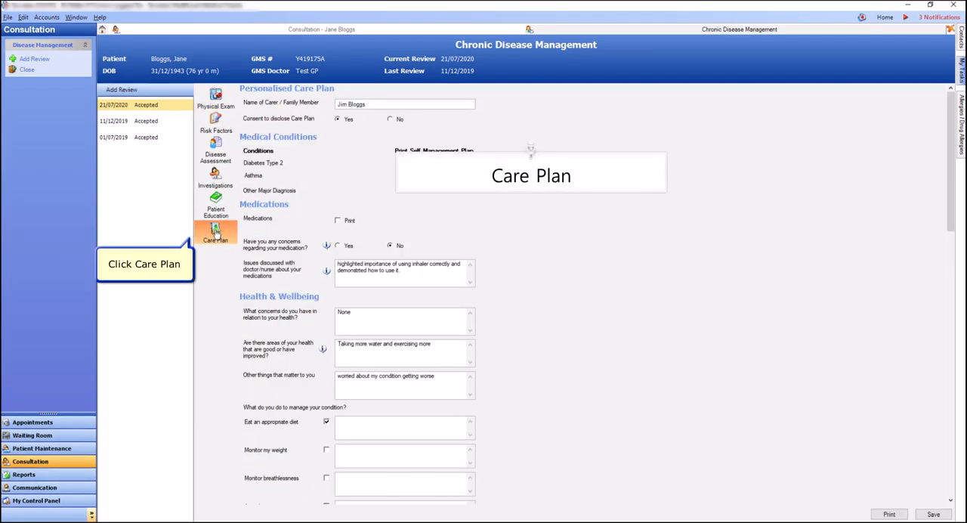
Step: Tick Asthma under Print Self Management Plan and scroll the care plan down to services referred and sign-off
{"action": "left_click", "coordinate": [214, 230]}
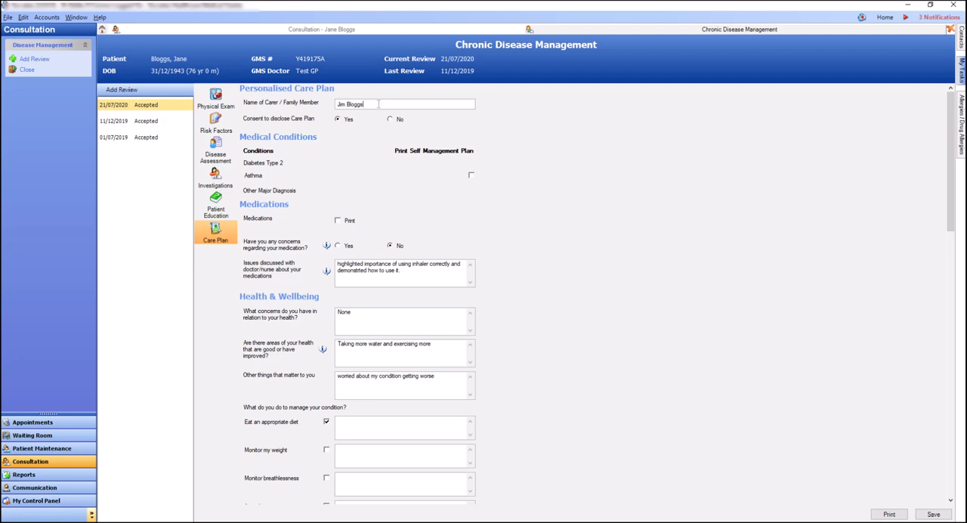
{"action": "left_click", "coordinate": [471, 176]}
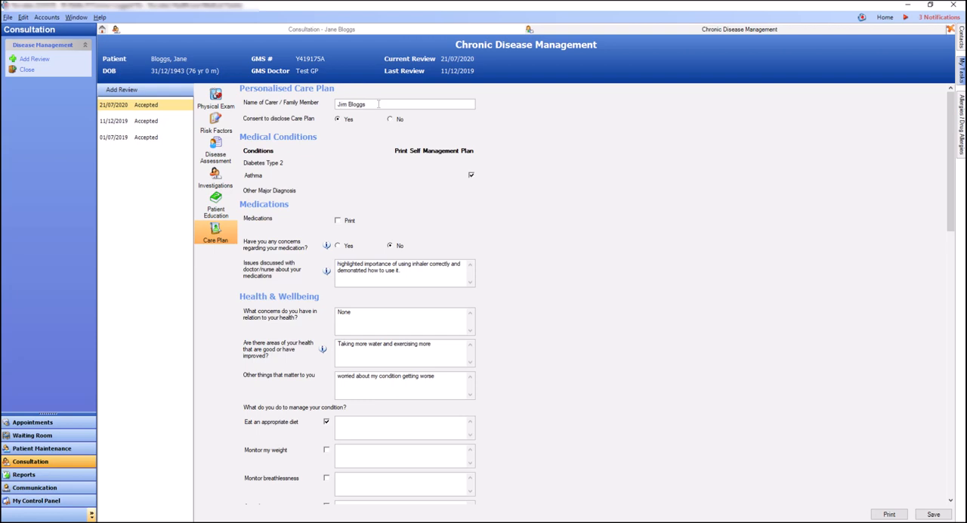
{"action": "left_click", "coordinate": [326, 245]}
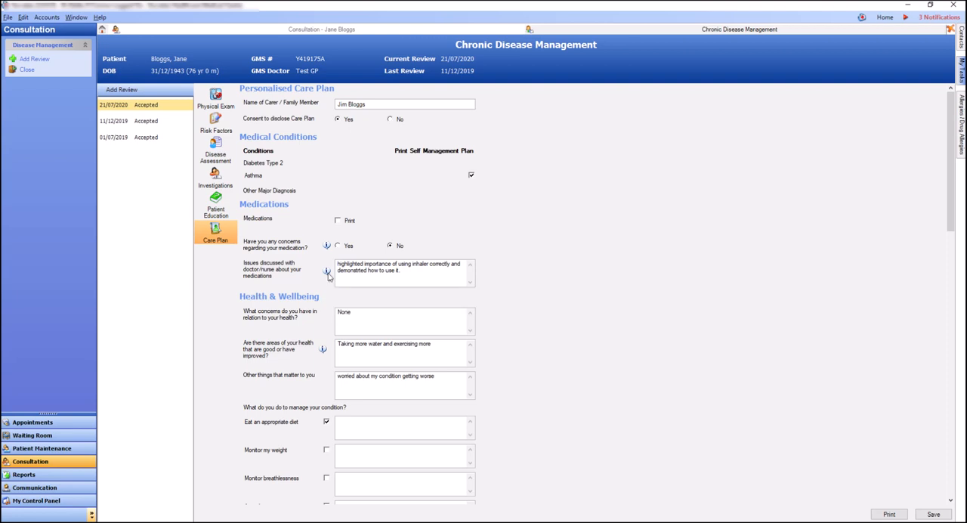
{"action": "mouse_move", "coordinate": [323, 347]}
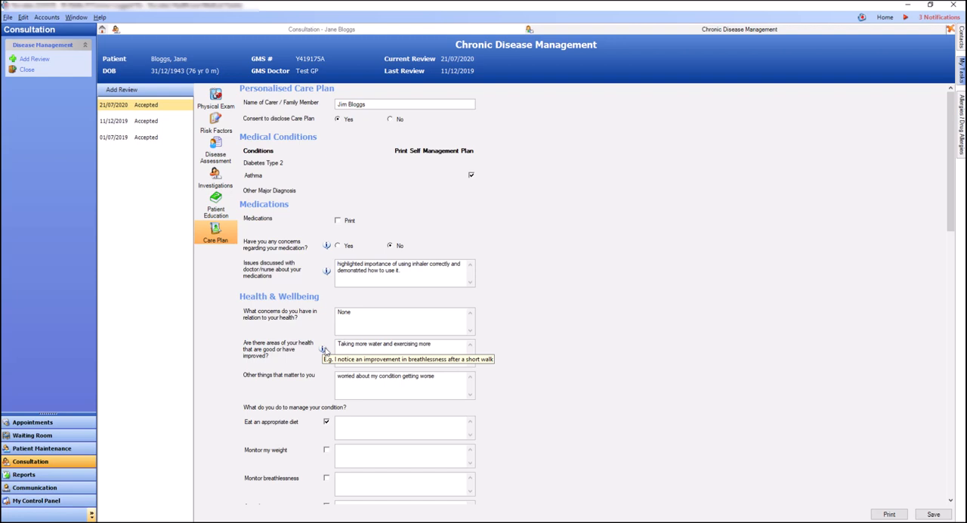
{"action": "scroll", "scroll_direction": "down", "scroll_amount": 3}
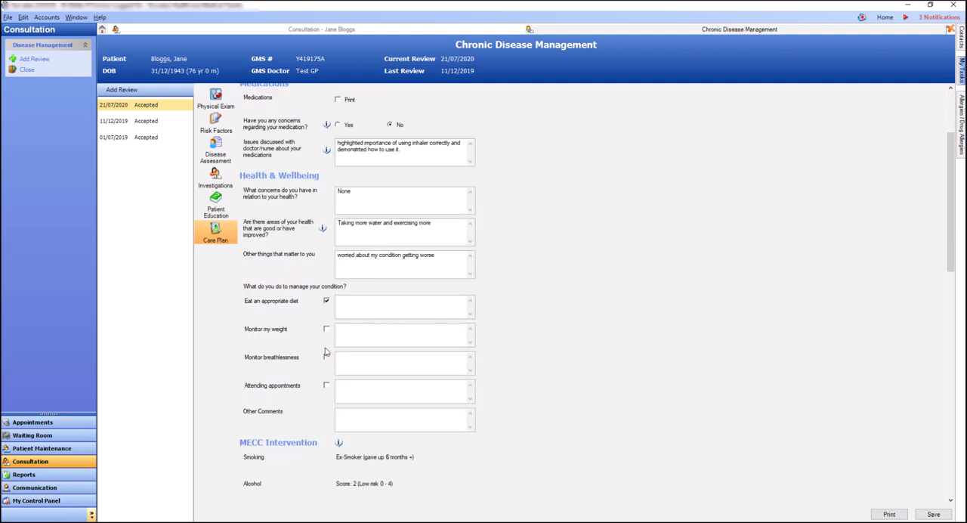
{"action": "scroll", "scroll_direction": "down", "scroll_amount": 3}
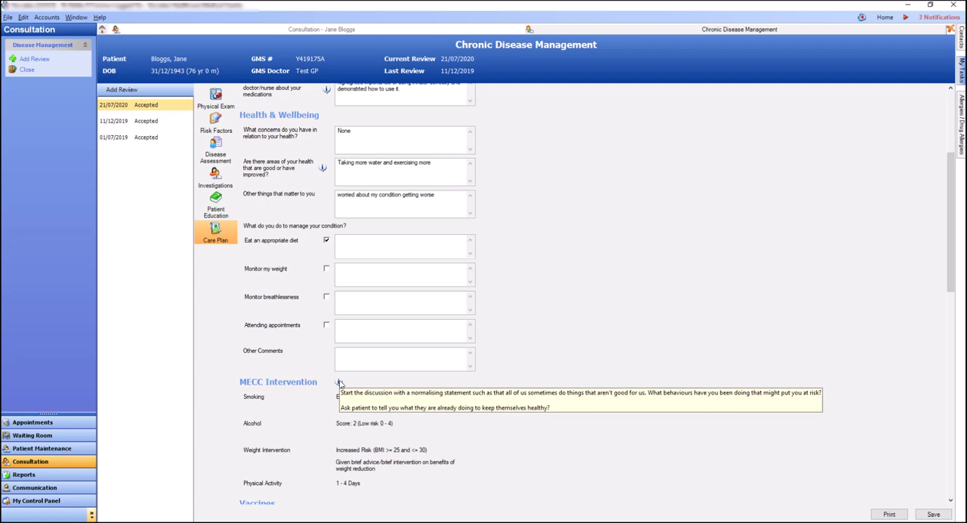
{"action": "scroll", "scroll_direction": "down", "scroll_amount": 3}
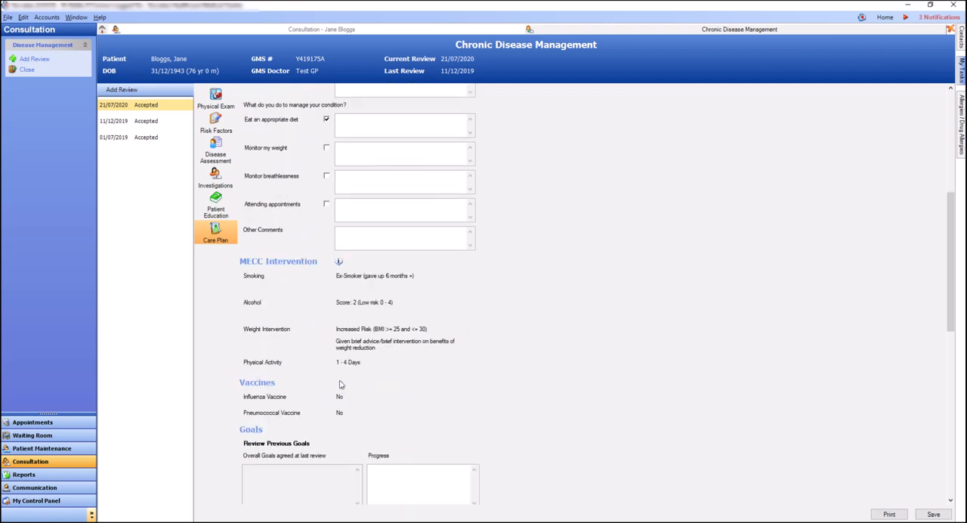
{"action": "scroll", "scroll_direction": "down", "scroll_amount": 3}
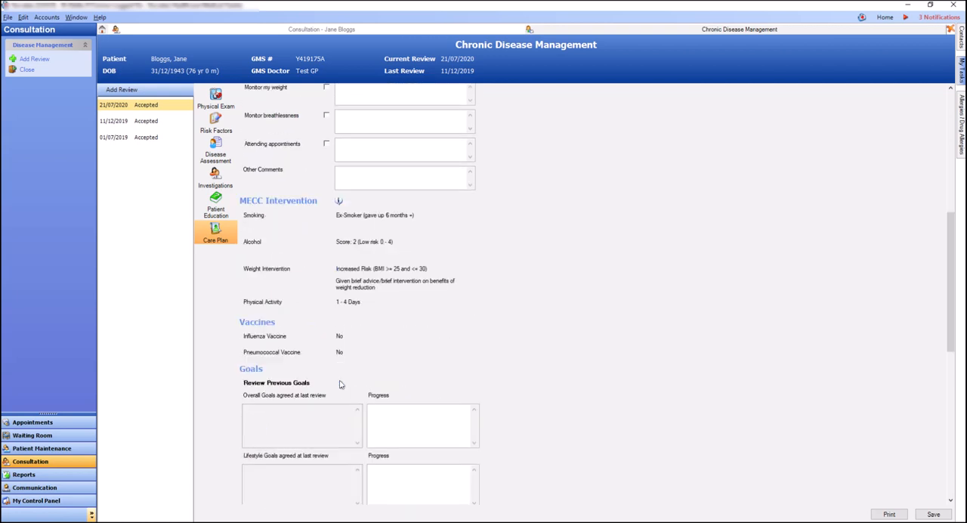
{"action": "scroll", "scroll_direction": "down", "scroll_amount": 3}
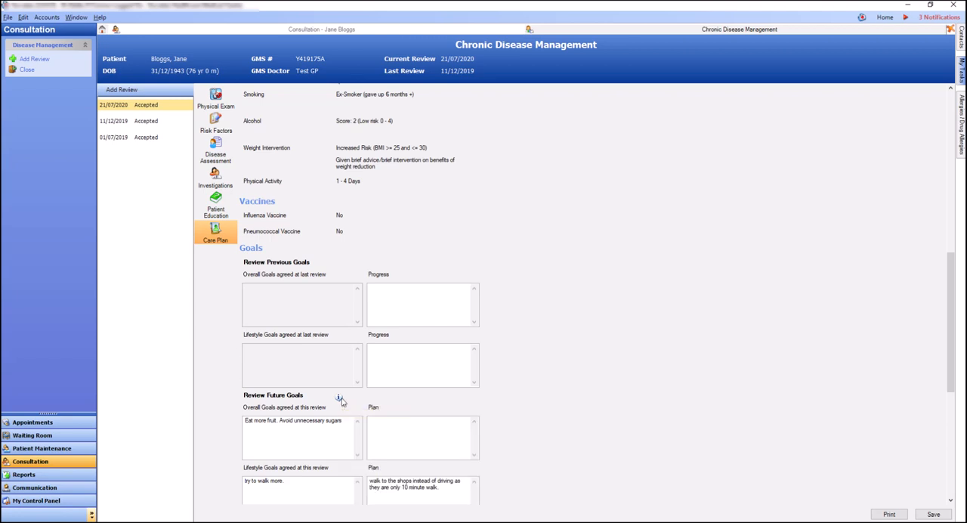
{"action": "scroll", "scroll_direction": "down", "scroll_amount": 3}
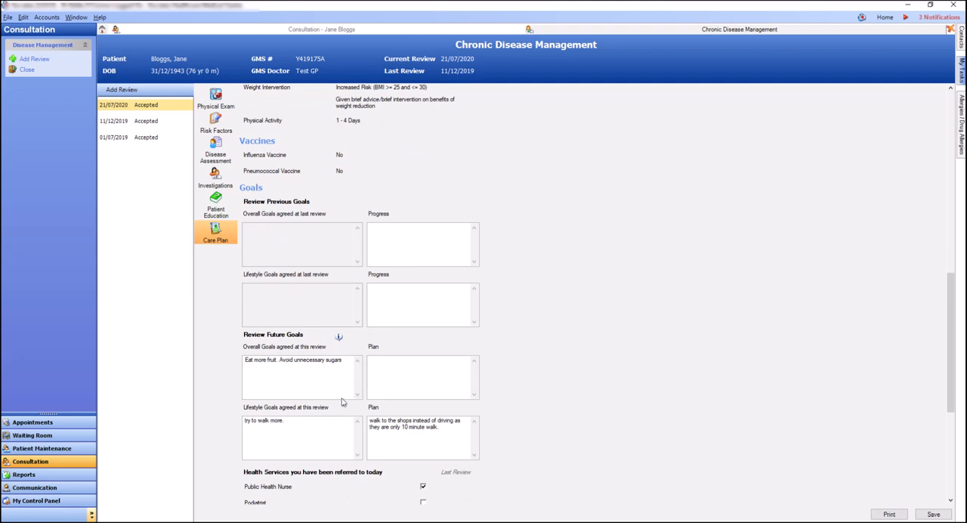
{"action": "scroll", "scroll_direction": "down", "scroll_amount": 3}
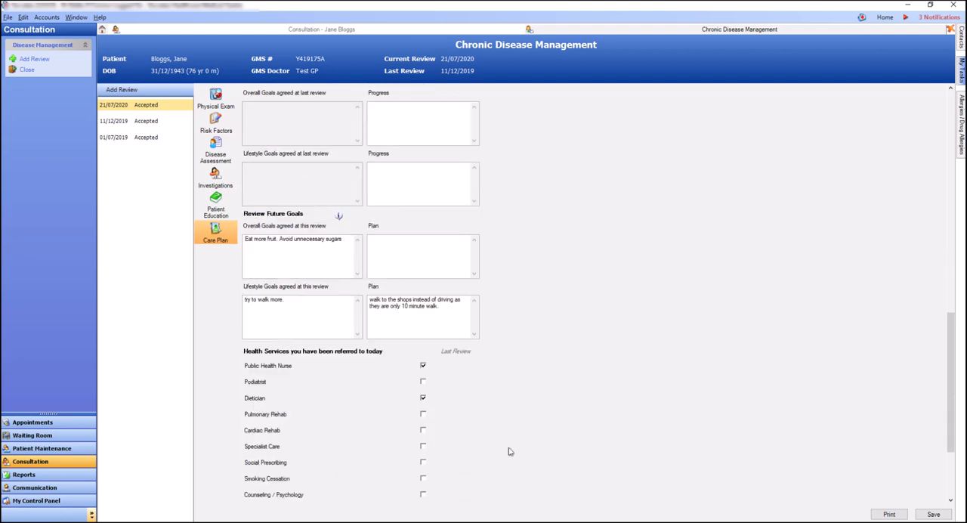
{"action": "scroll", "scroll_direction": "down", "scroll_amount": 3}
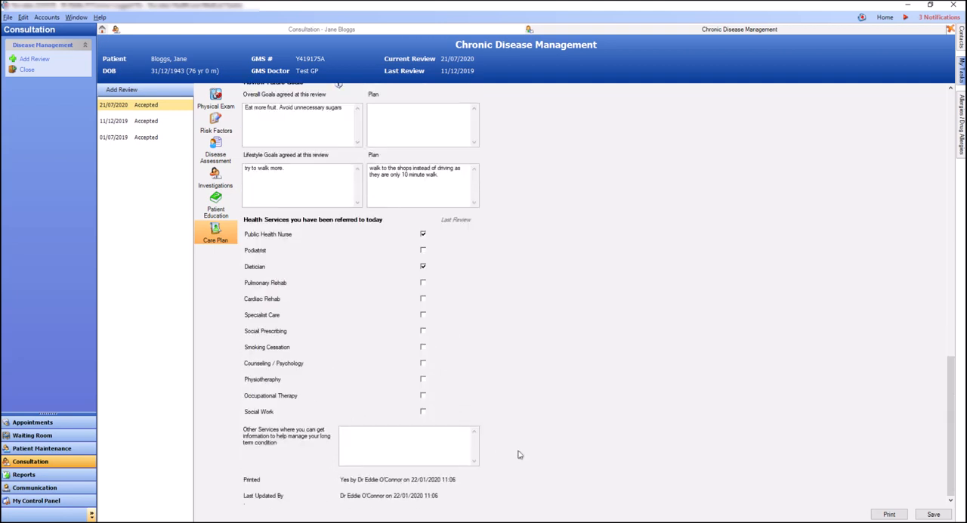
{"action": "mouse_move", "coordinate": [889, 514]}
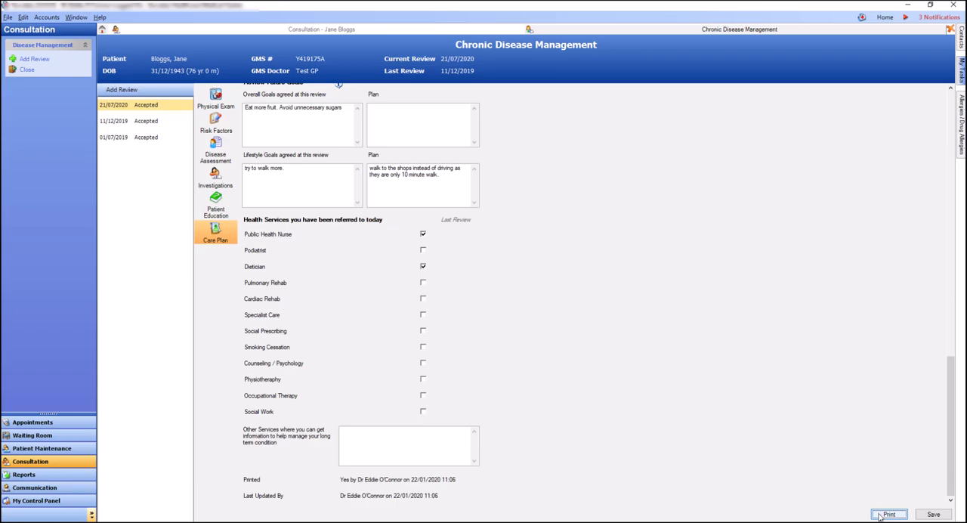
Step: Print the asthma self-care plan and personalised care plan, then close the preview
{"action": "left_click", "coordinate": [889, 514]}
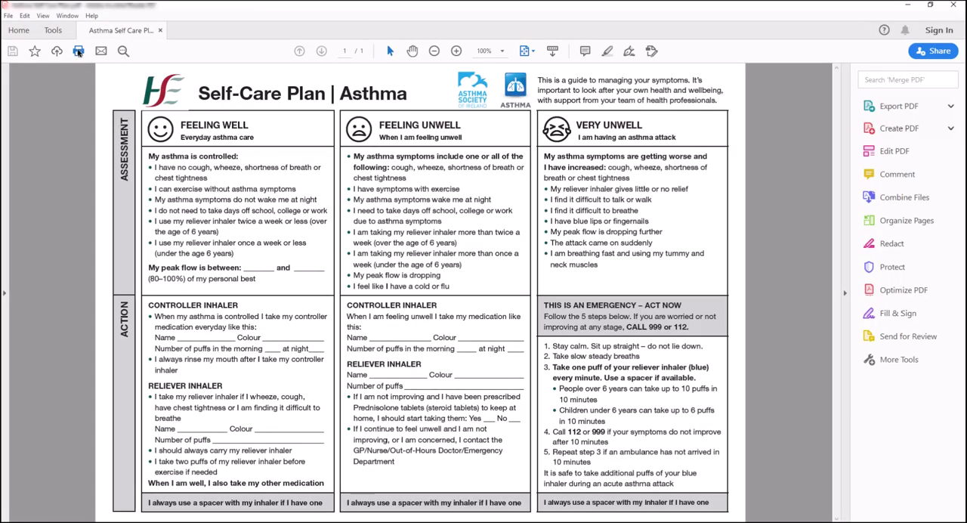
{"action": "mouse_move", "coordinate": [79, 52]}
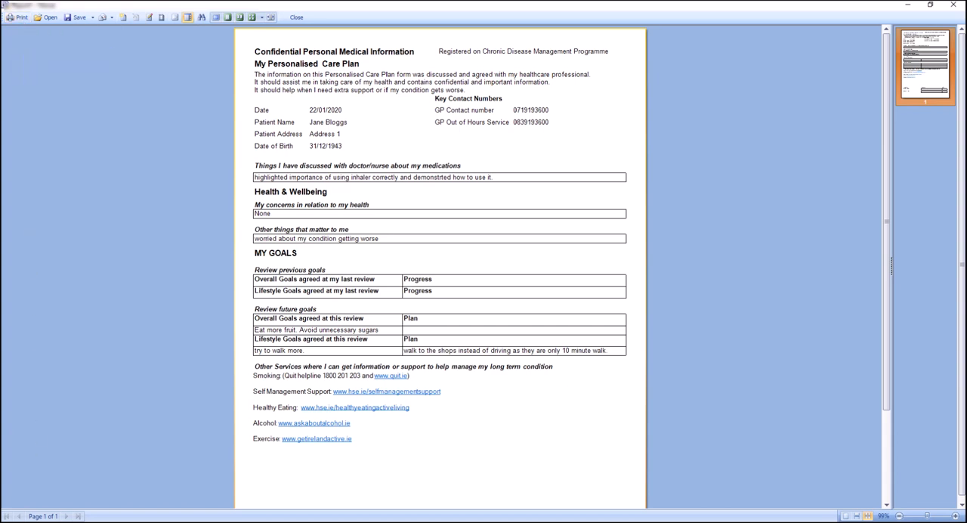
{"action": "left_click", "coordinate": [296, 16]}
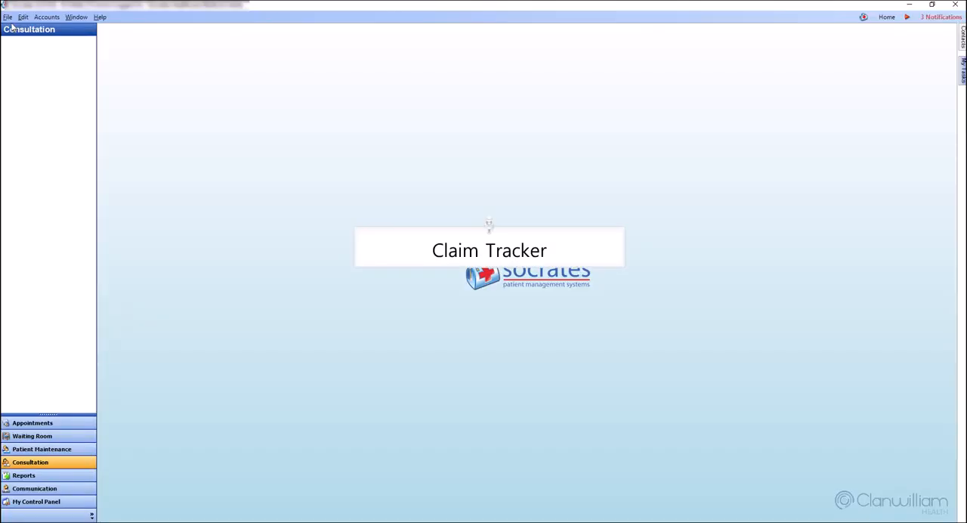
Step: Show the Chronic Diseases claims in Claim Tracking from My Control Panel
{"action": "left_click", "coordinate": [36, 502]}
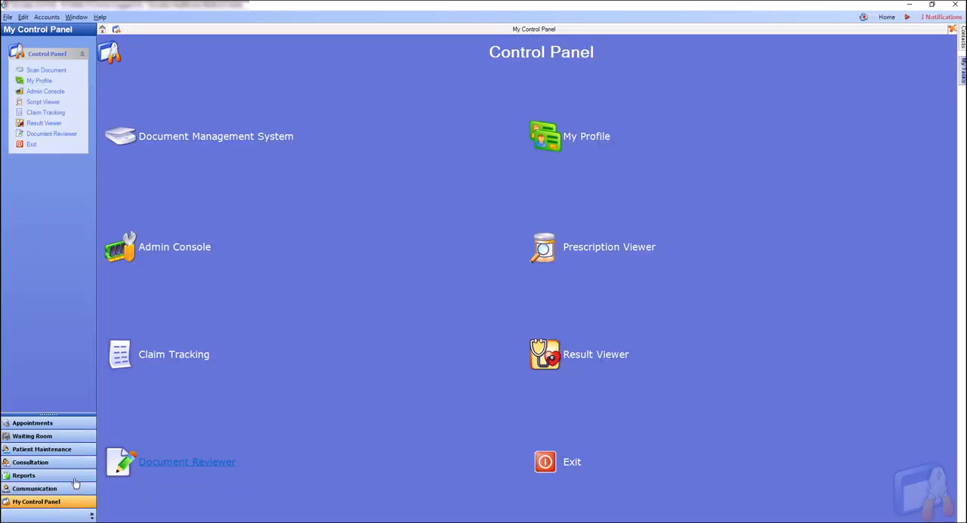
{"action": "left_click", "coordinate": [174, 354]}
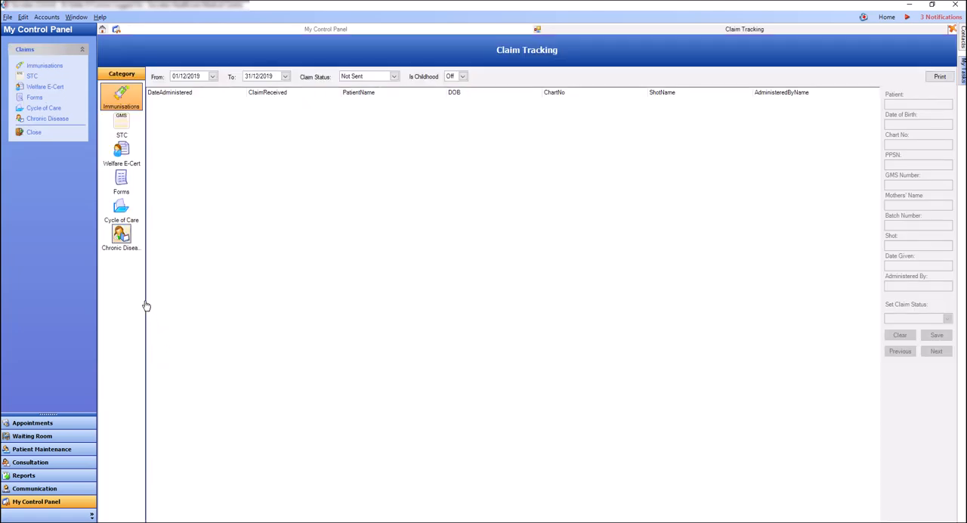
{"action": "left_click", "coordinate": [121, 234]}
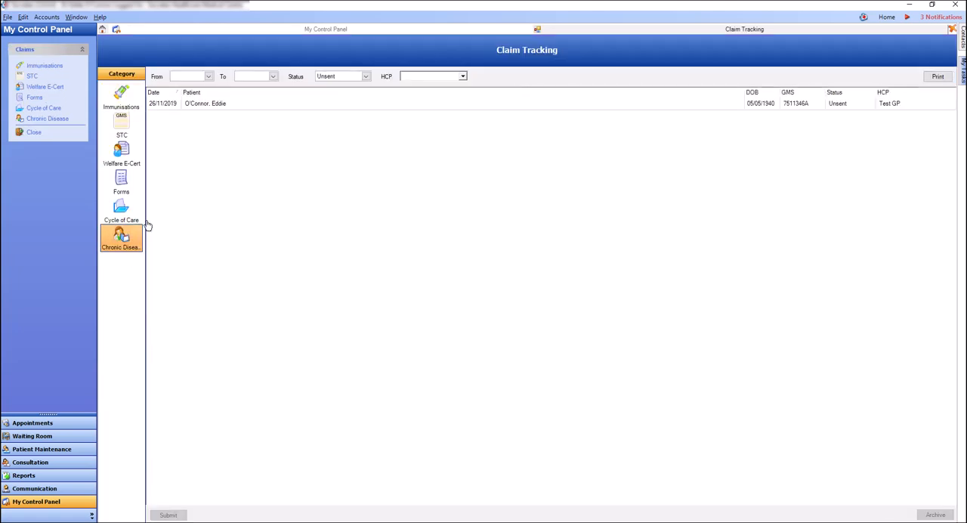
Step: Filter the chronic disease claims to Accepted status, listing six claims
{"action": "left_click", "coordinate": [365, 76]}
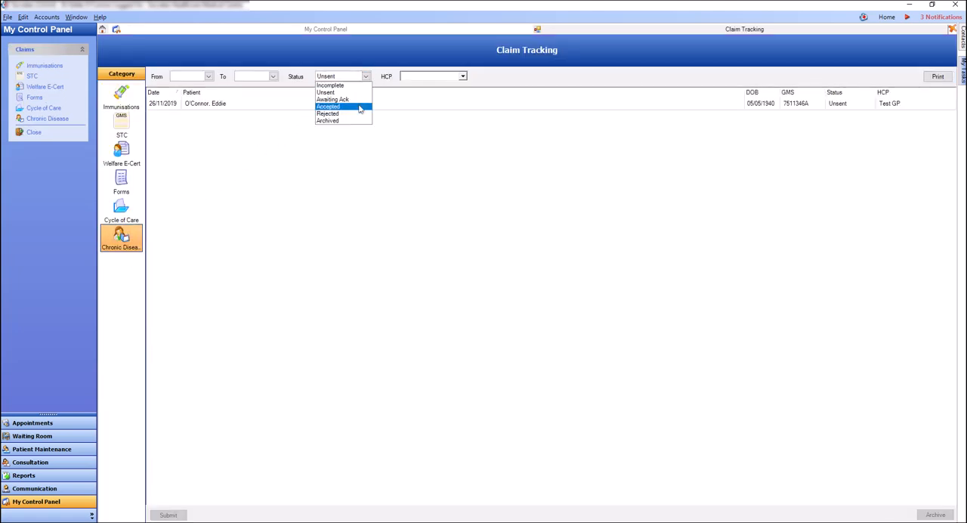
{"action": "left_click", "coordinate": [328, 106]}
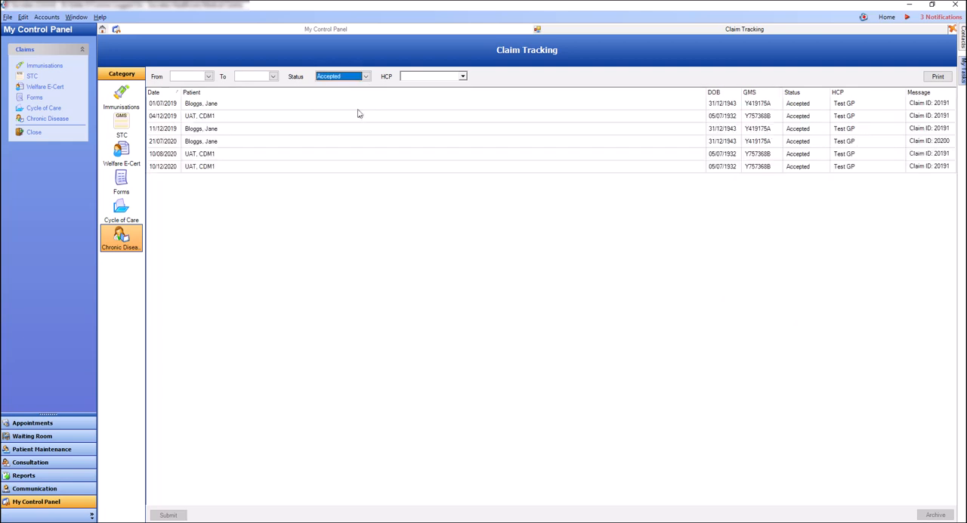
{"action": "left_click", "coordinate": [366, 76]}
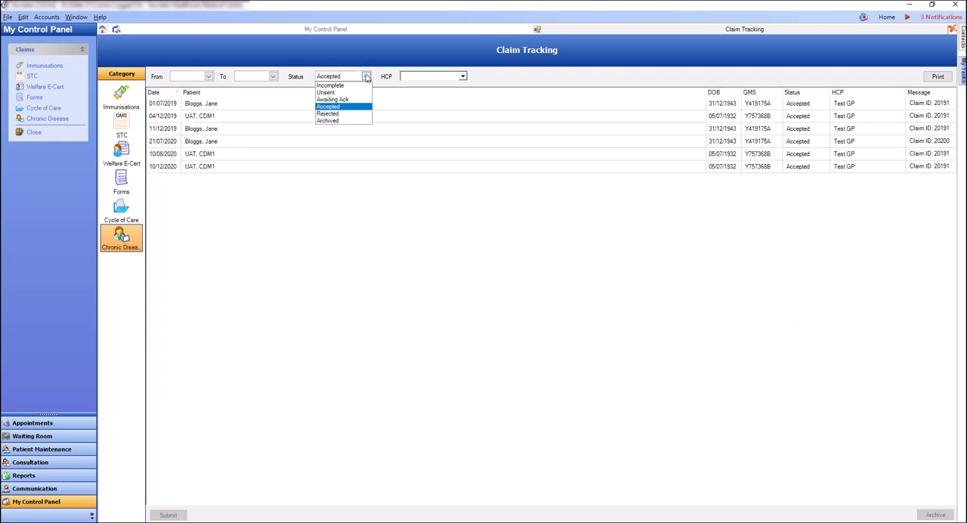